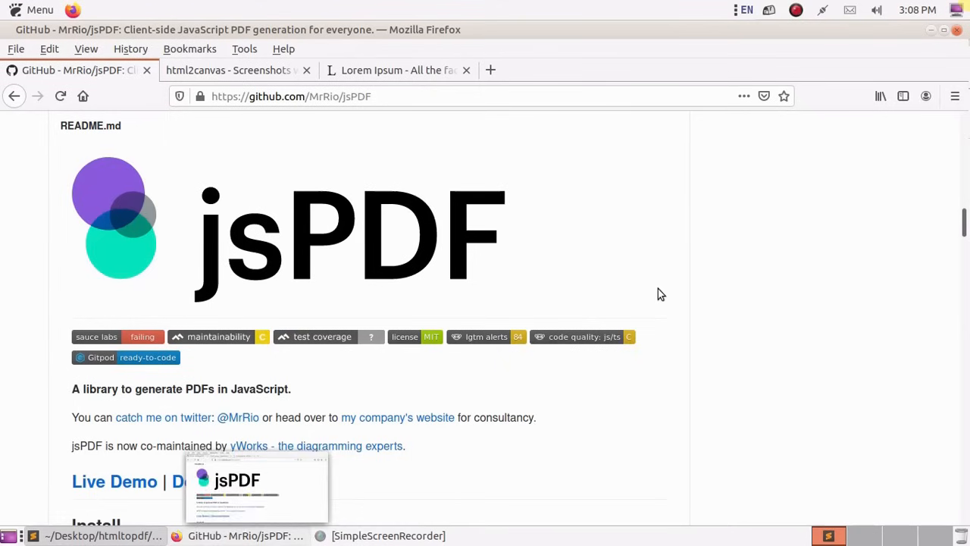
# - Add a head script tag loading jspdf 2.3.1 jspdf.umd.min.js from cdnjs.cloudflare.com
pyautogui.click(303, 96)
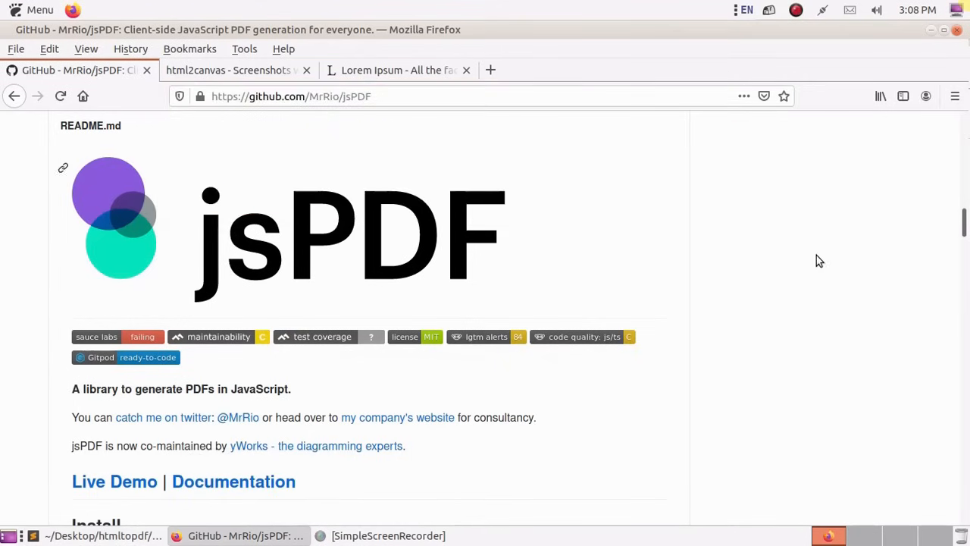
pyautogui.scroll(-3)
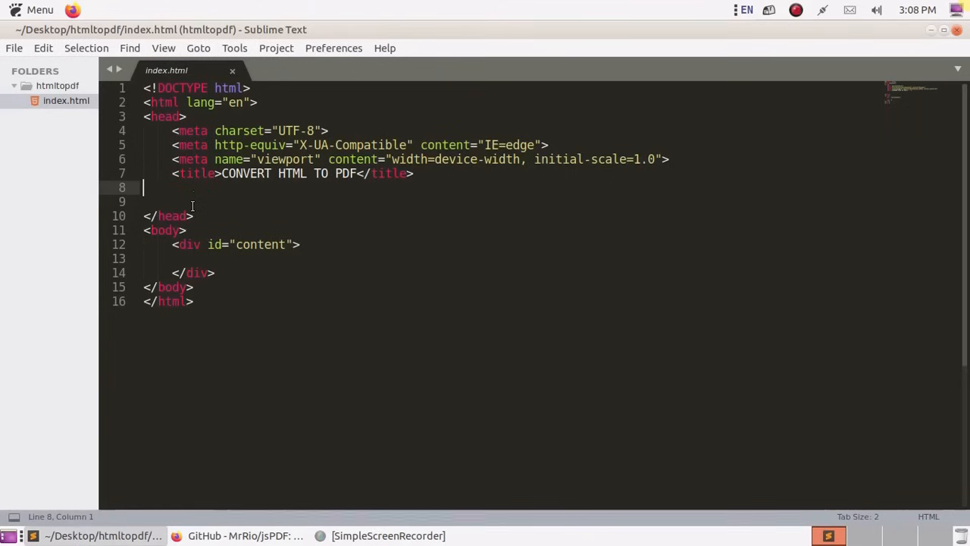
pyautogui.write('<script src="https://cdnjs.cloudflare.com/ajax/libs/jspdf/2.3.1/jspdf.umd.min.js"></script>')
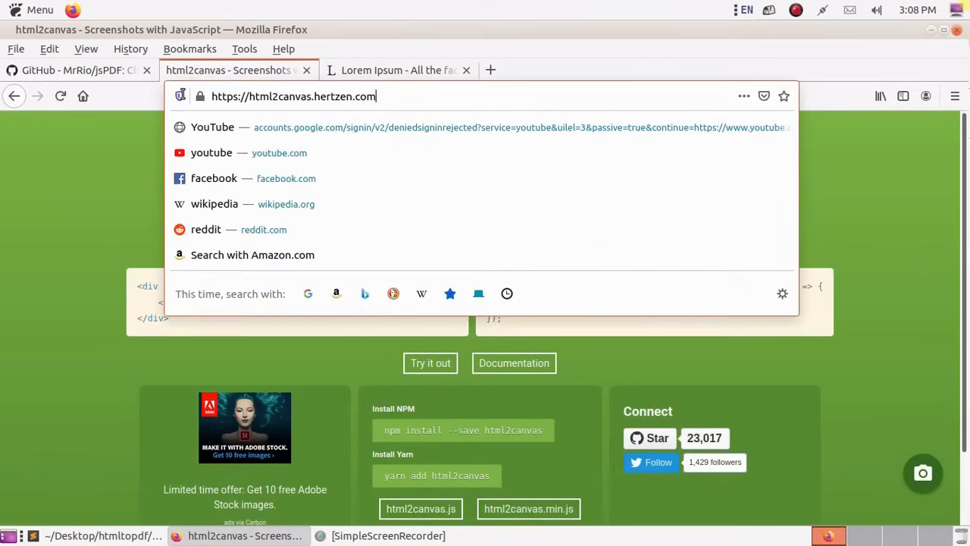
# - Load html2canvas.hertzen.com, view html2canvas.min.js and select its address-bar URL
pyautogui.click(371, 263)
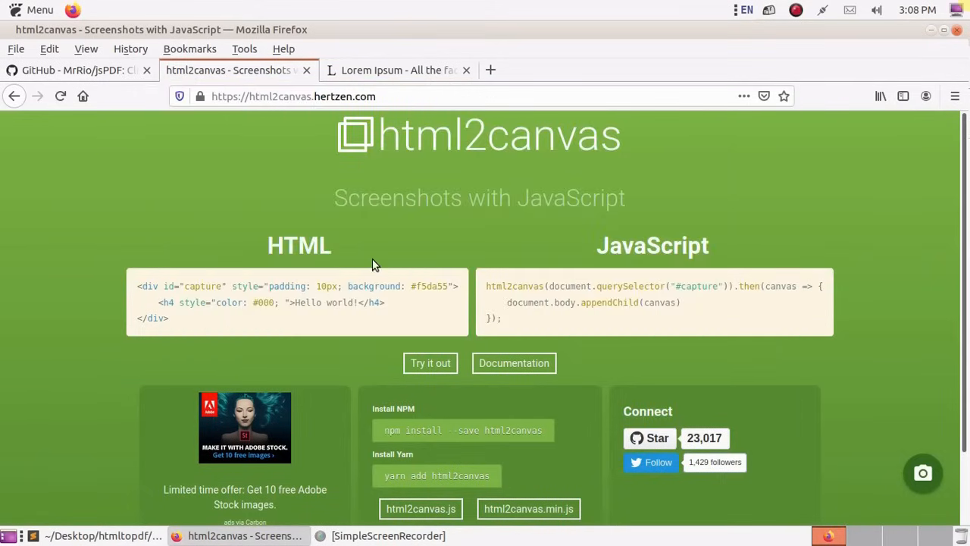
pyautogui.scroll(-3)
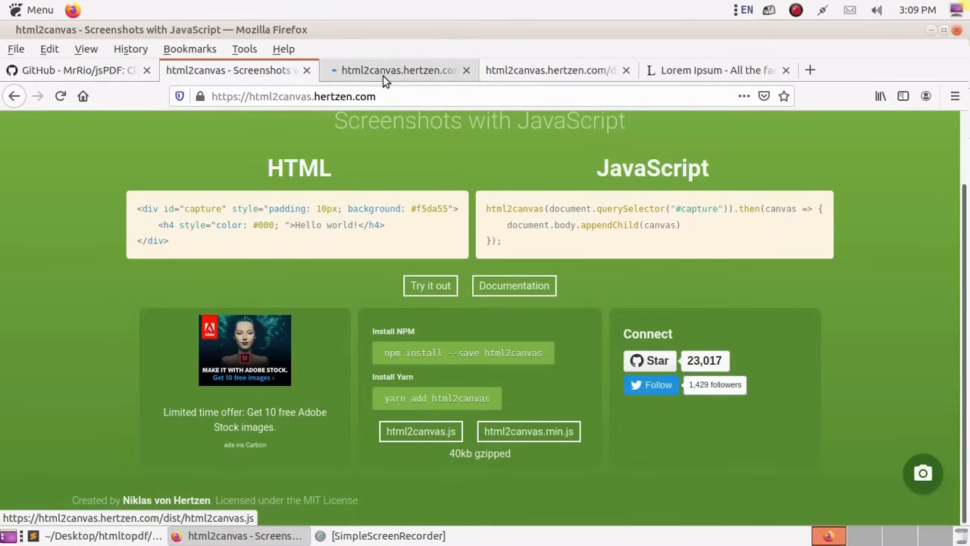
pyautogui.click(394, 70)
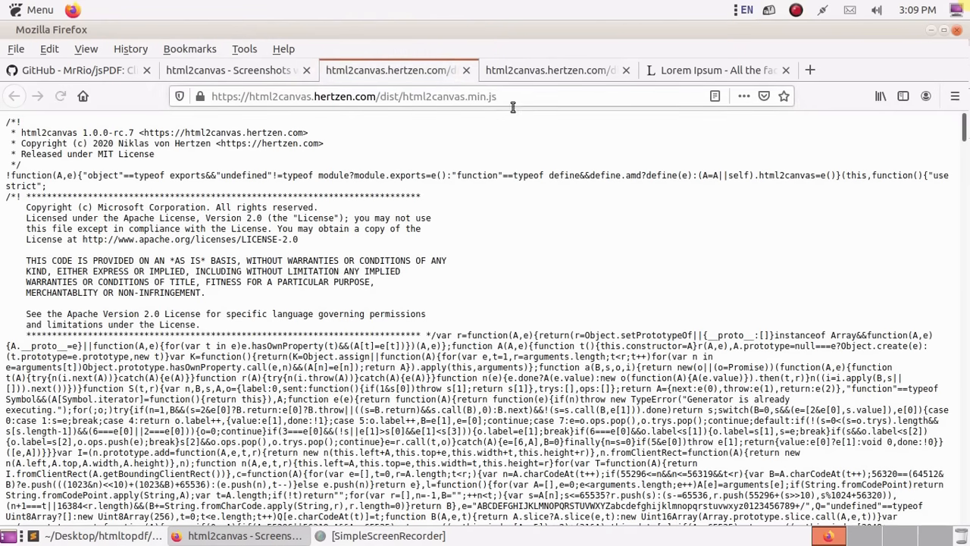
pyautogui.click(353, 97)
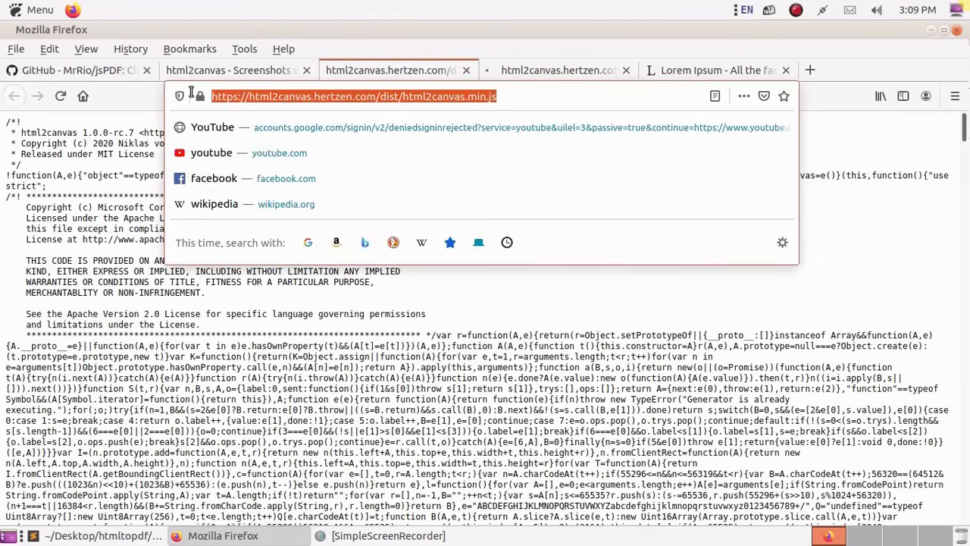
pyautogui.click(139, 104)
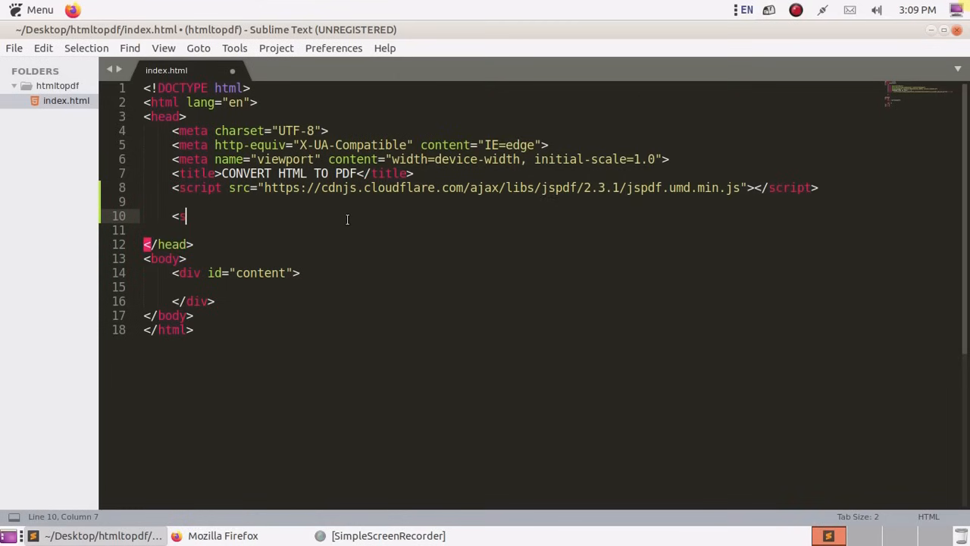
pyautogui.write('script"></script>')
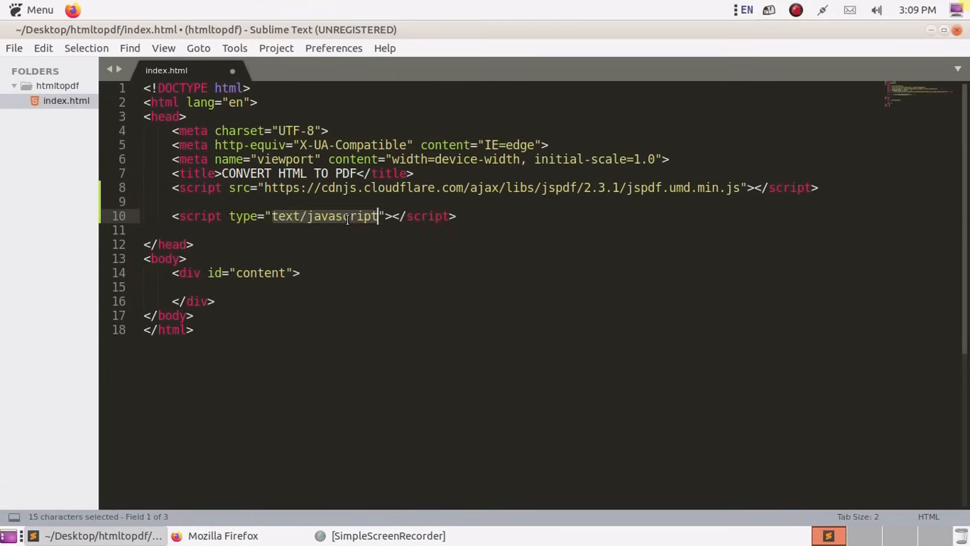
pyautogui.click(376, 215)
pyautogui.write(' sr')
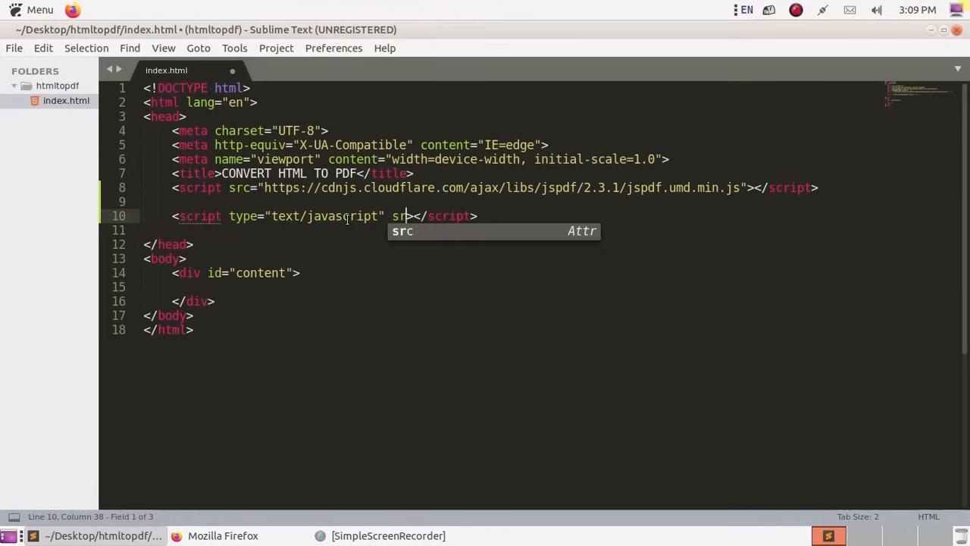
pyautogui.write('="https://html2canvas.hertzen.com/dist/html2canvas.min.js"')
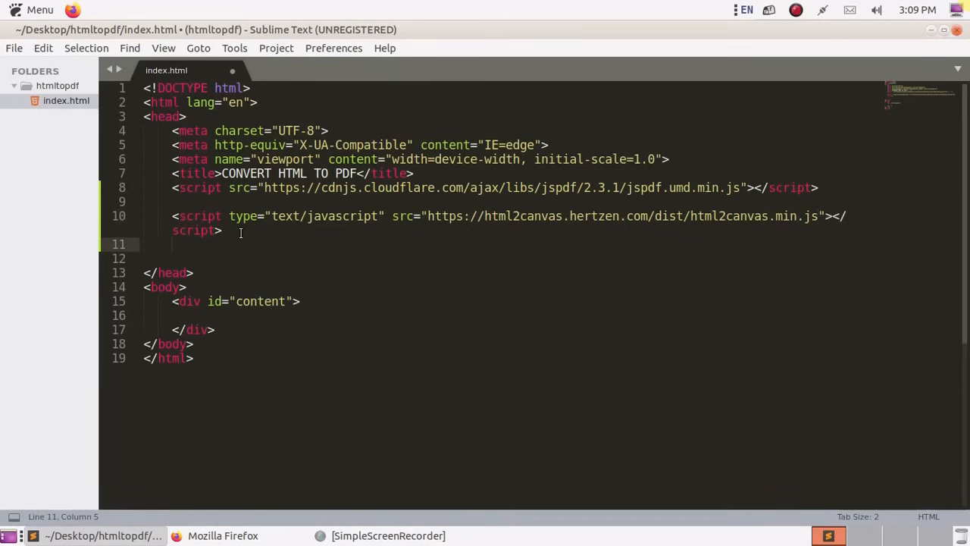
# - Start a third script tag with an empty src and select the html2canvas.js URL in Firefox
pyautogui.write('scrip')
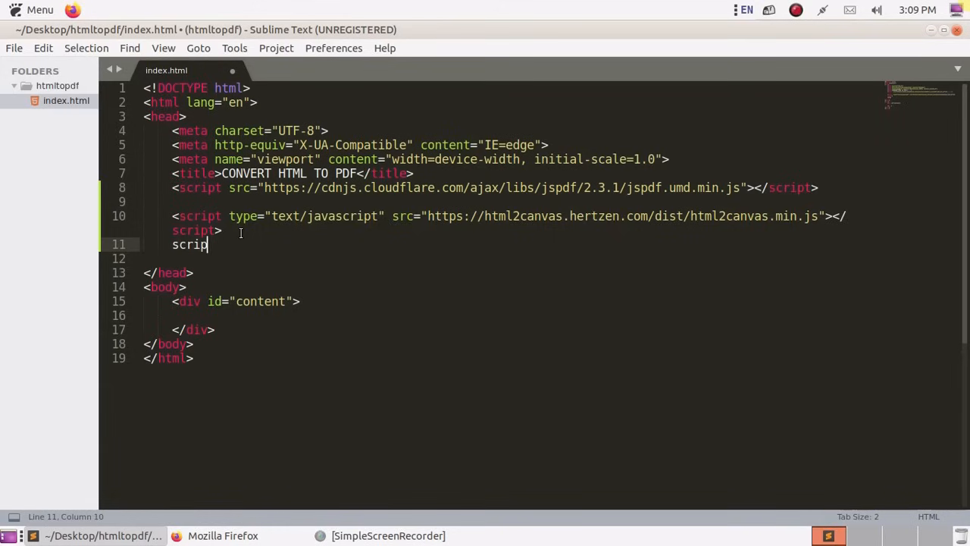
pyautogui.press('Tab')
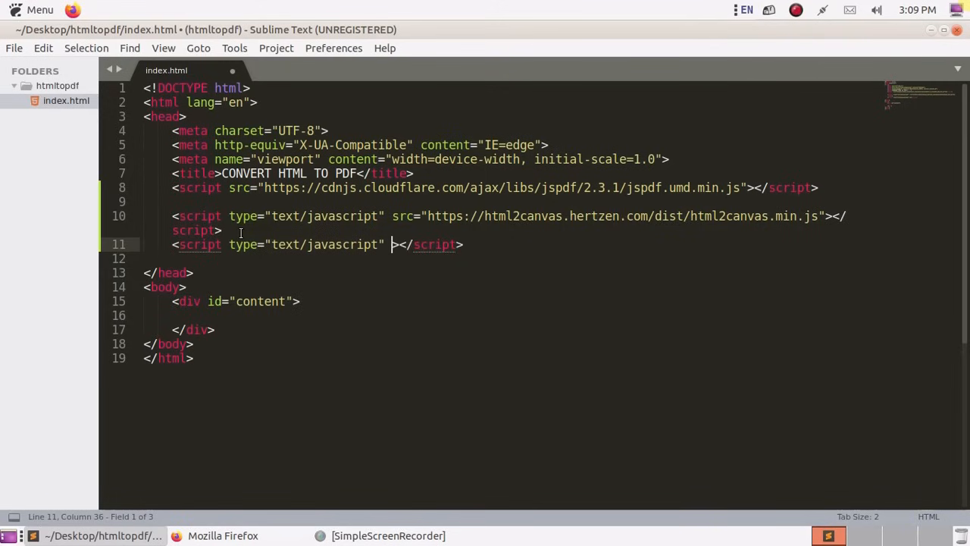
pyautogui.write('src=""')
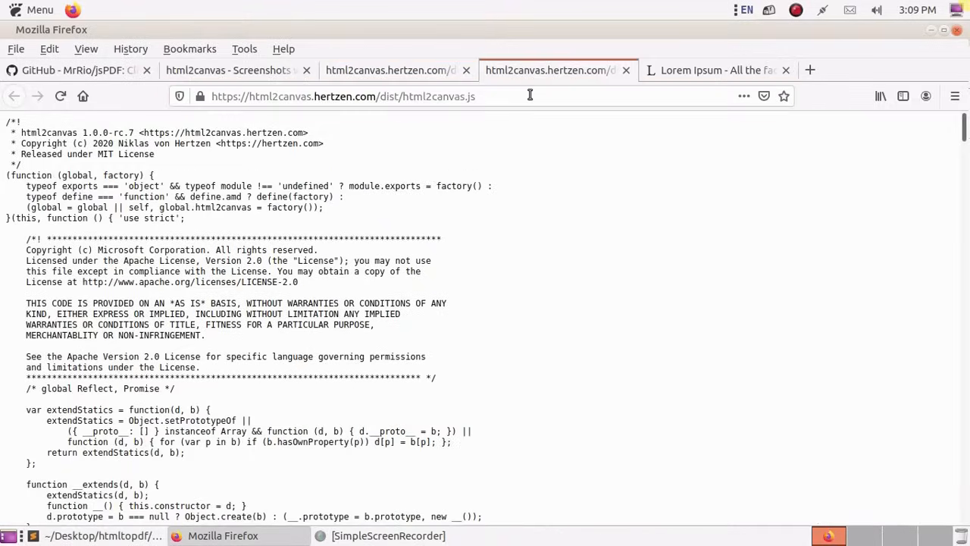
pyautogui.click(343, 95)
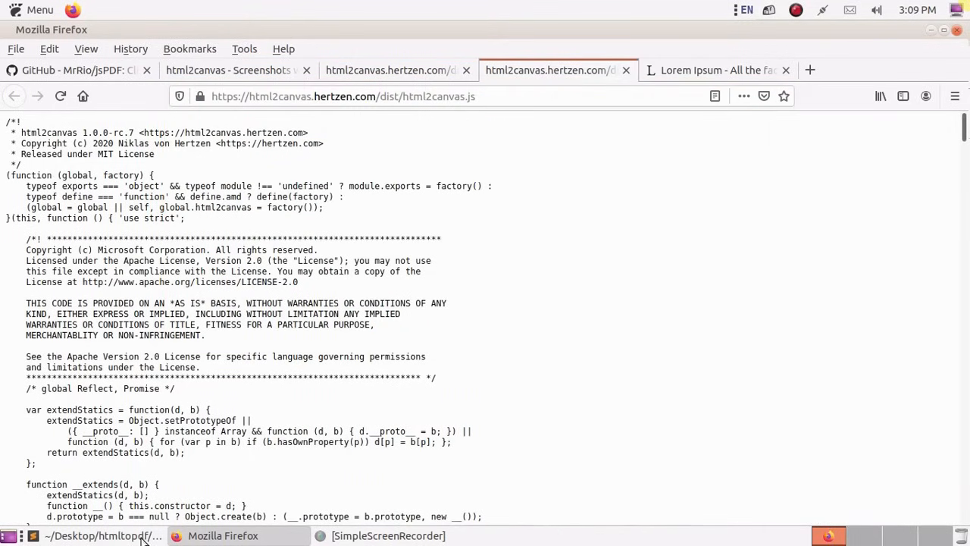
pyautogui.click(103, 535)
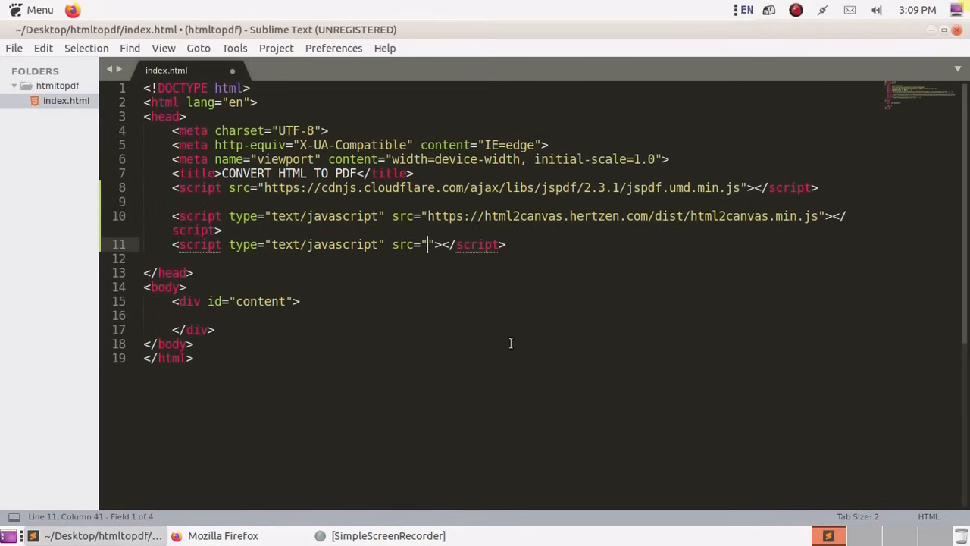
pyautogui.write('https://html2canvas.hertzen.com/dist/html2canvas.js')
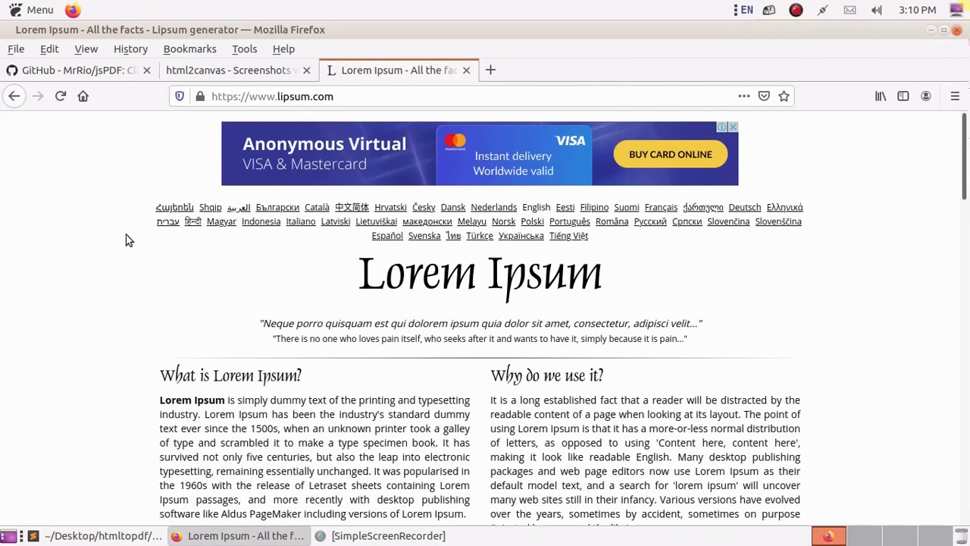
# - Copy the first two Lorem Ipsum passages from lipsum.com and return to index.html
pyautogui.scroll(-3)
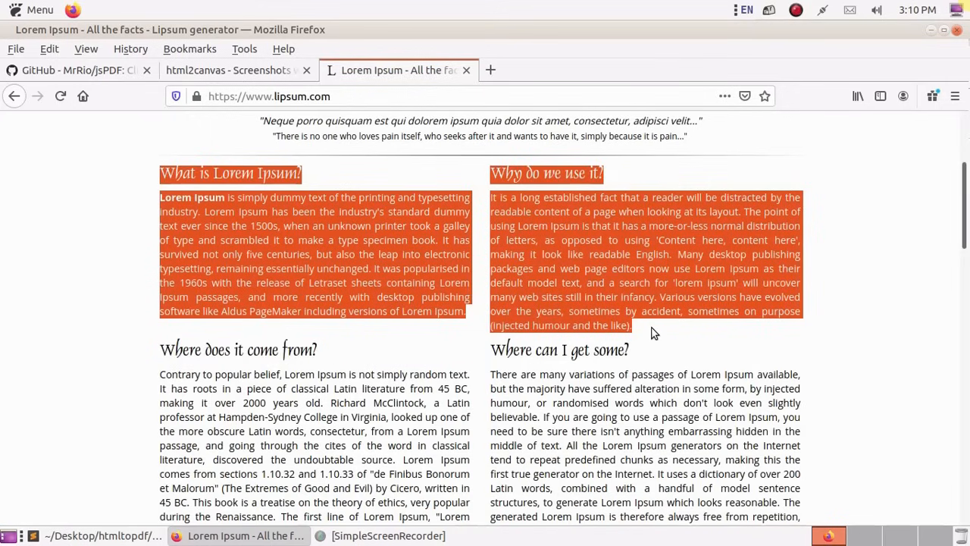
pyautogui.moveTo(118, 539)
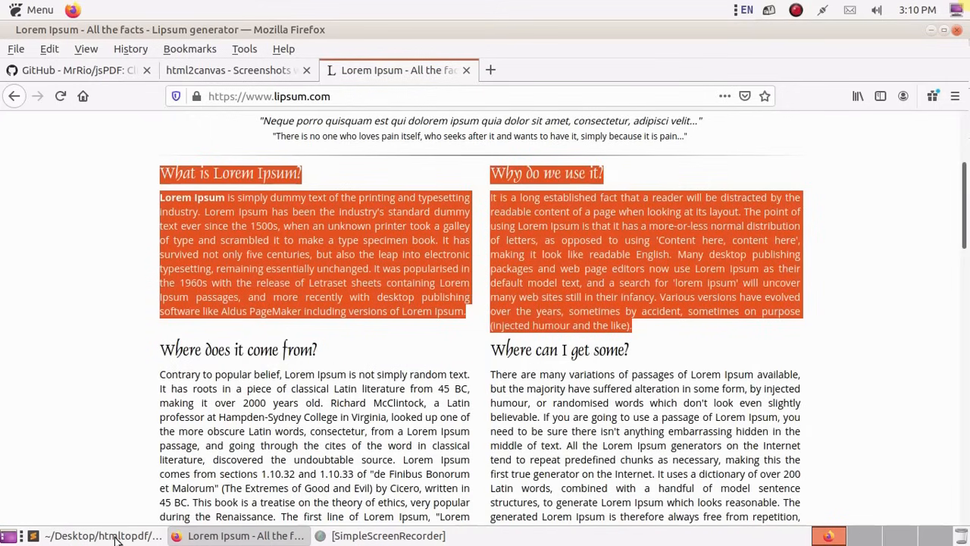
pyautogui.click(103, 535)
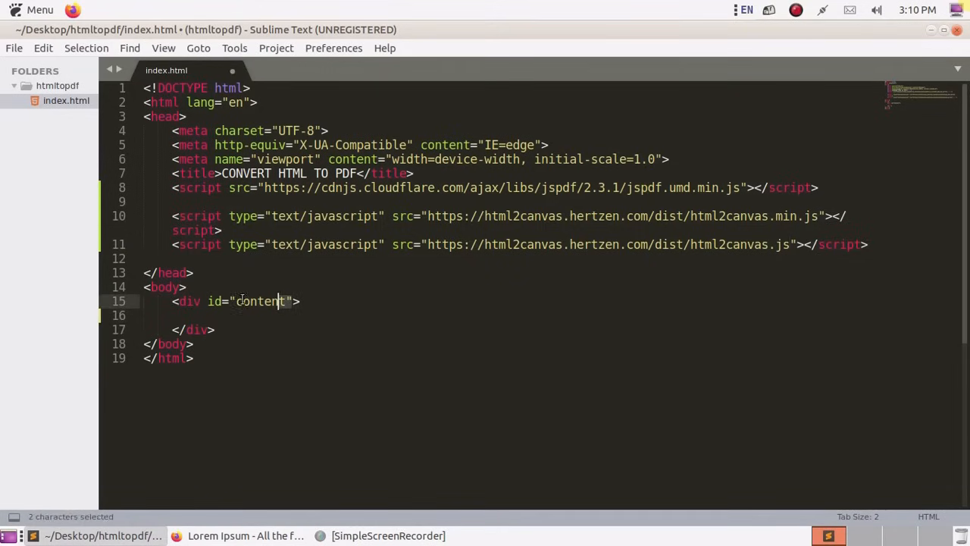
# - Drop id="content" from the div and add a <p> holding the pasted Lorem Ipsum text
pyautogui.press('Delete')
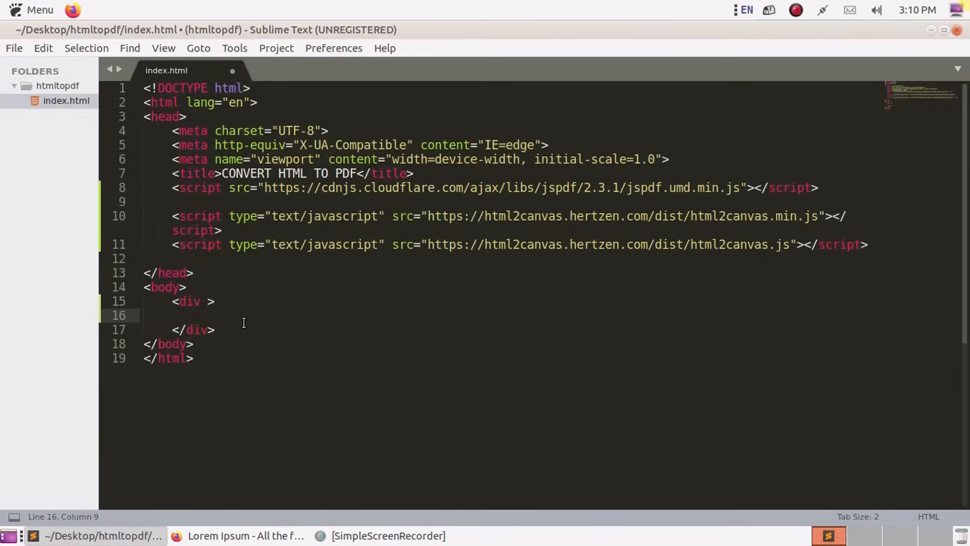
pyautogui.write('p>')
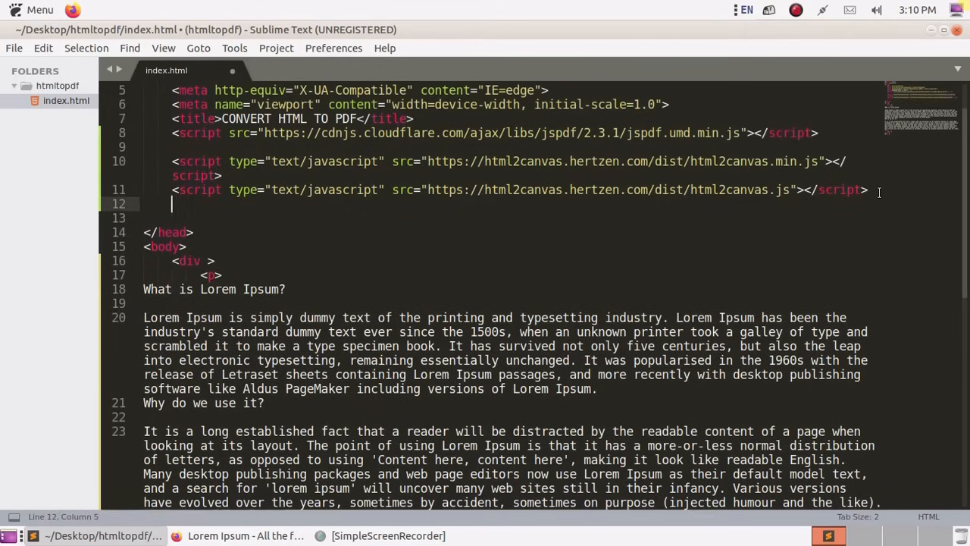
# - Add a script block whose first line is window.html2canvas = html2canvas;
pyautogui.write('scr')
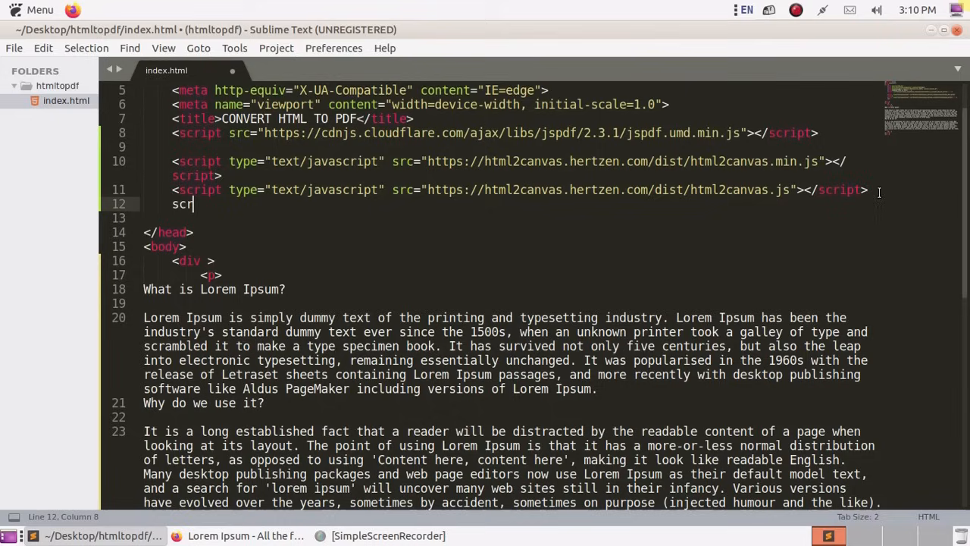
pyautogui.press('Tab')
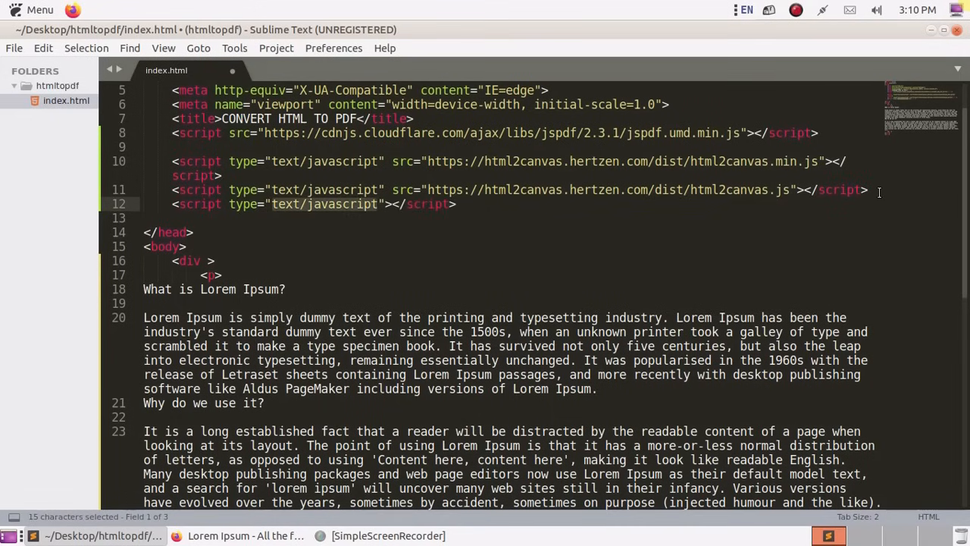
pyautogui.click(391, 203)
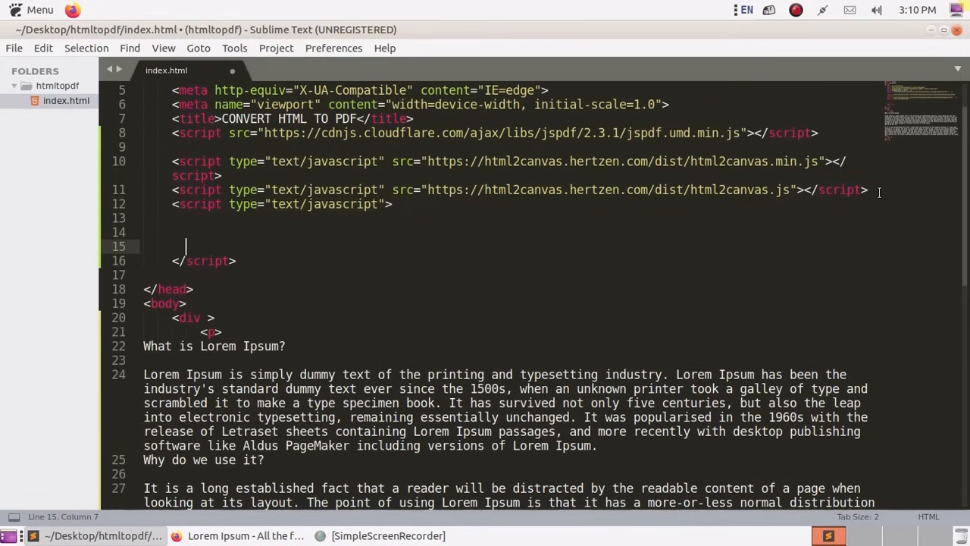
pyautogui.press('ctrl+s')
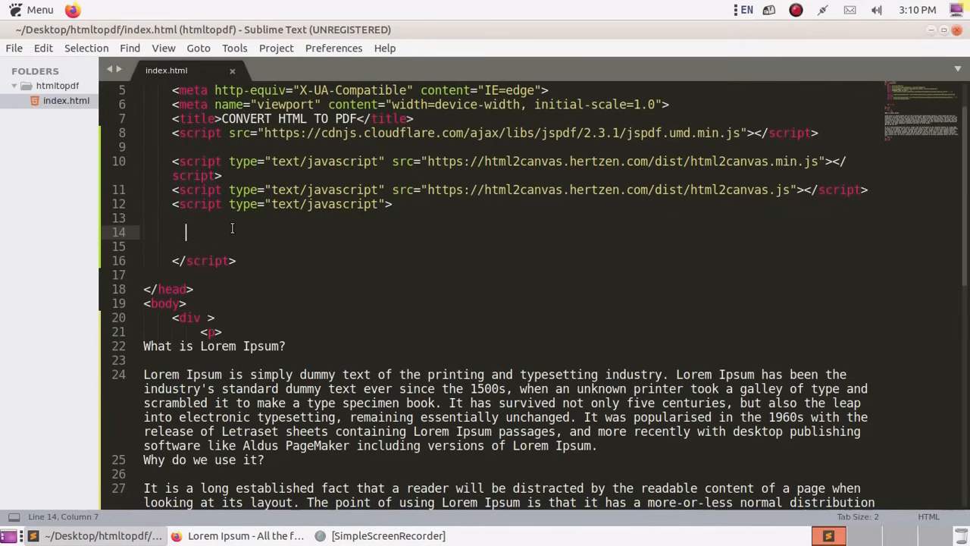
pyautogui.write('w')
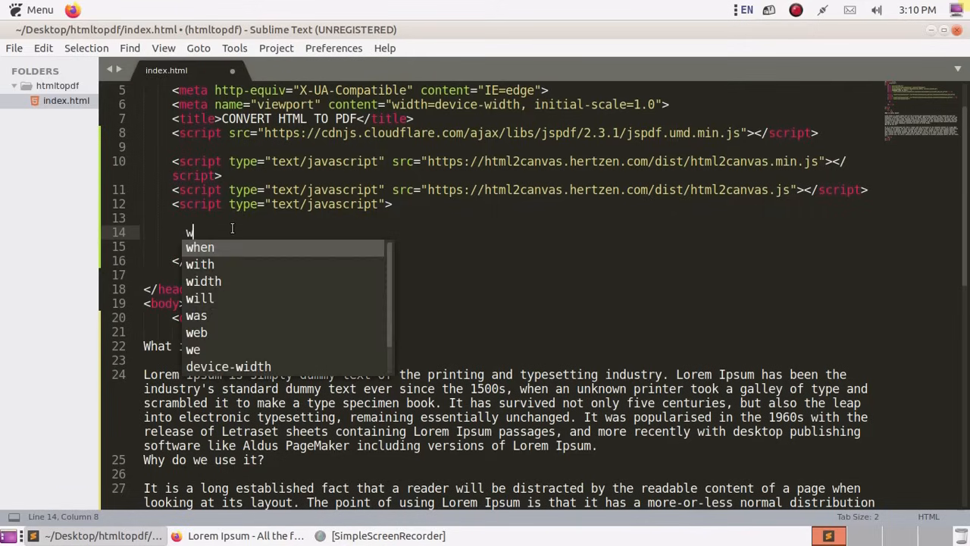
pyautogui.write('indow.')
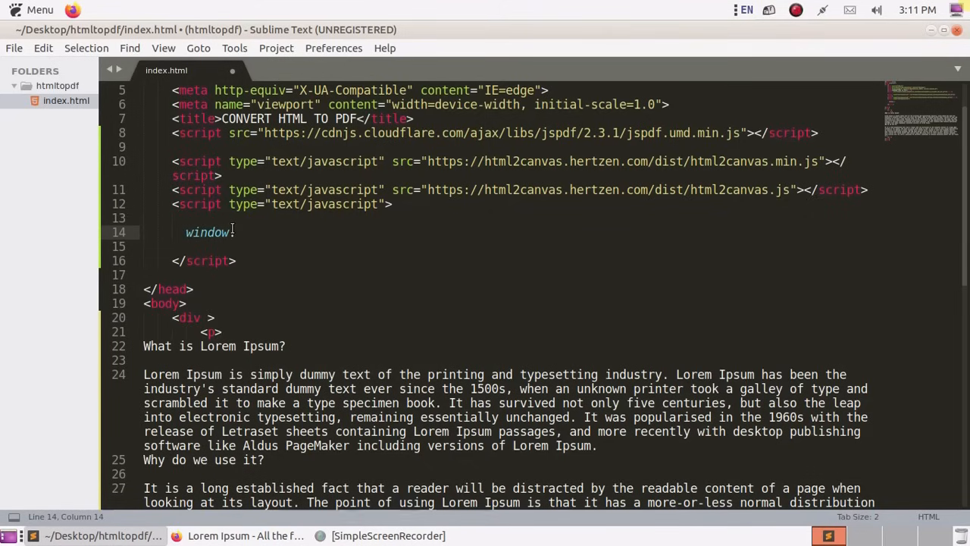
pyautogui.write('html2')
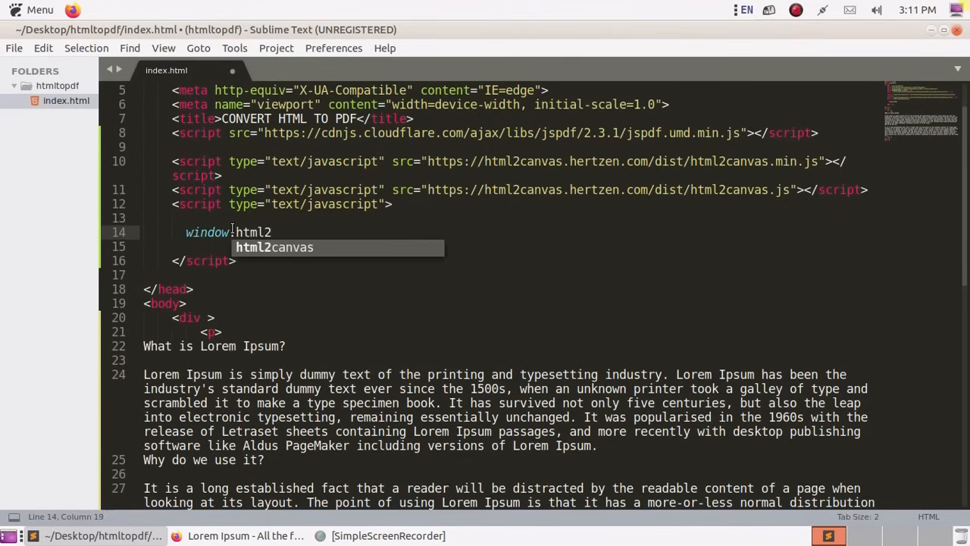
pyautogui.press('Tab')
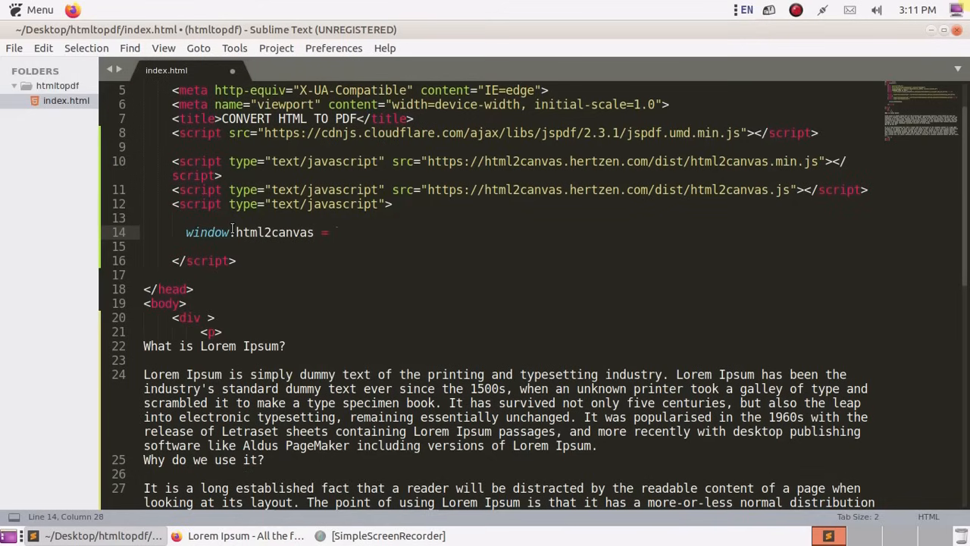
pyautogui.write('htm')
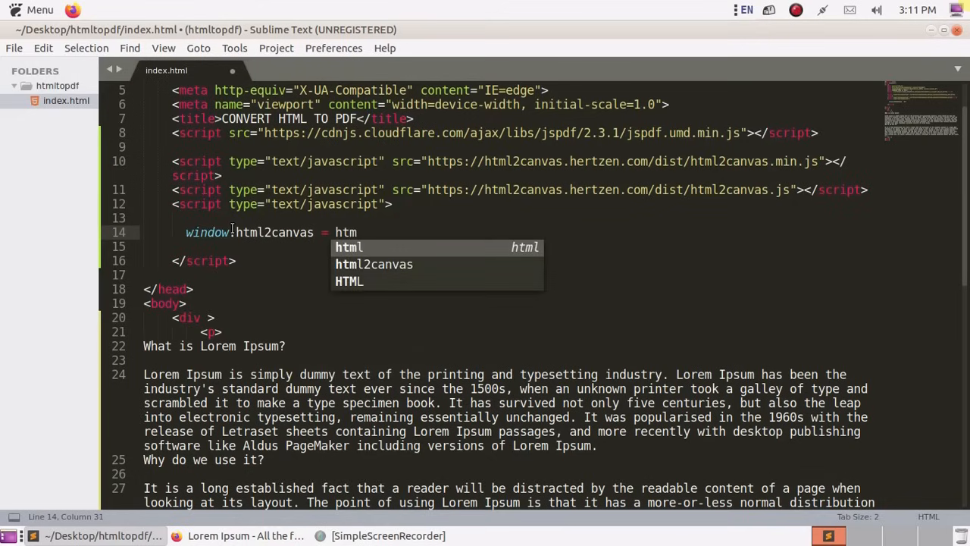
pyautogui.write('l2canvasm')
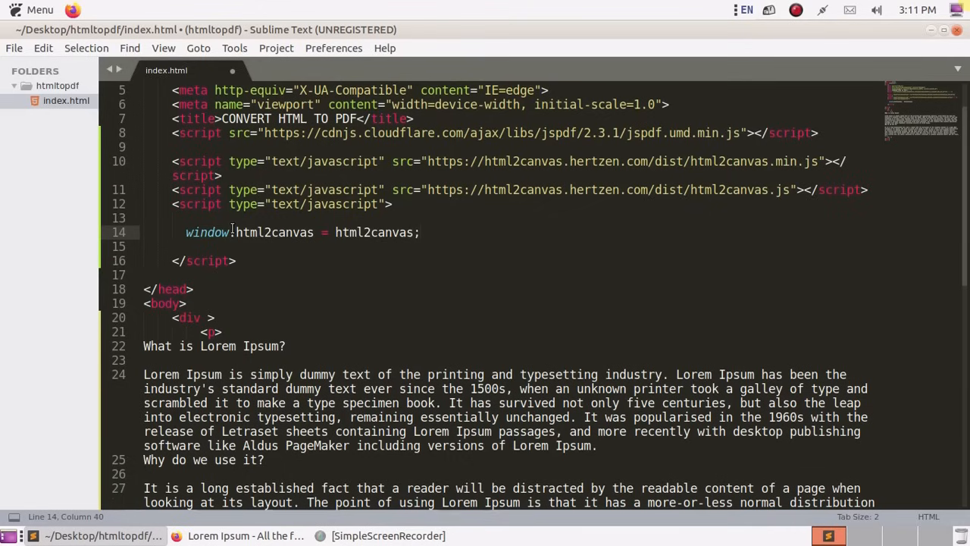
pyautogui.press('Return')
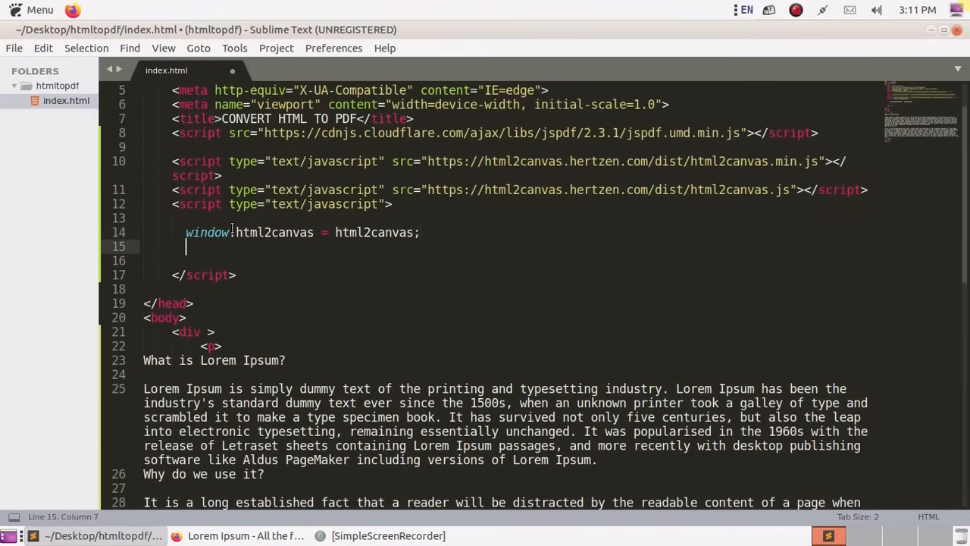
# - Add the line window.jsPDF = window.jspdf.jsPDF; below it
pyautogui.write('wi')
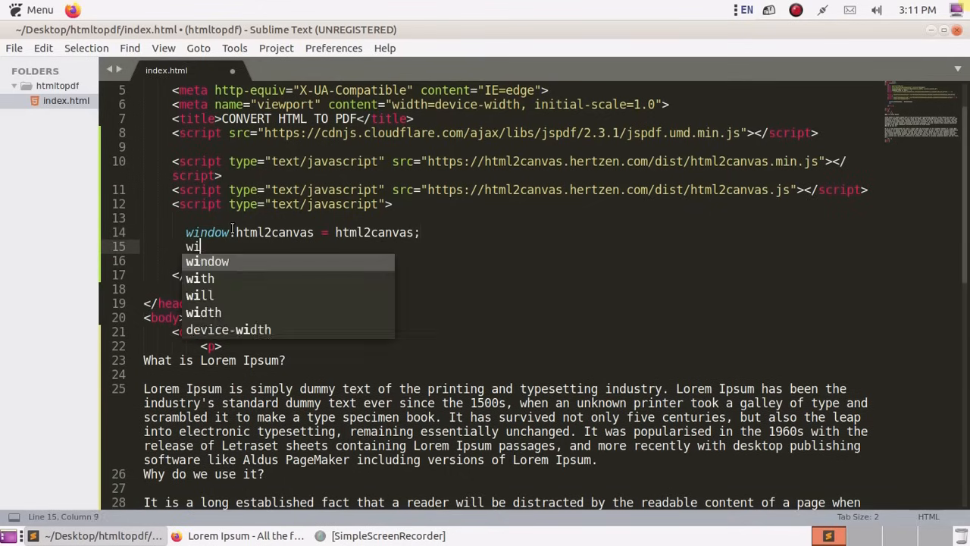
pyautogui.write('ndows')
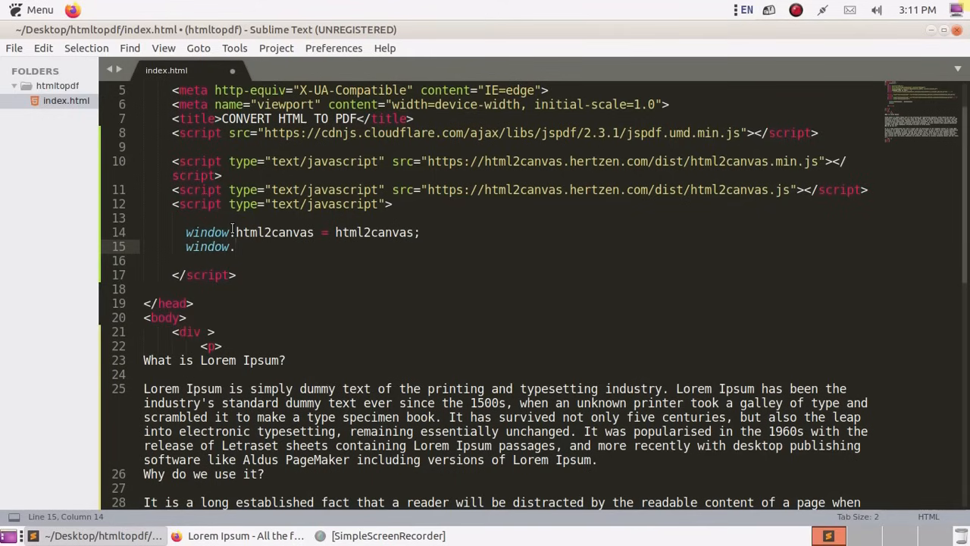
pyautogui.write('jsPDF')
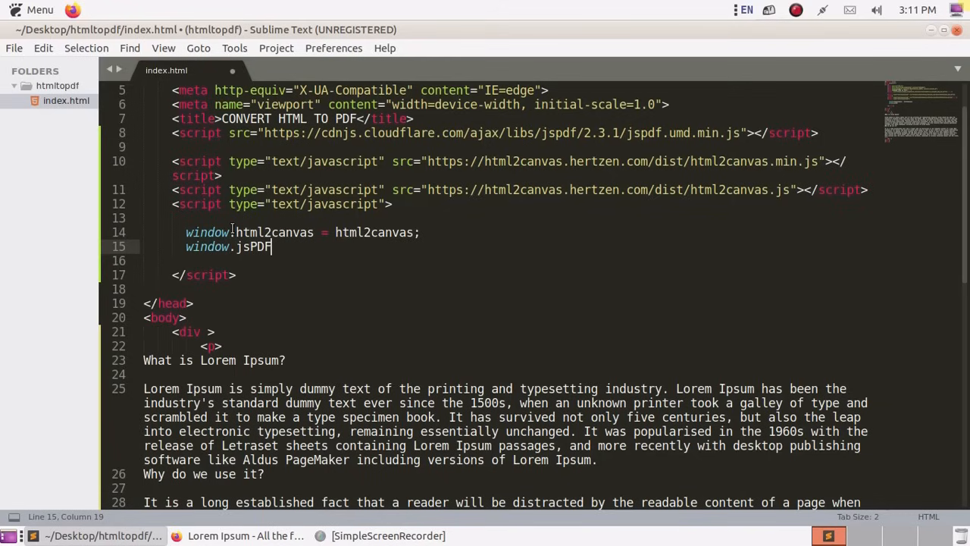
pyautogui.write('= window.j')
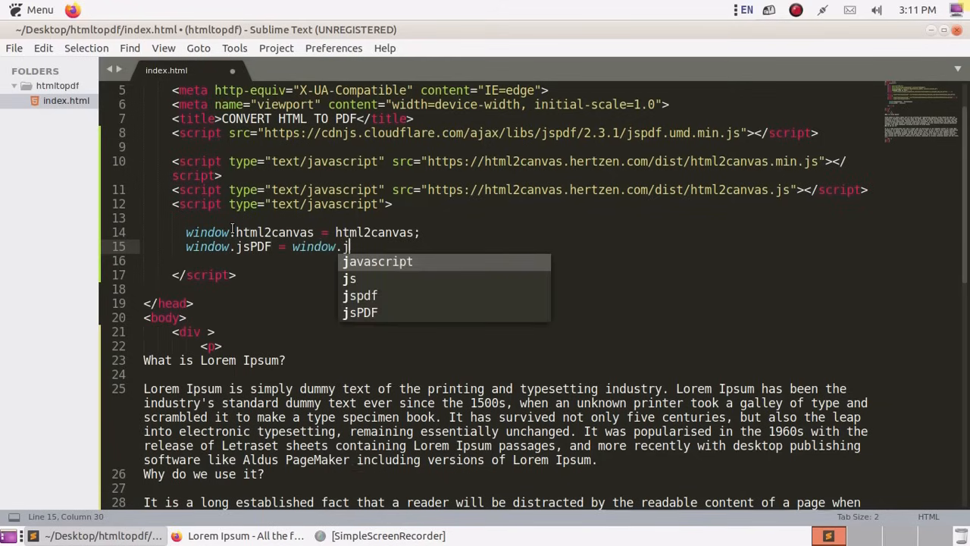
pyautogui.write('spdf')
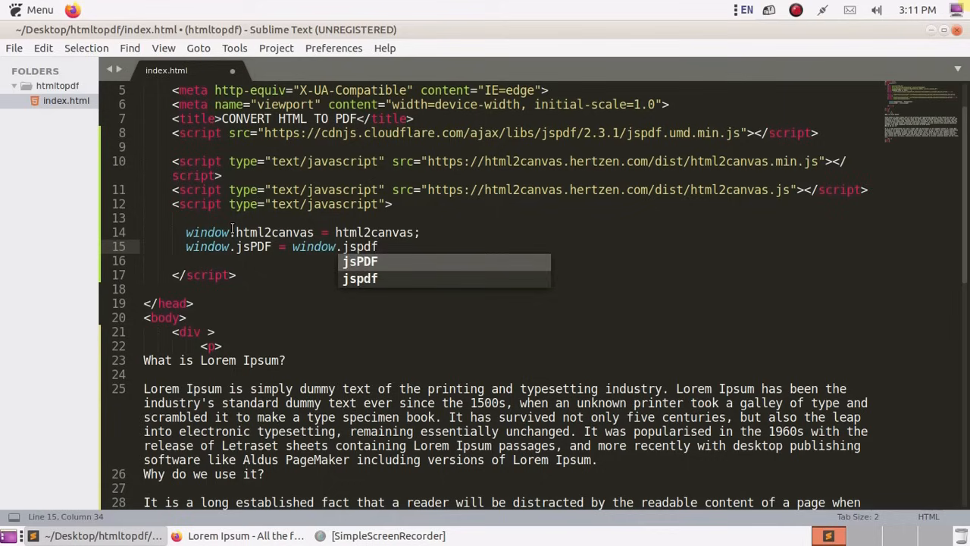
pyautogui.write('.jsPDF')
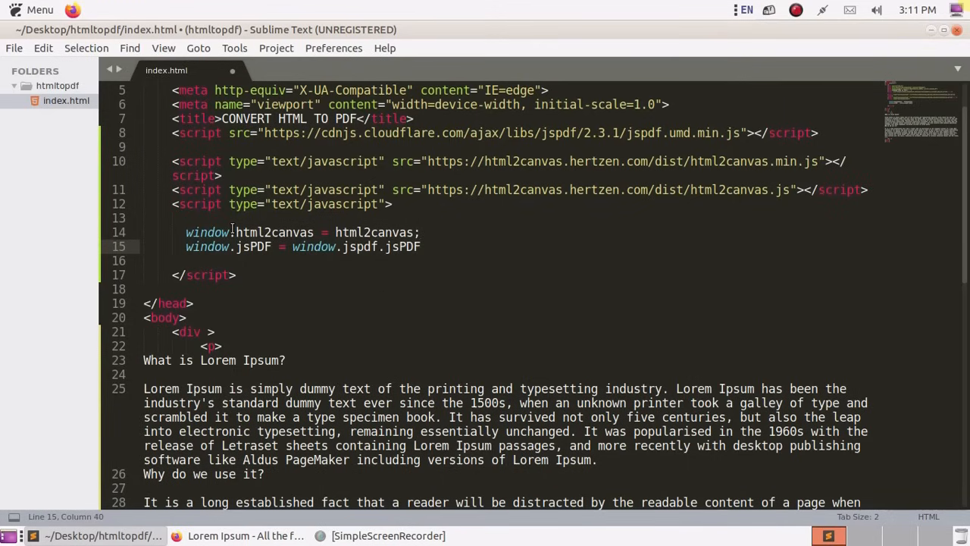
pyautogui.write(';')
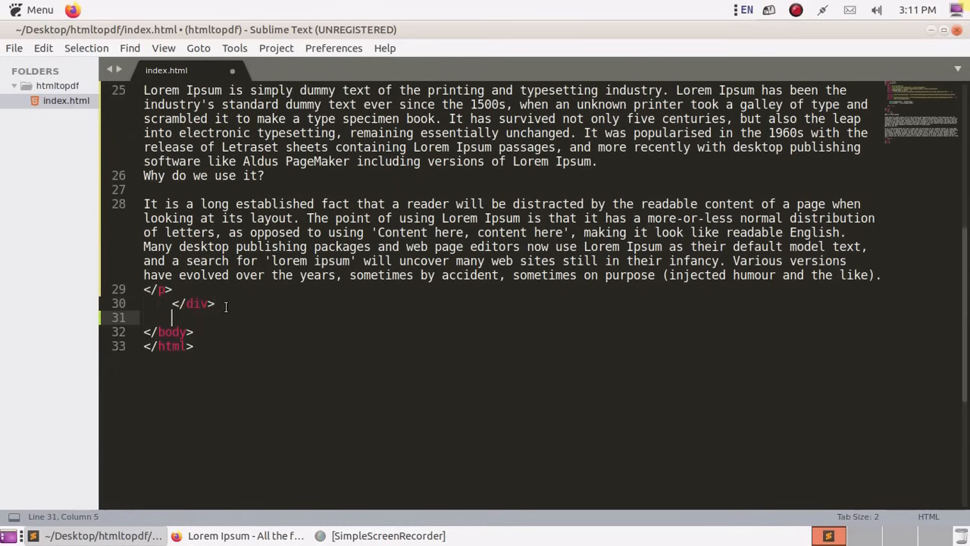
# - Add <button onclick="makePDF()"> after the div, save, and copy the makePDF name
pyautogui.write('butt')
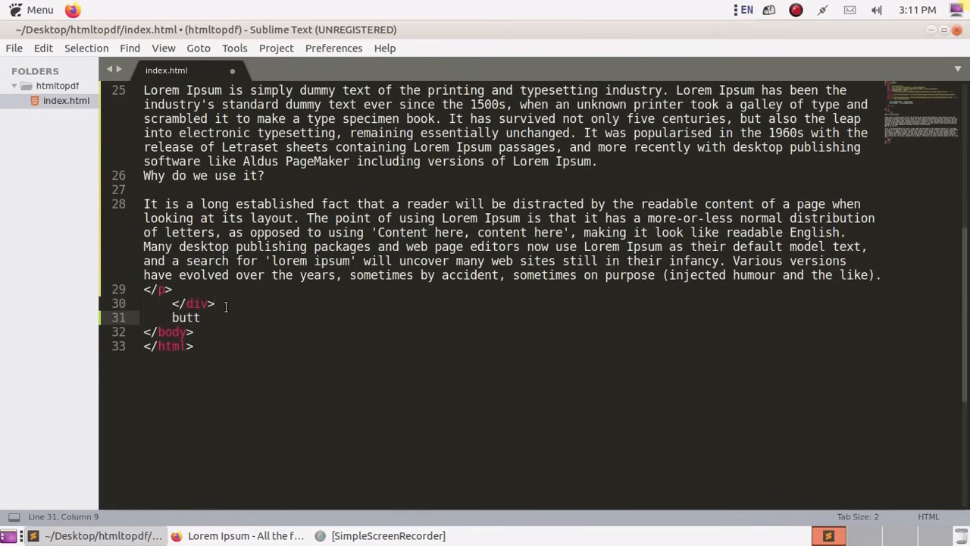
pyautogui.write('on ></button>')
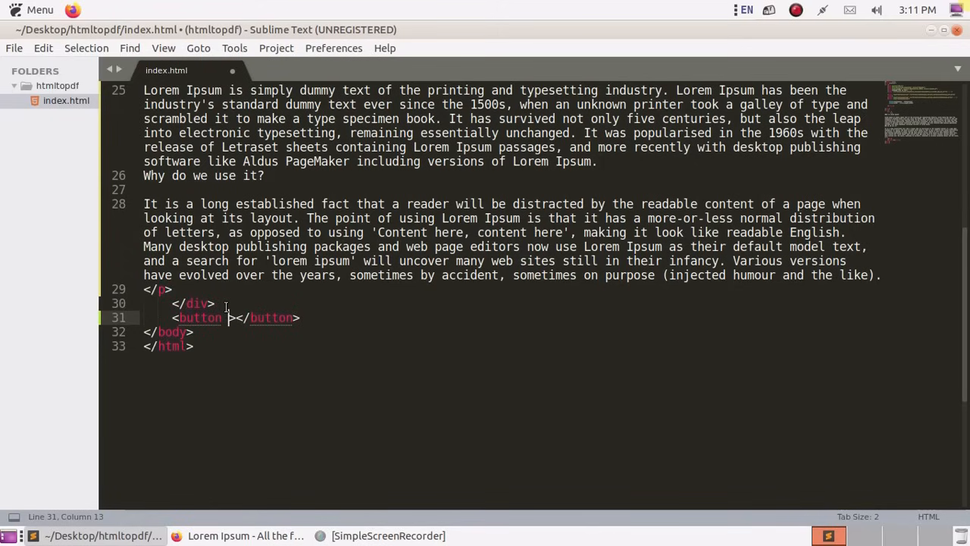
pyautogui.write('onclick="')
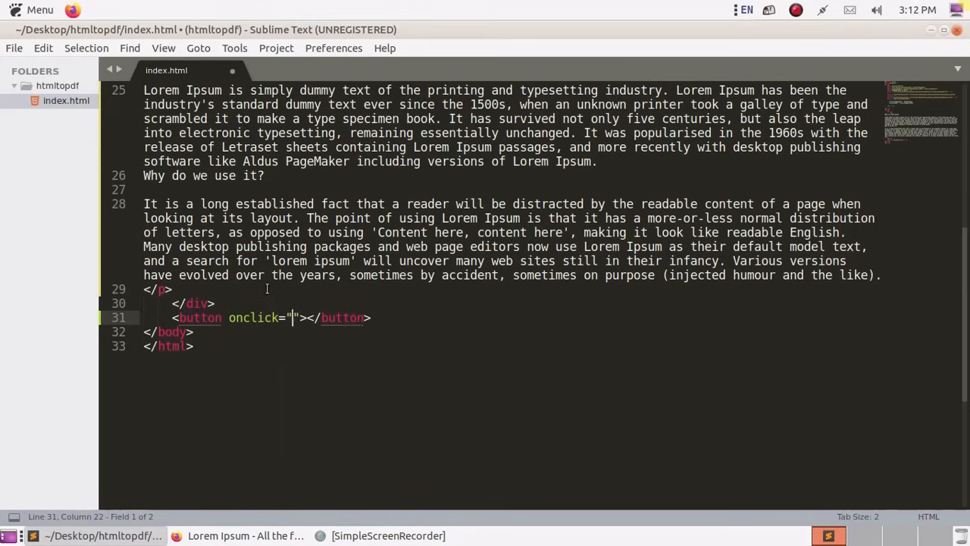
pyautogui.write('make')
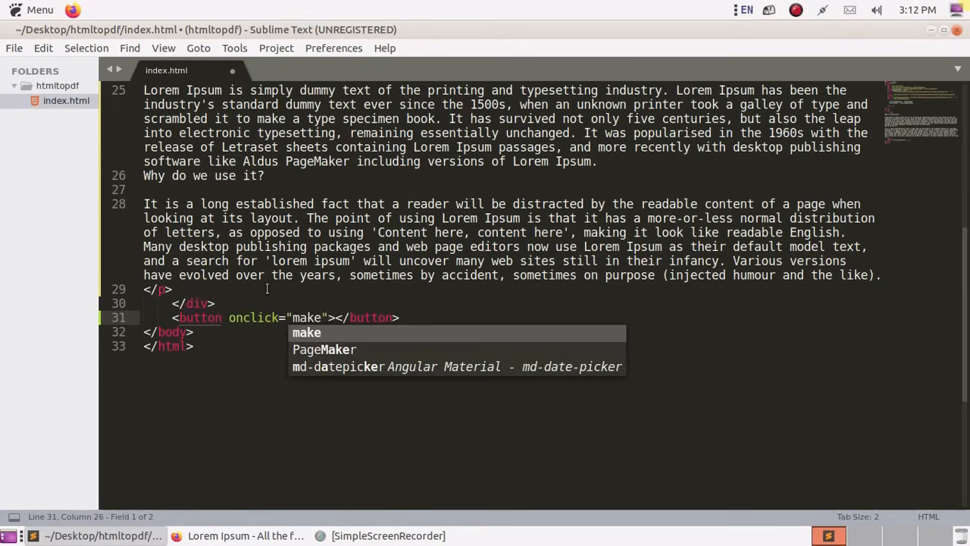
pyautogui.write('PDF')
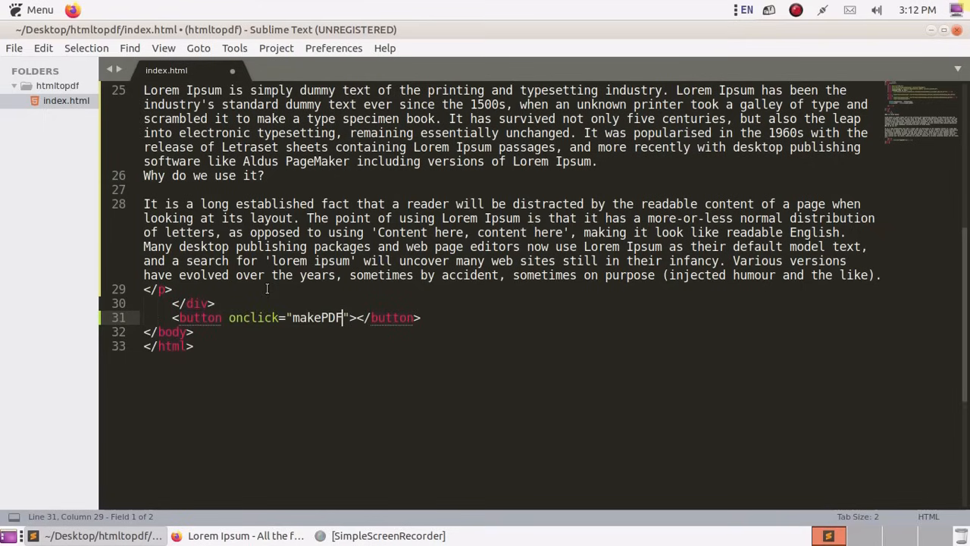
pyautogui.write('()')
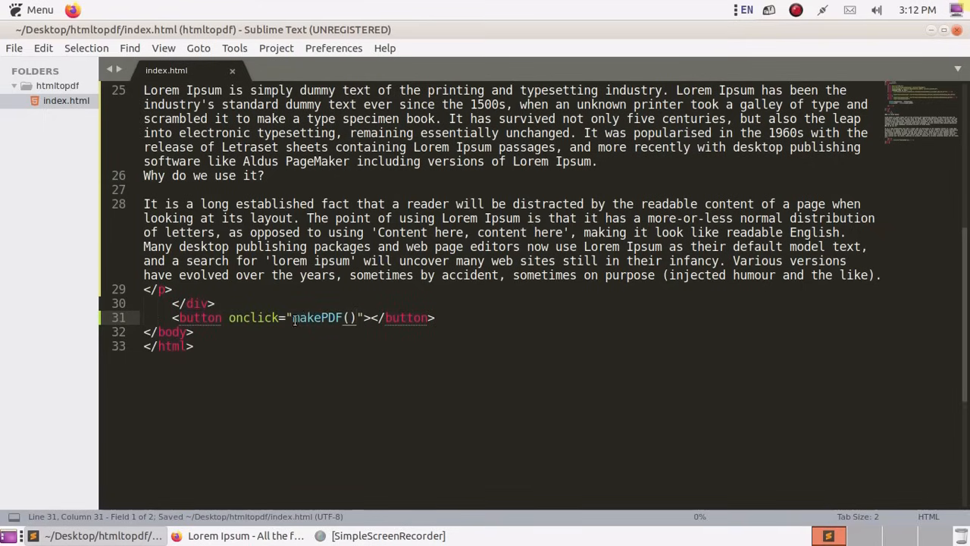
pyautogui.doubleClick(316, 319)
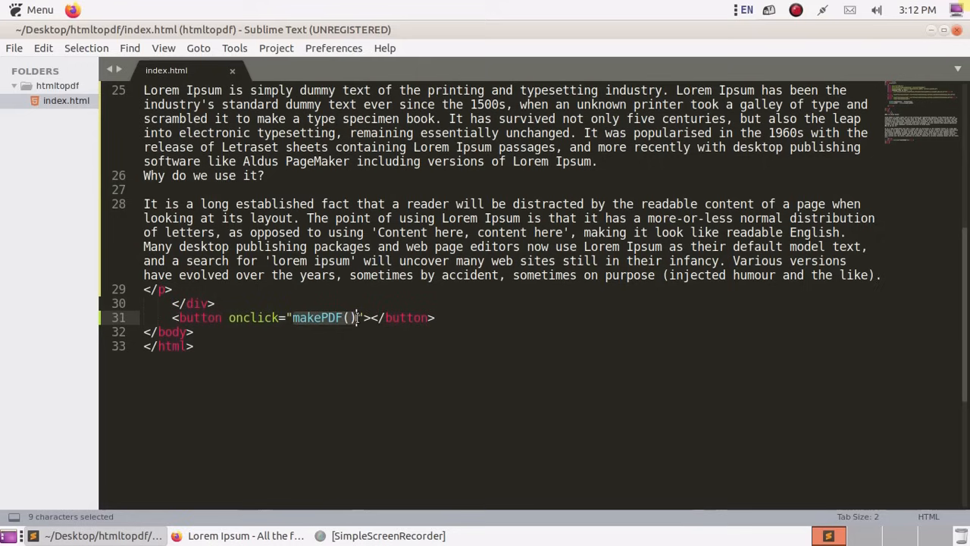
pyautogui.press('ctrl+c')
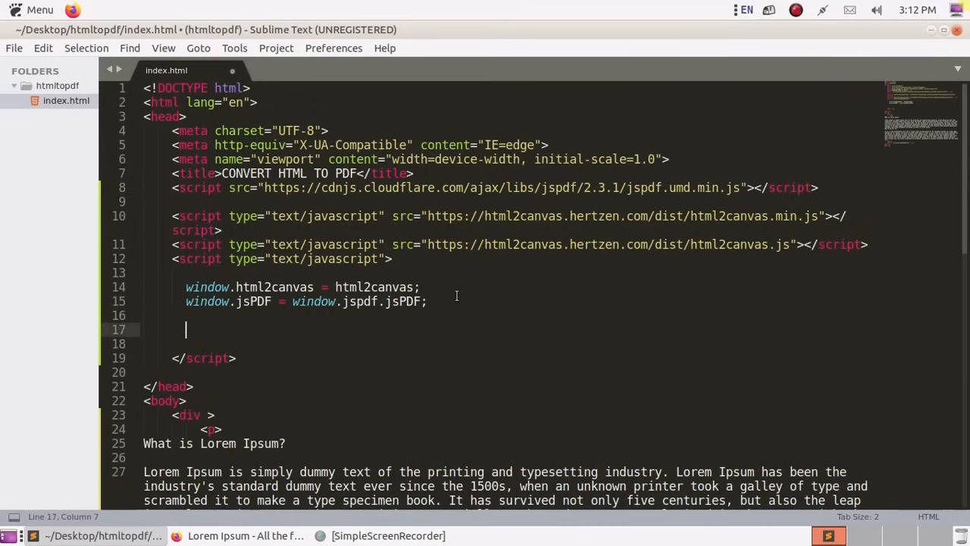
# - Declare an empty function makePDF() { } inside the script block
pyautogui.write('func')
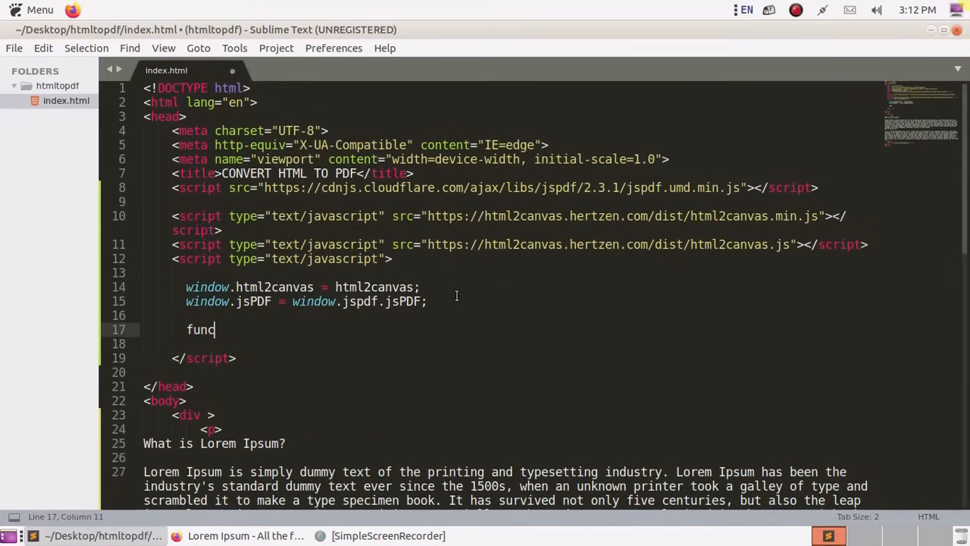
pyautogui.write('tion')
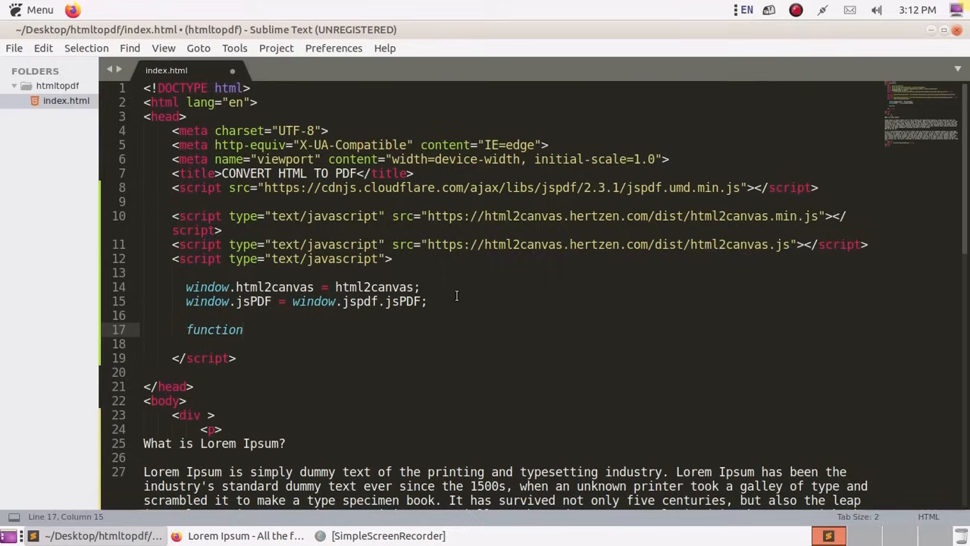
pyautogui.write('makePDF()')
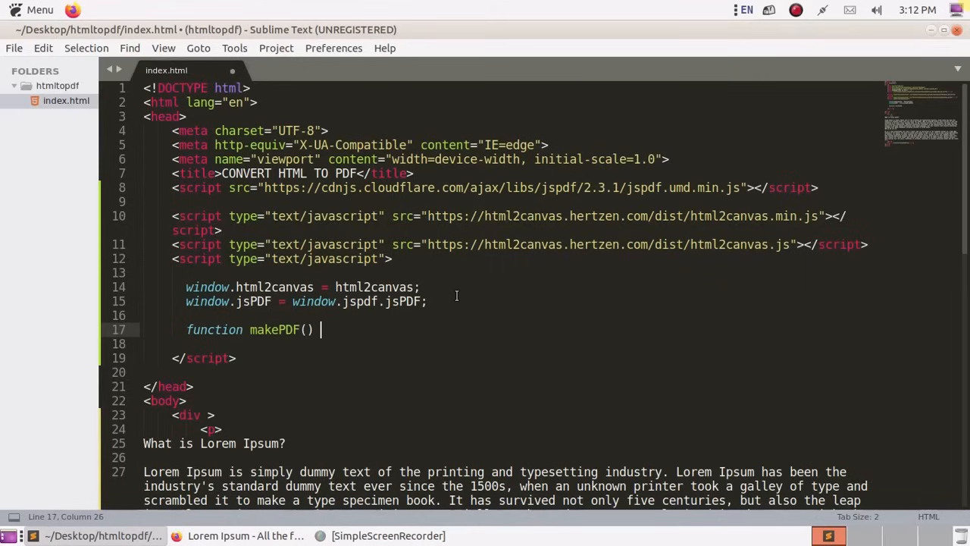
pyautogui.write('{')
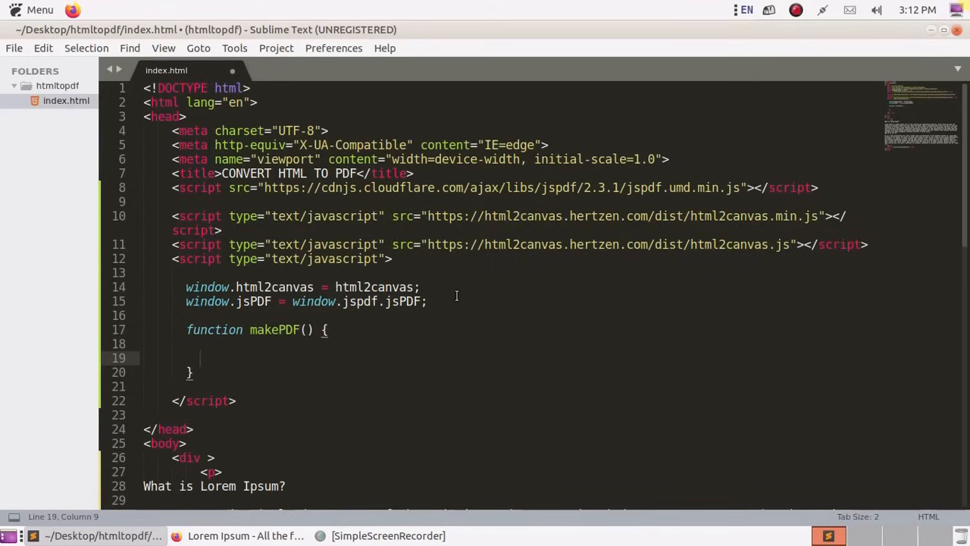
pyautogui.press('ctrl+s')
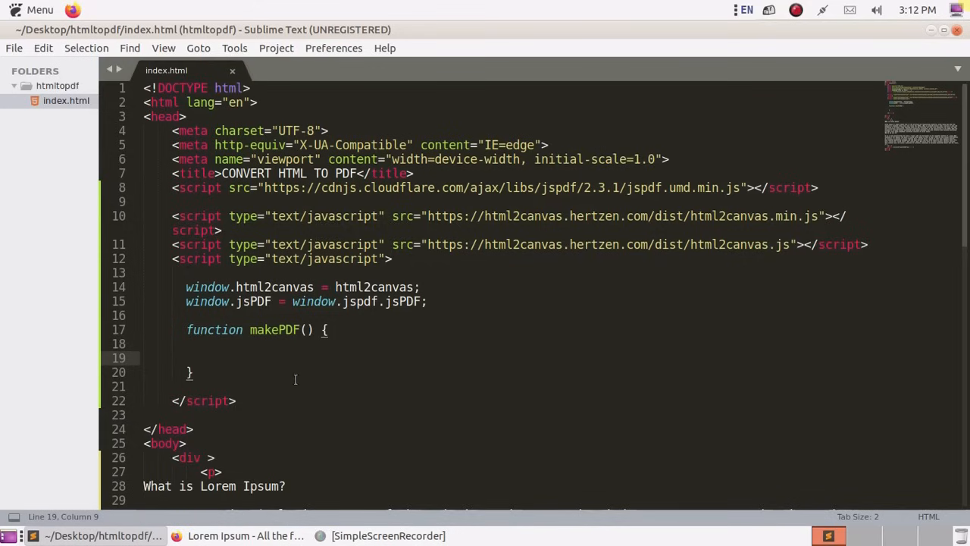
pyautogui.moveTo(249, 355)
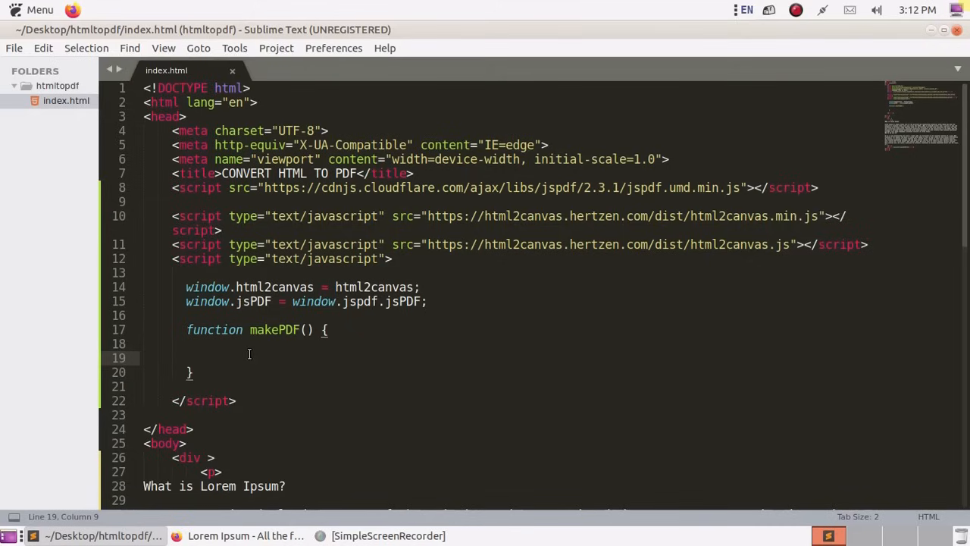
# - Inside makePDF, add var doc = new jsPDF();
pyautogui.write('var')
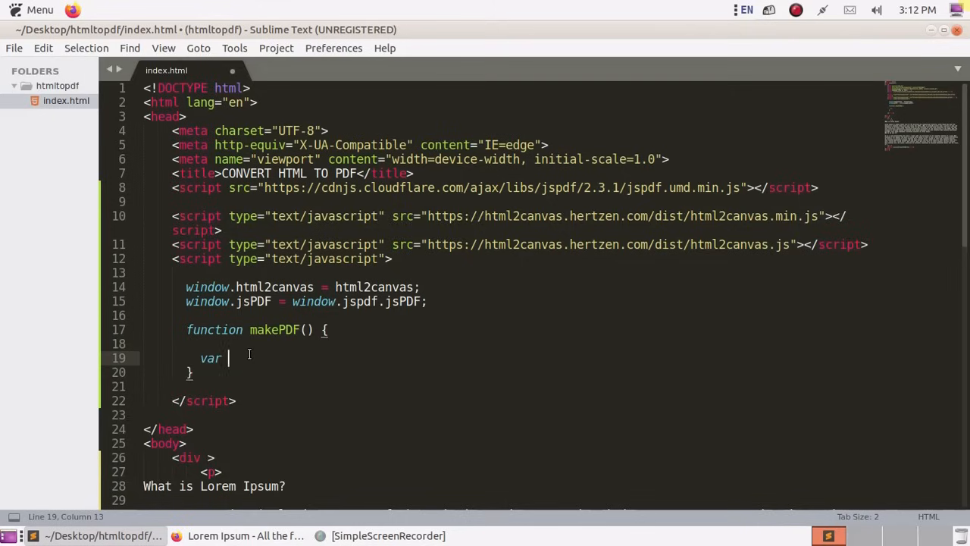
pyautogui.write('doc')
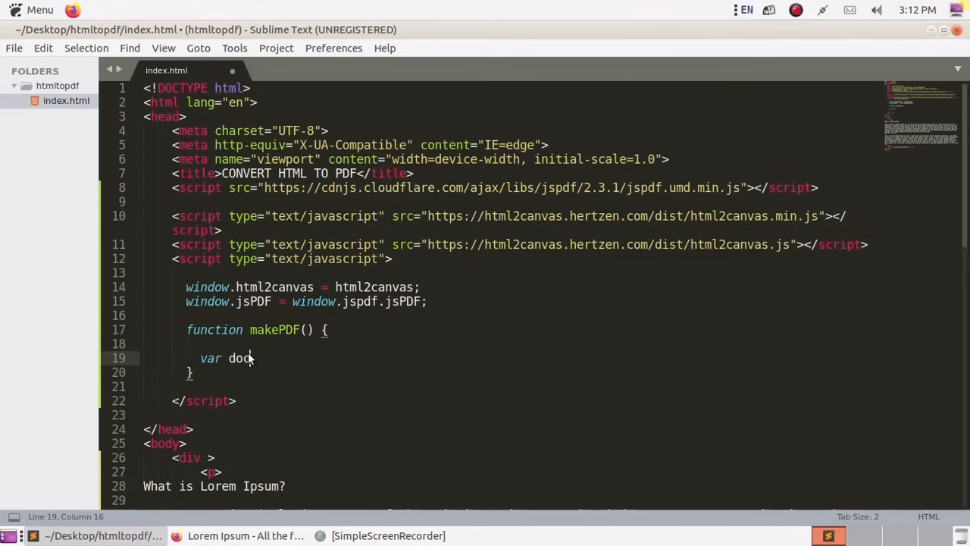
pyautogui.write('= n')
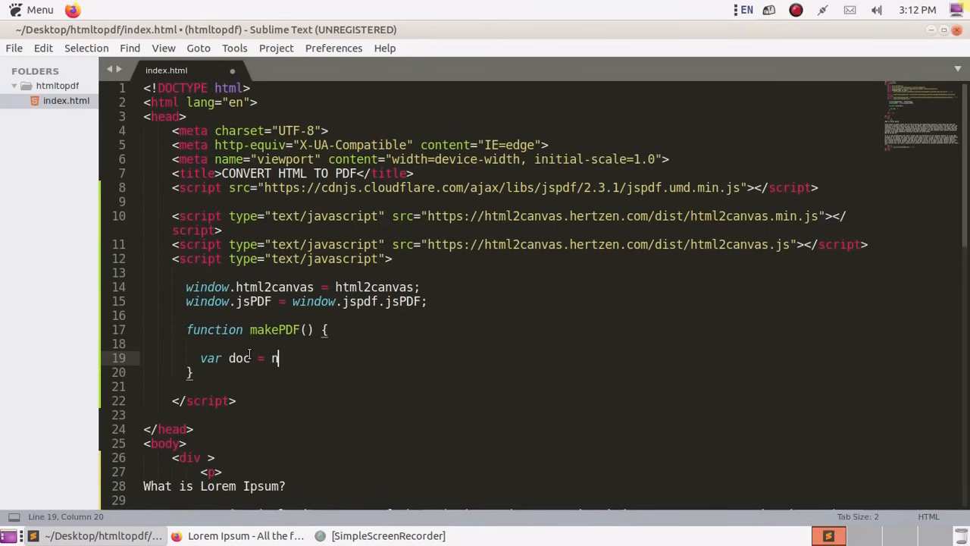
pyautogui.write('ew')
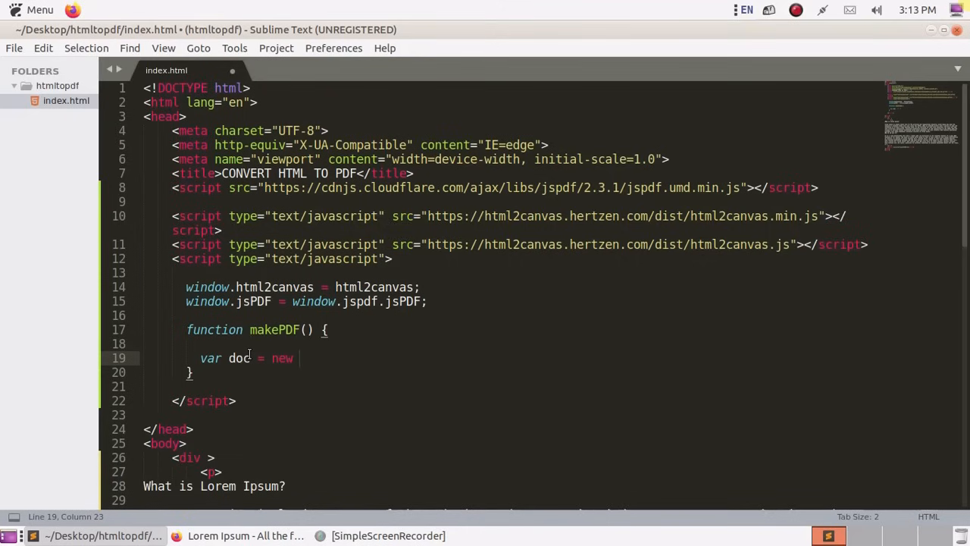
pyautogui.write('jsPDF(')
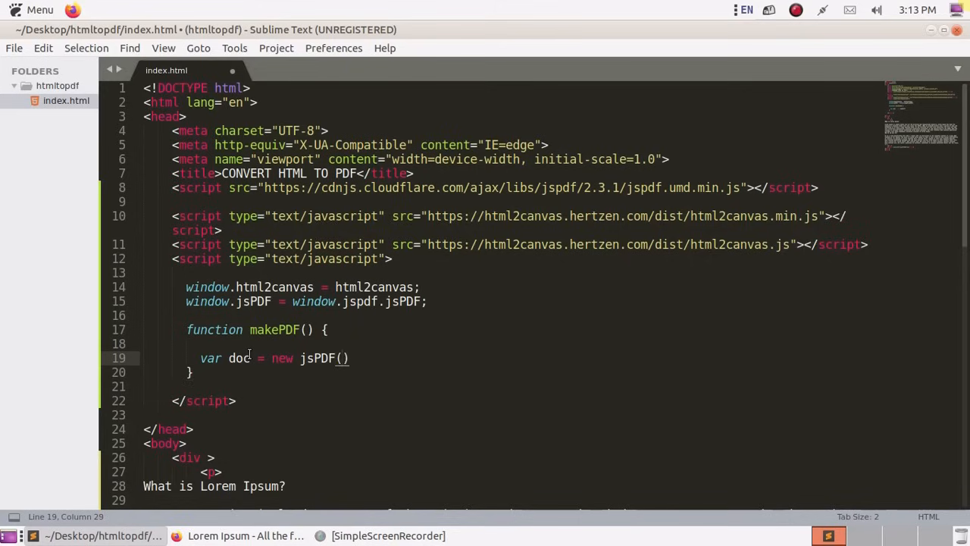
pyautogui.write(';')
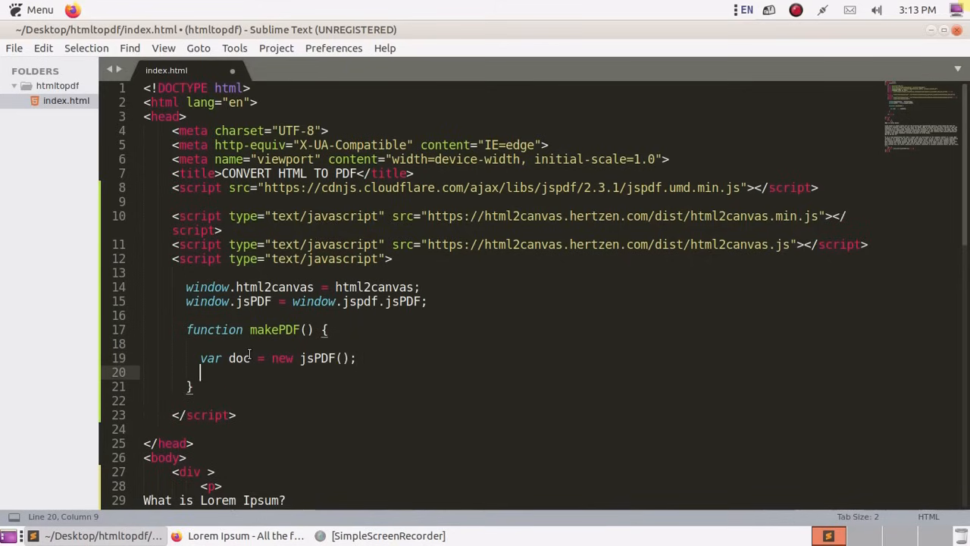
# - Add doc.text("HTML TO PDF", 10, 10); below the jsPDF line
pyautogui.write('doc.t')
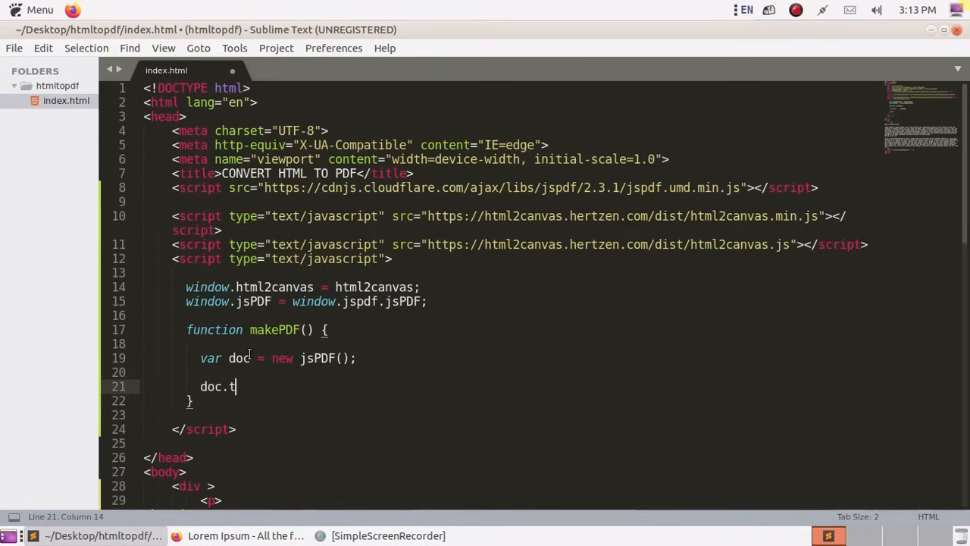
pyautogui.write('ext')
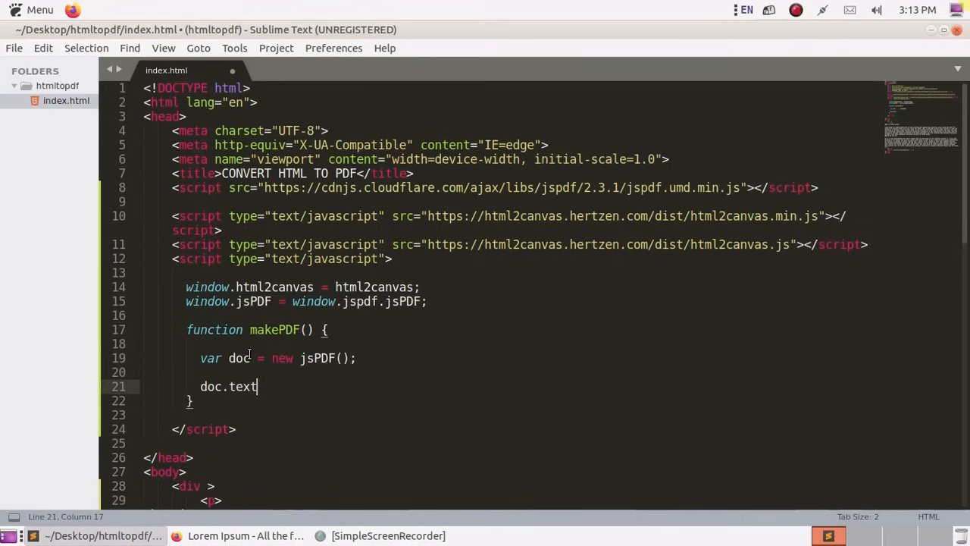
pyautogui.write('=')
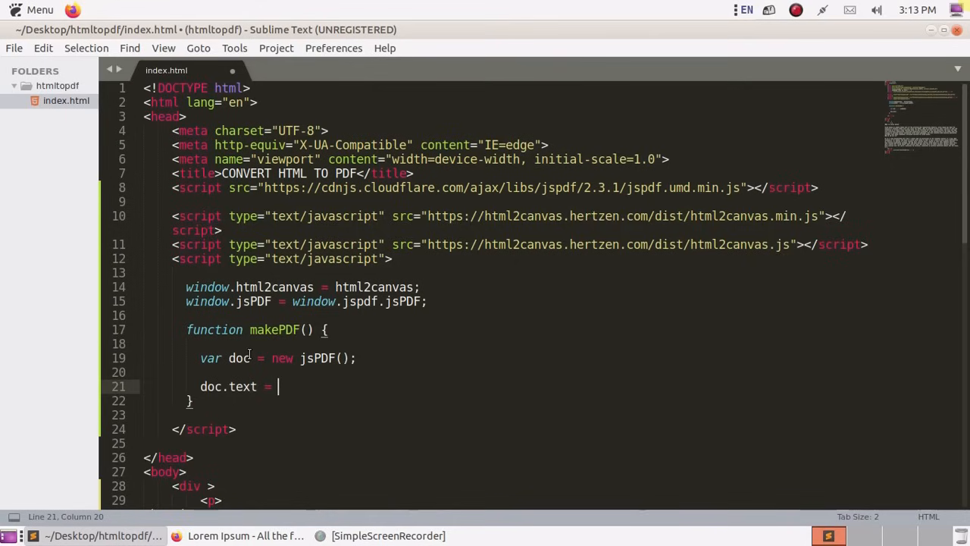
pyautogui.press('BackSpace')
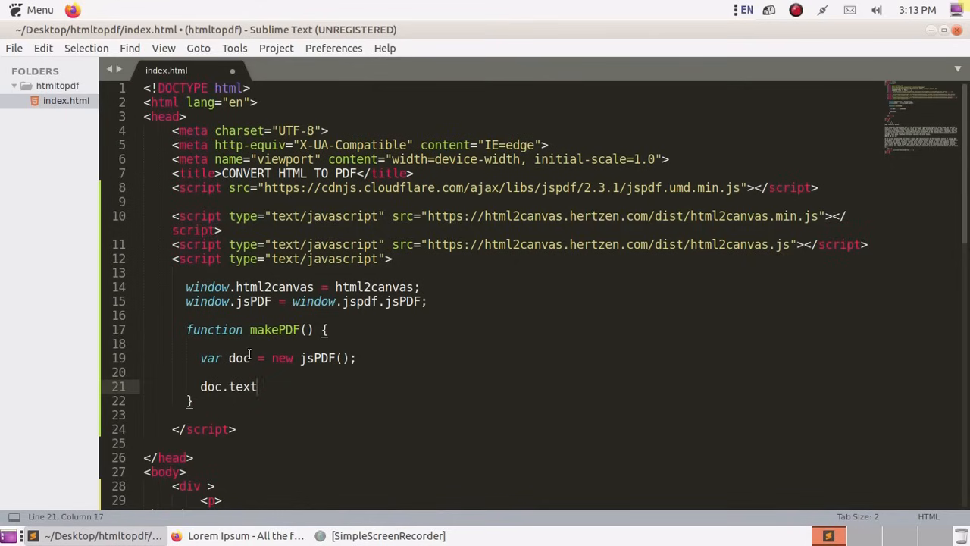
pyautogui.write('()')
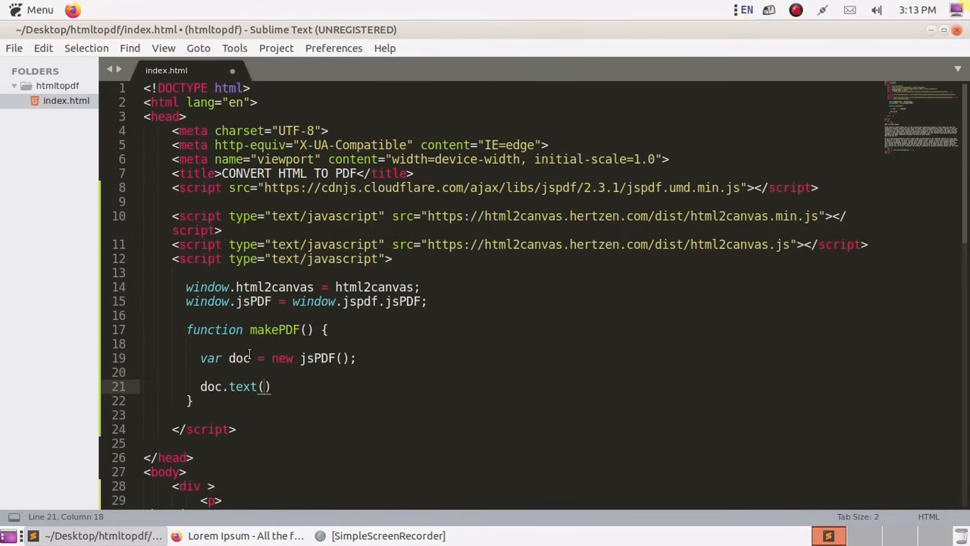
pyautogui.write('""')
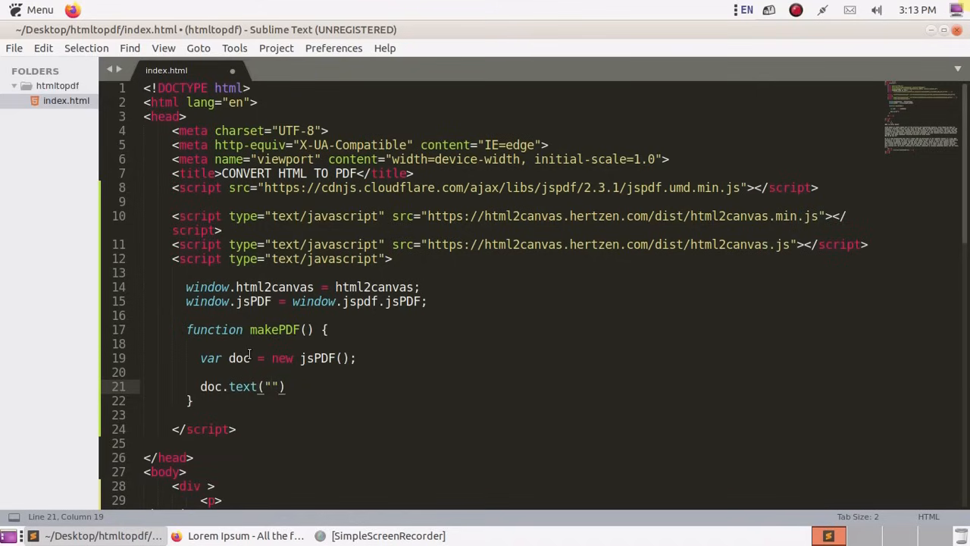
pyautogui.write('HTML TO')
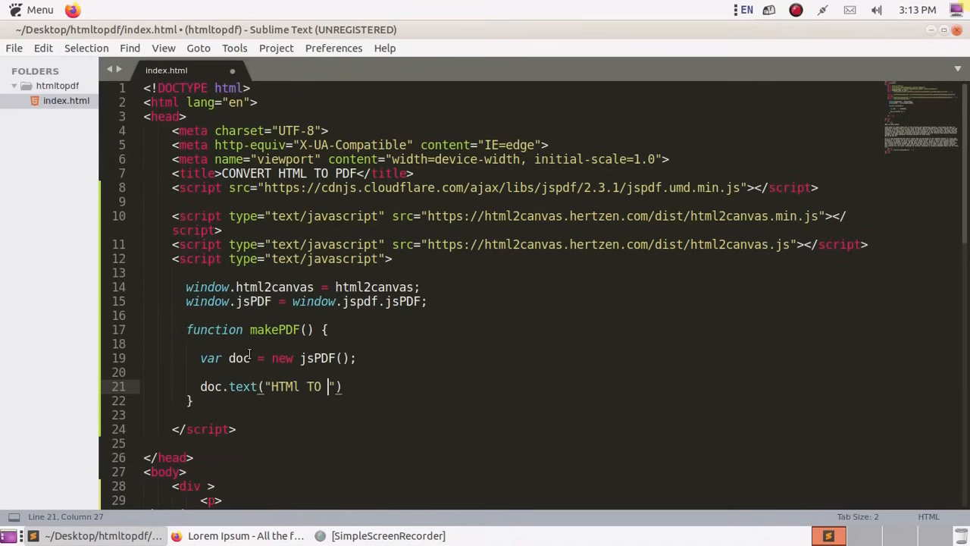
pyautogui.write('PDF')
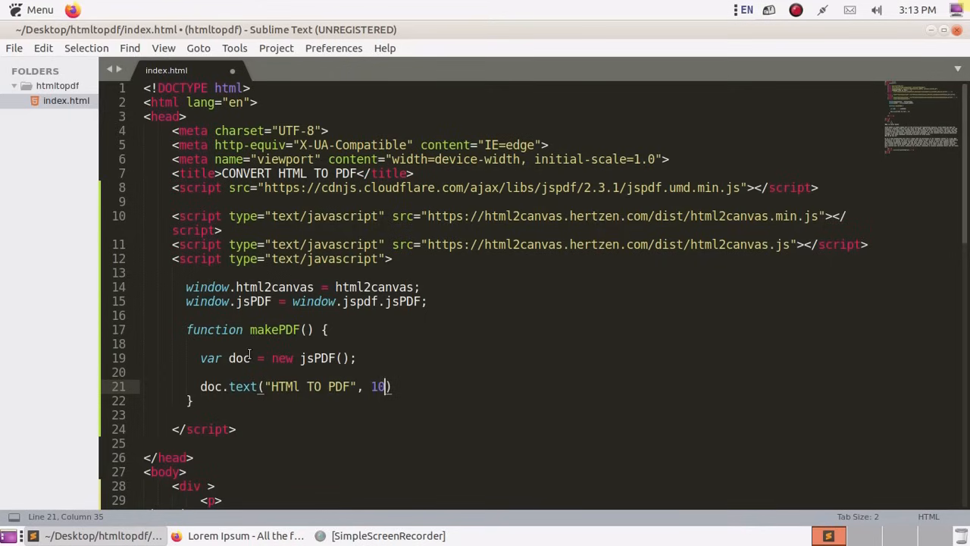
pyautogui.write(', 10')
pyautogui.write('d')
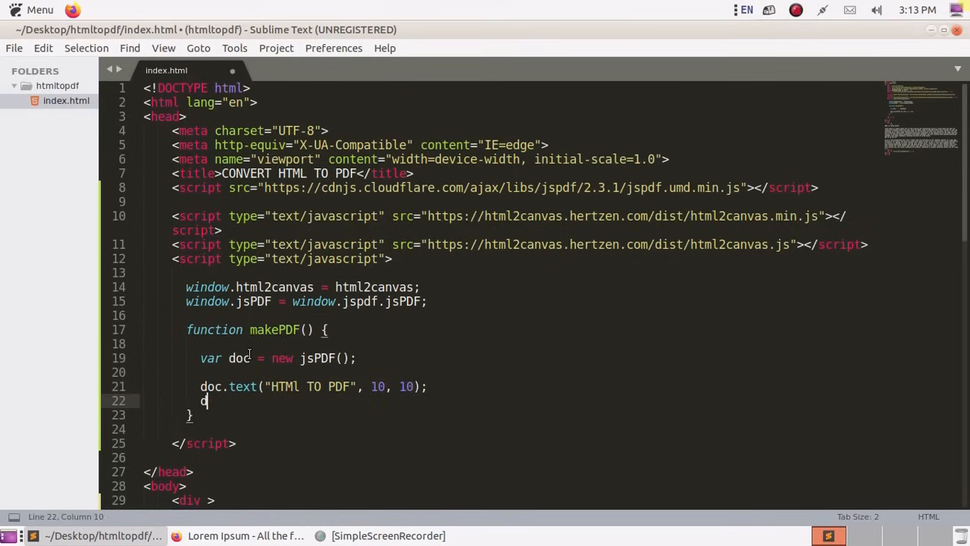
# - Add doc.save(); on the next line of makePDF
pyautogui.write('oc.')
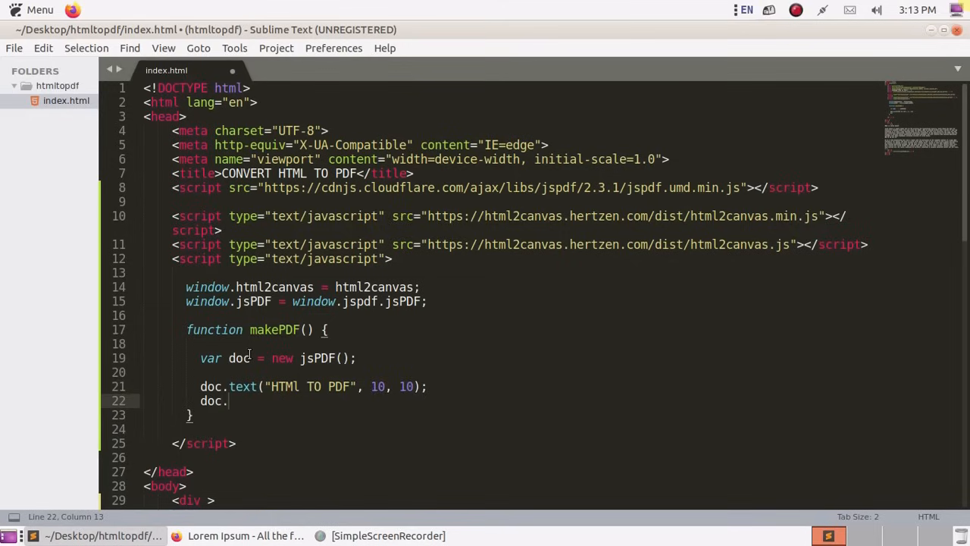
pyautogui.write('save')
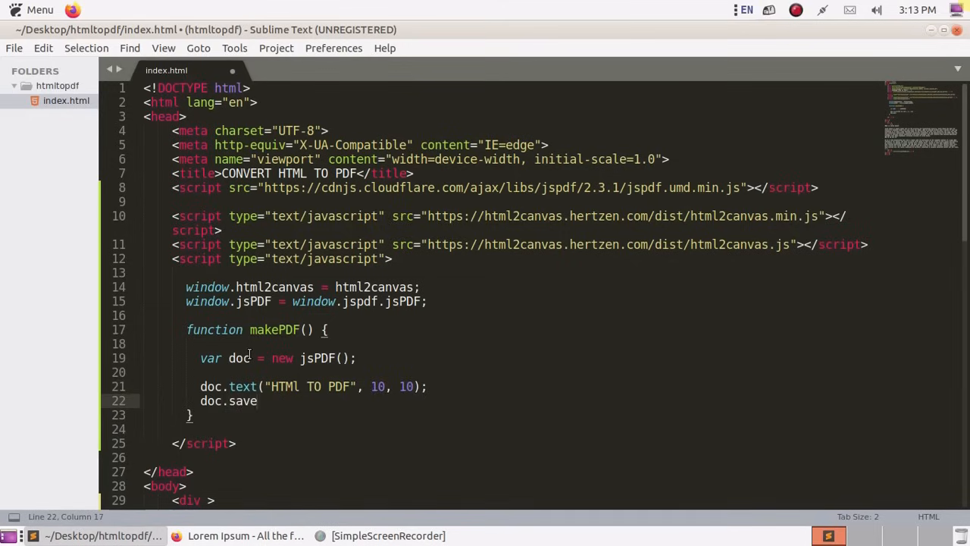
pyautogui.write('()')
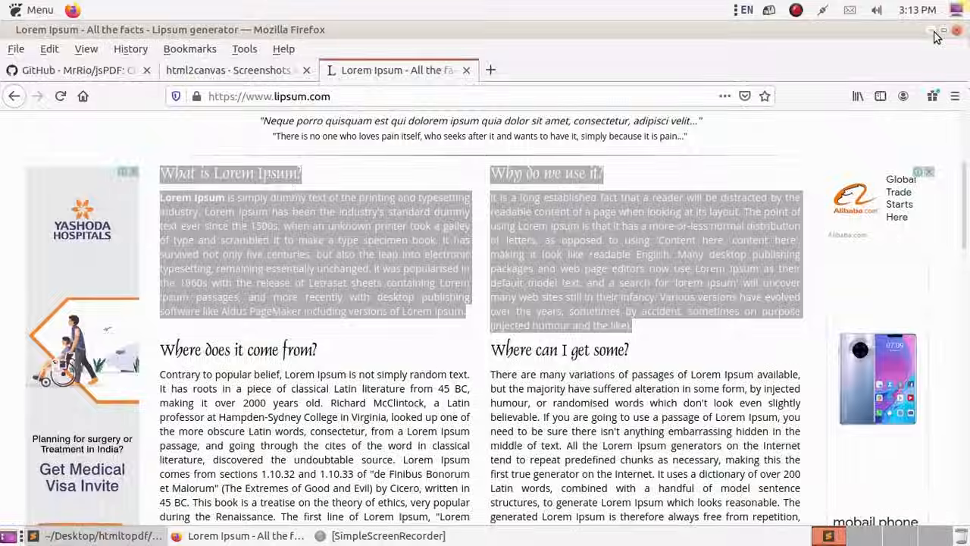
# - Open index.html from the desktop's htmltopdf folder in the web browser
pyautogui.click(937, 31)
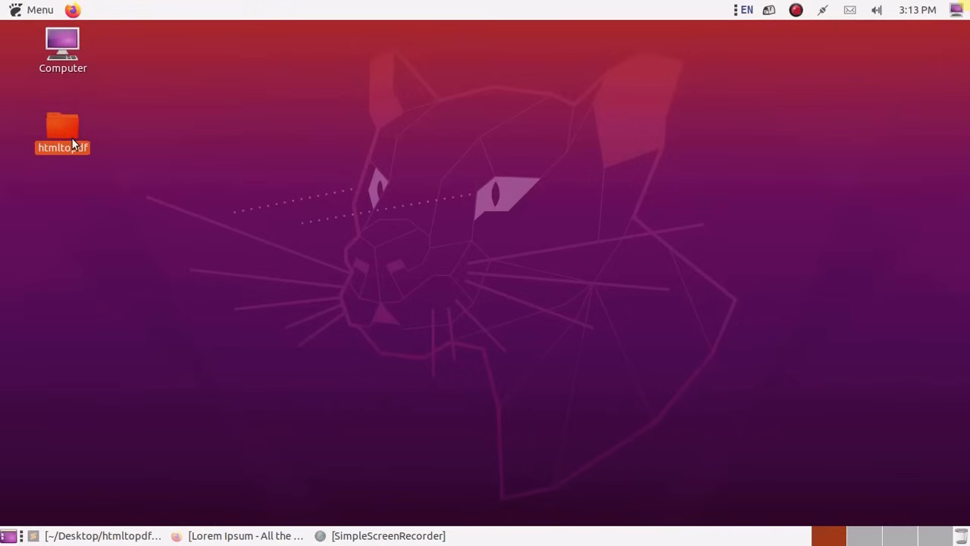
pyautogui.doubleClick(62, 128)
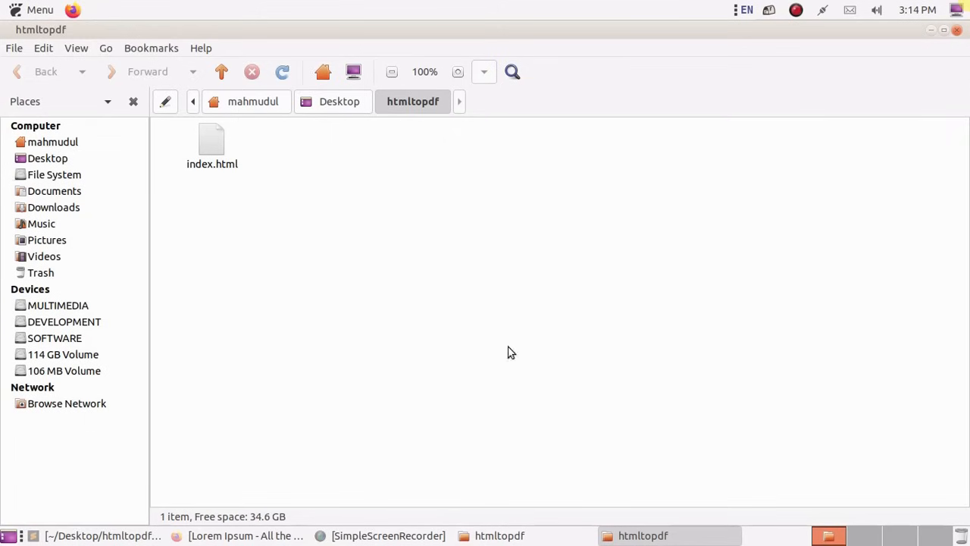
pyautogui.click(213, 139)
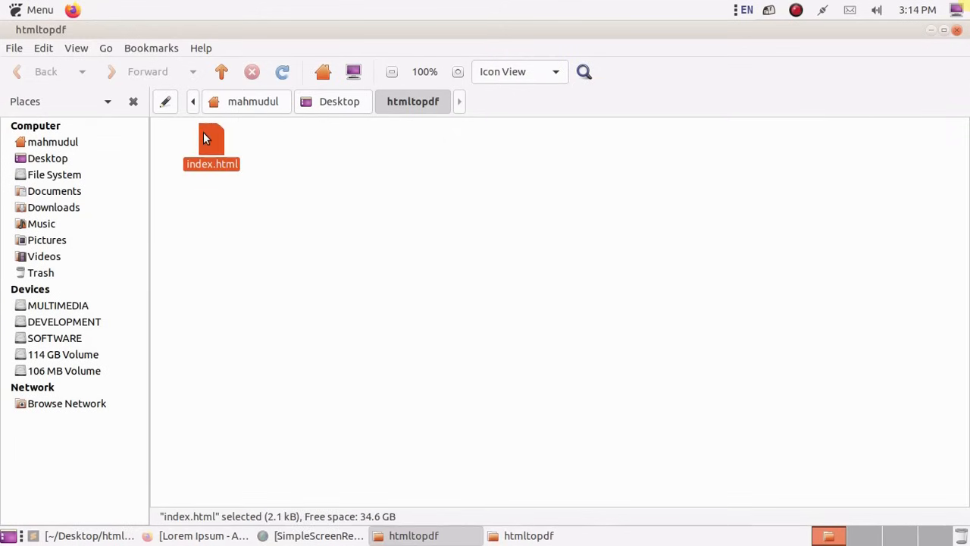
pyautogui.doubleClick(212, 144)
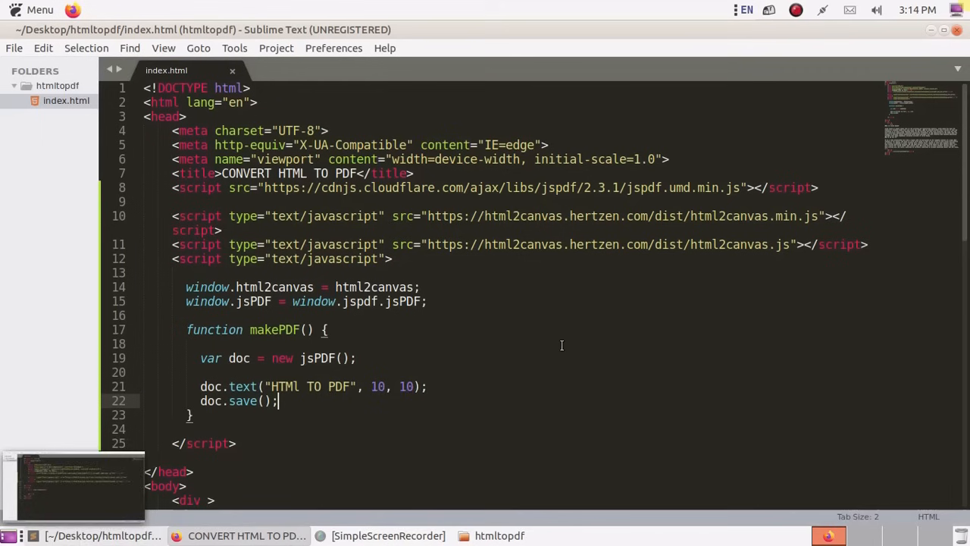
# - Label the empty button at the end of the body makePDF
pyautogui.scroll(-3)
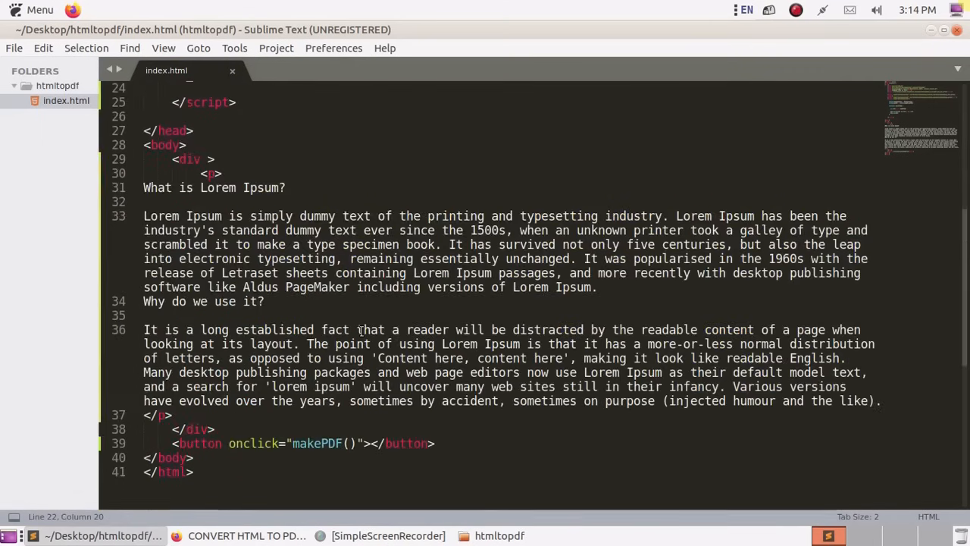
pyautogui.click(370, 442)
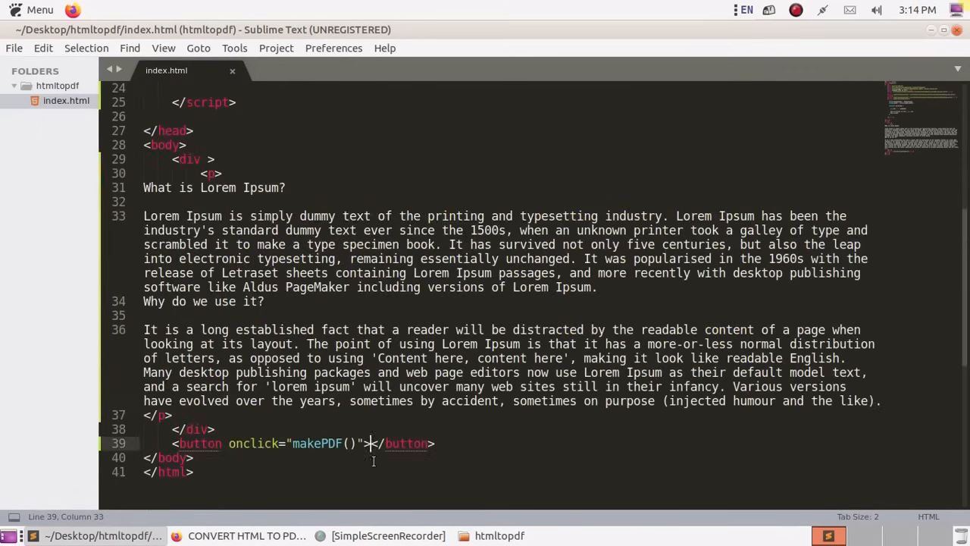
pyautogui.write('m')
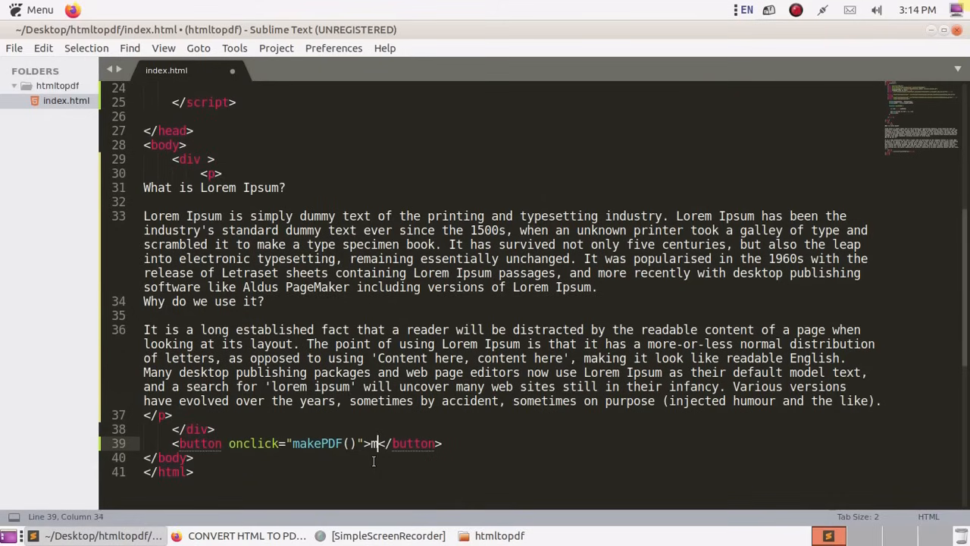
pyautogui.write('akePDF')
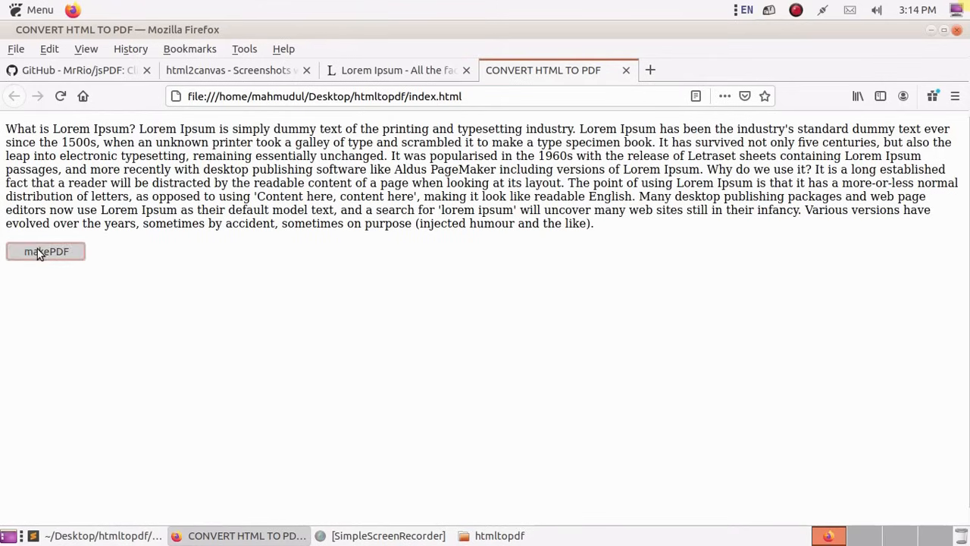
# - Run makePDF, save generated.pdf and view its HTML TO PDF page, then close the viewer
pyautogui.click(46, 252)
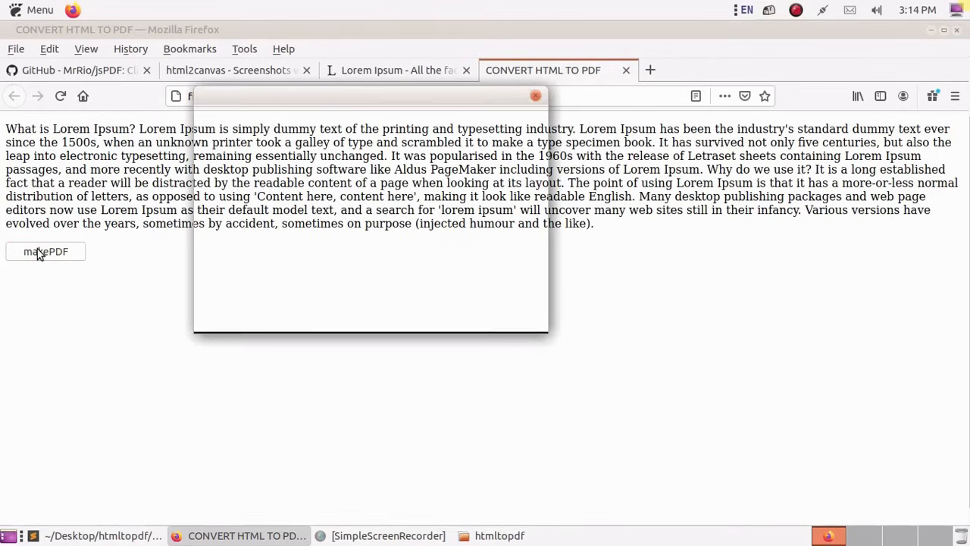
pyautogui.click(45, 252)
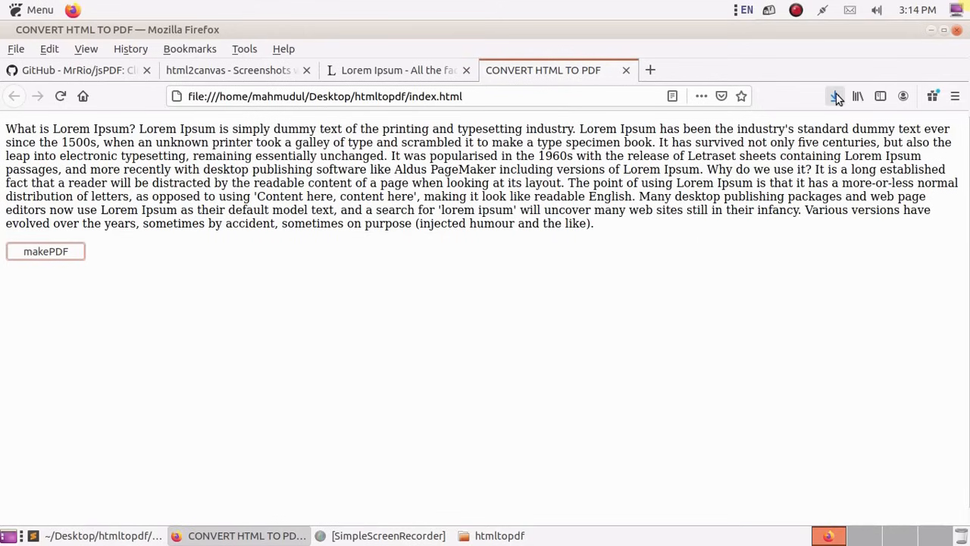
pyautogui.moveTo(835, 97)
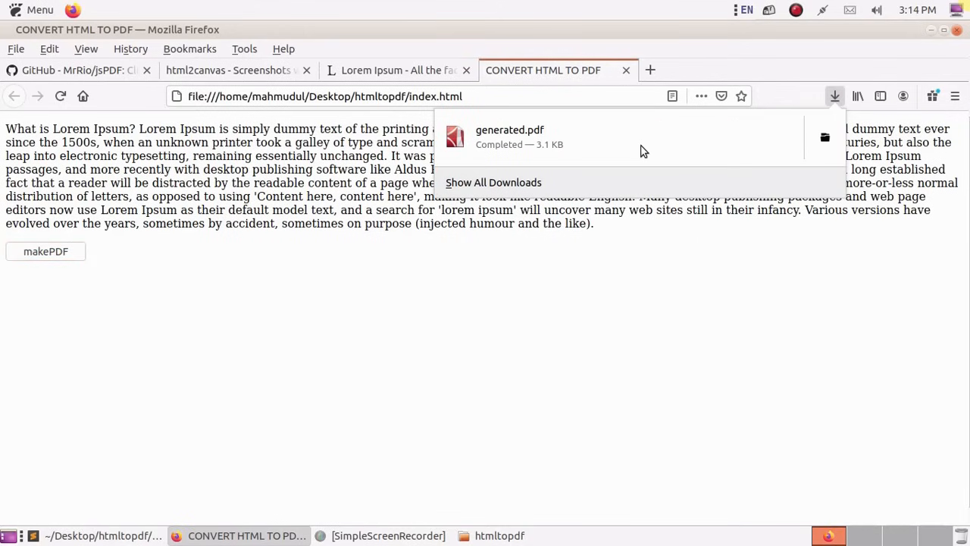
pyautogui.click(509, 137)
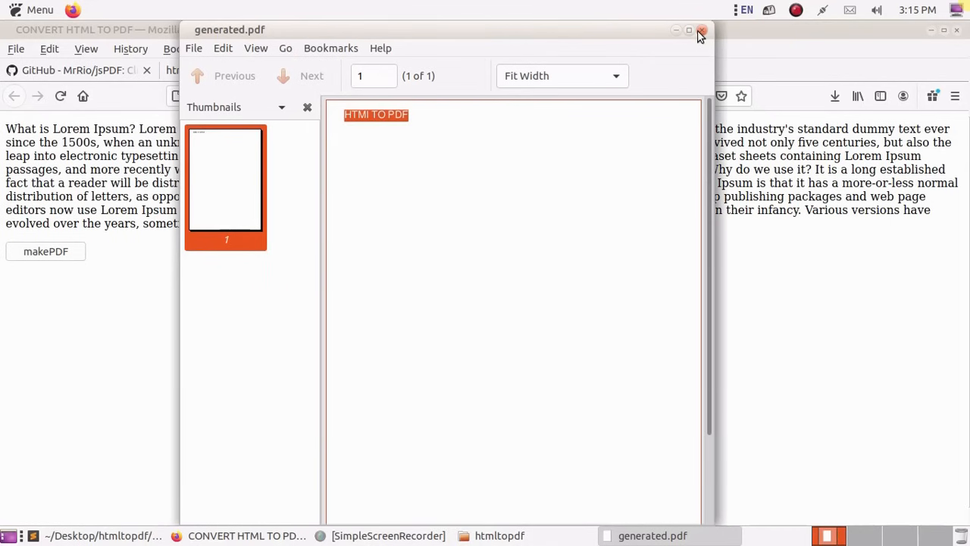
pyautogui.click(700, 30)
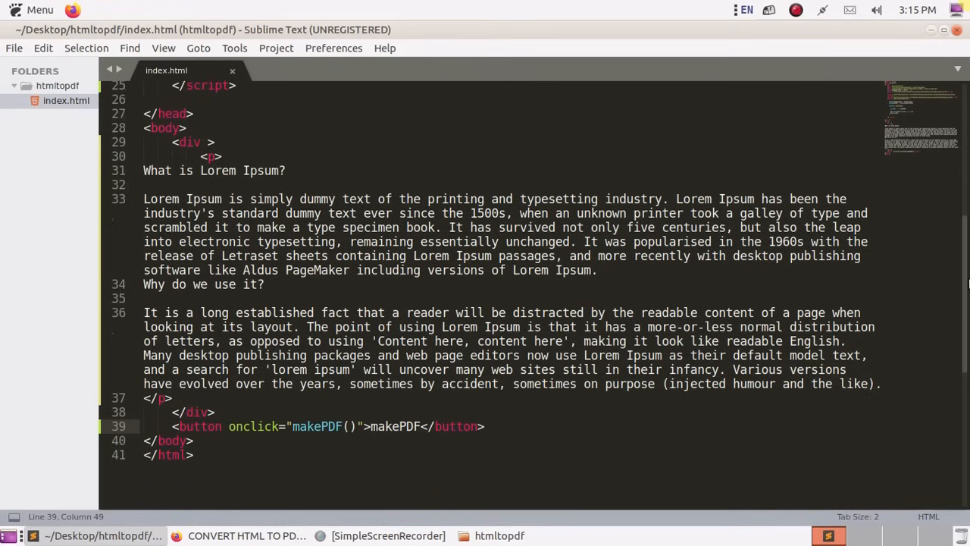
# - Scroll up through index.html to review the finished button markup
pyautogui.scroll(3)
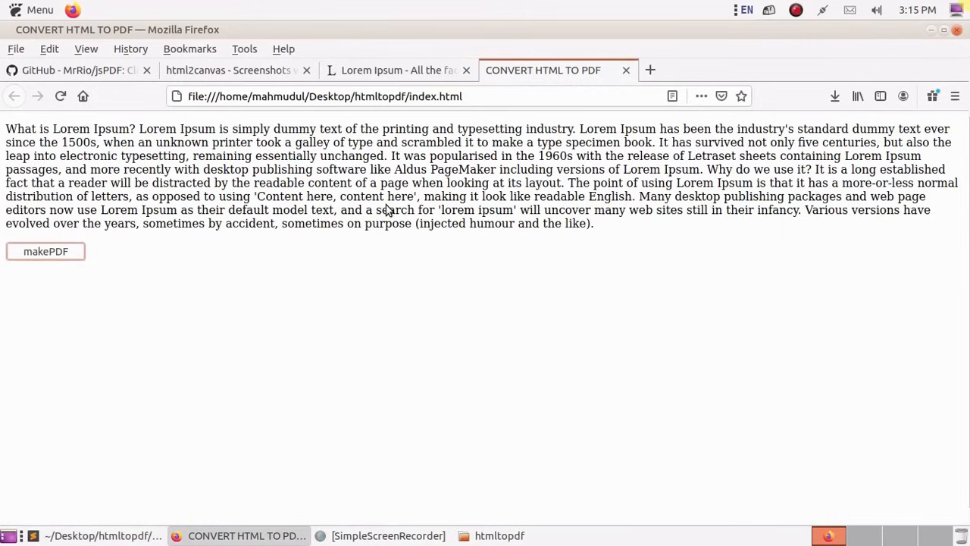
# - Give the div id="capture" with padding 10px and background #f5da55, then grab the html2canvas example
pyautogui.click(227, 69)
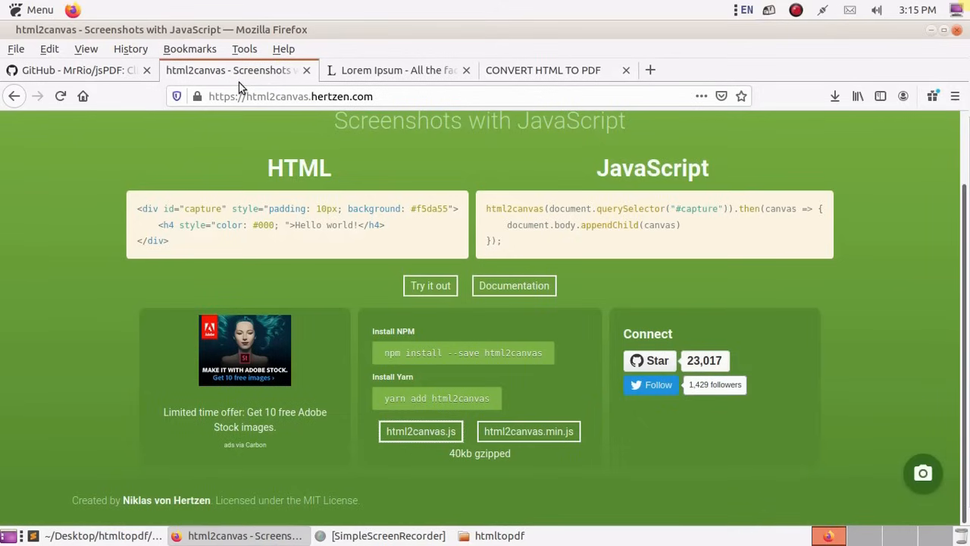
pyautogui.moveTo(313, 229)
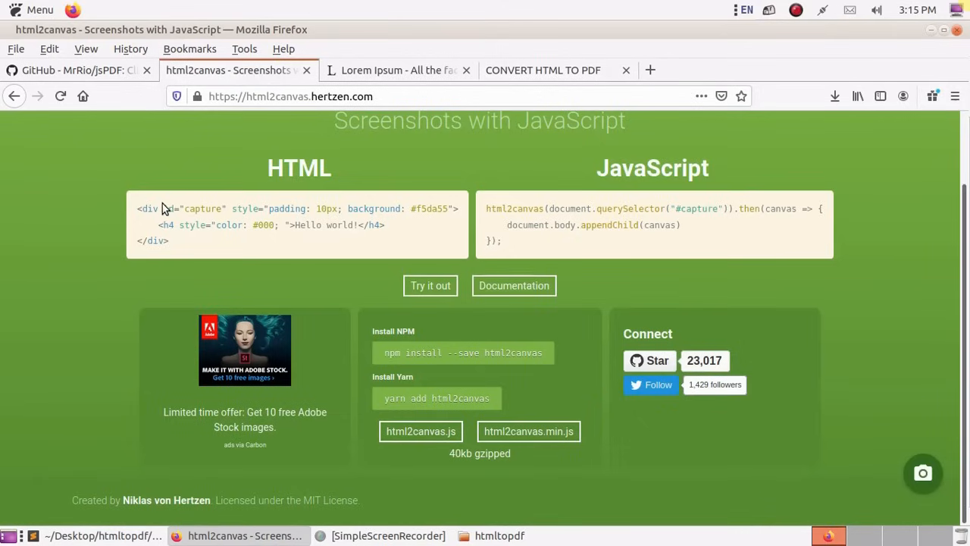
pyautogui.moveTo(164, 209); pyautogui.dragTo(427, 209)
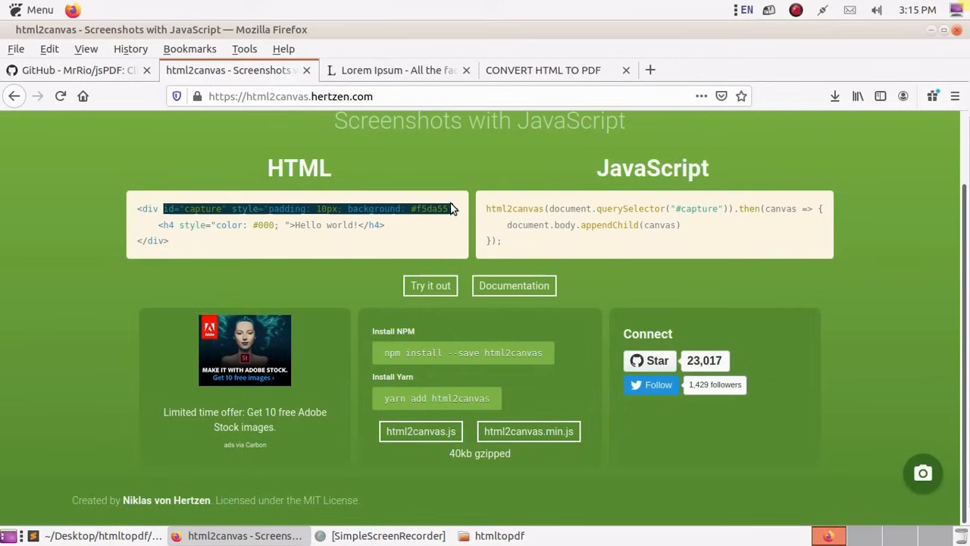
pyautogui.moveTo(103, 535)
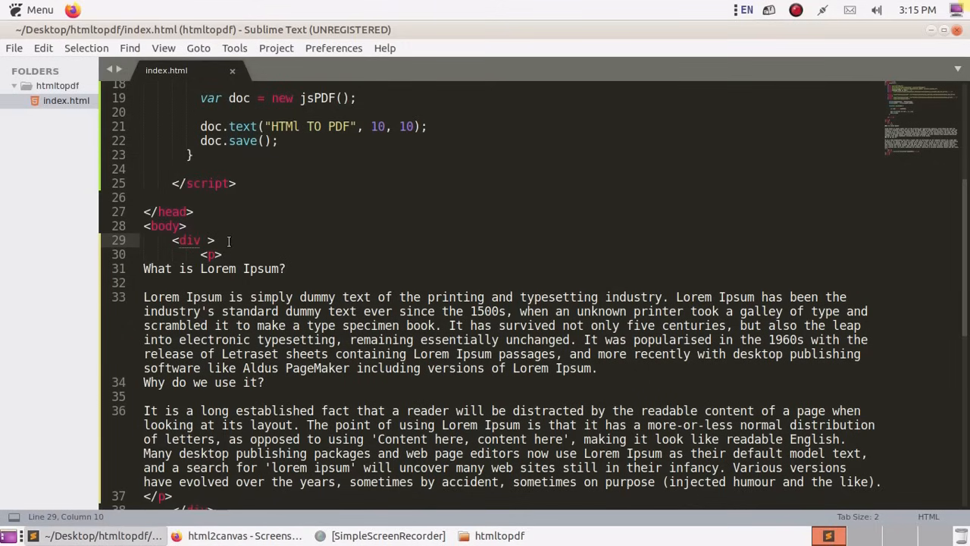
pyautogui.write('id="capture" style="padding: 10px; background: #f5da55"')
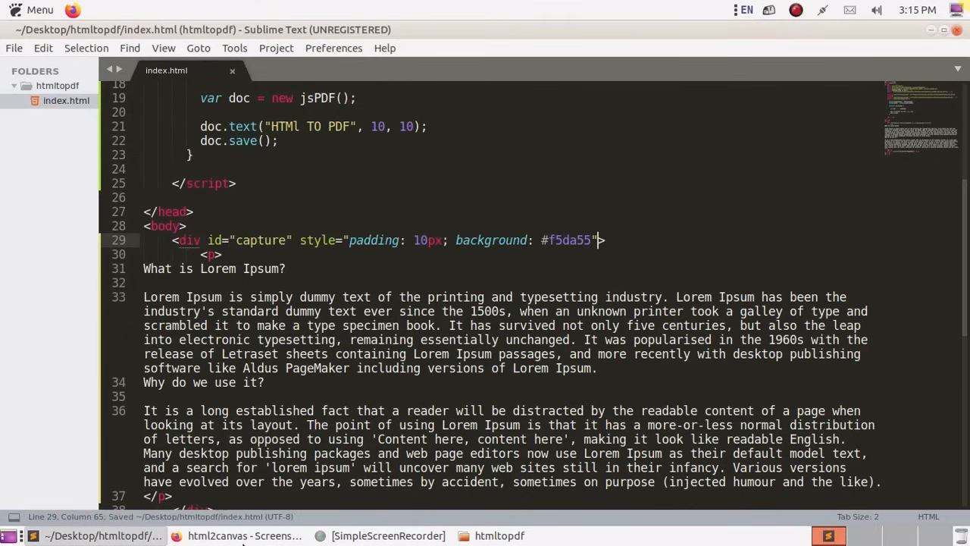
pyautogui.click(244, 535)
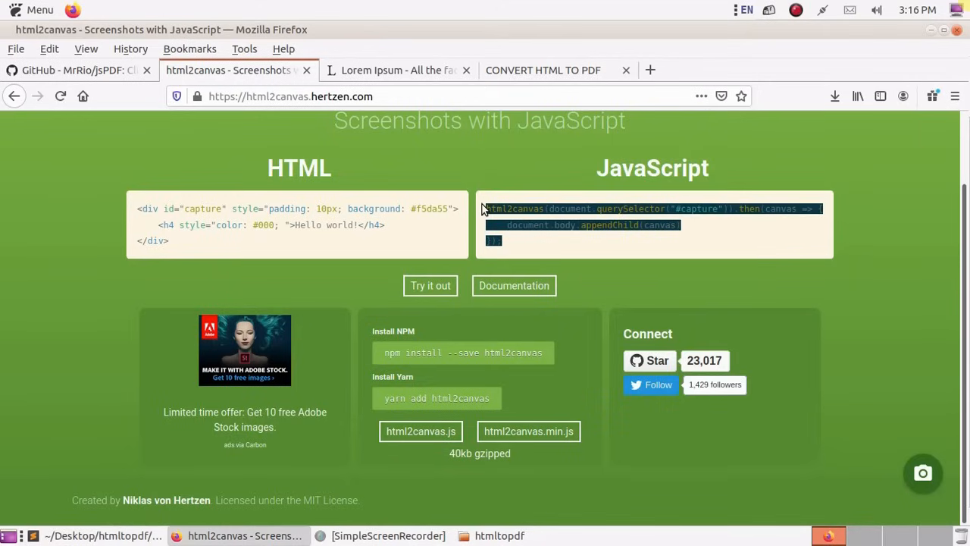
pyautogui.moveTo(103, 536)
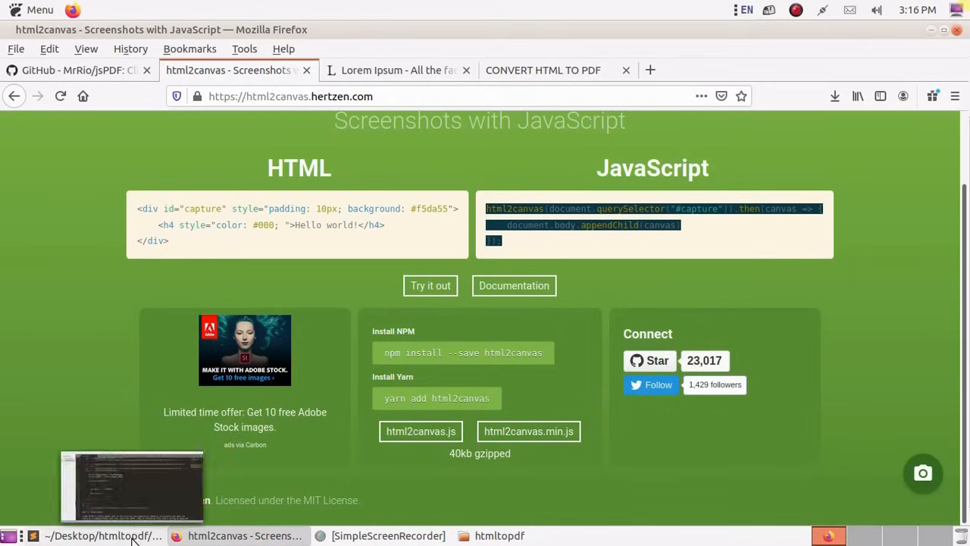
pyautogui.click(103, 537)
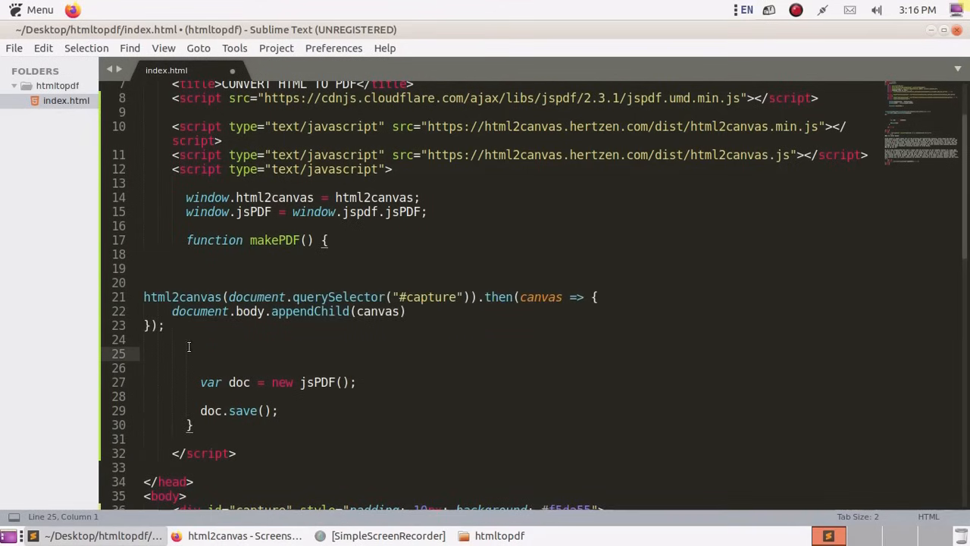
# - Move the html2canvas capture call inside makePDF and add an empty {} options object
pyautogui.moveTo(144, 296); pyautogui.dragTo(164, 324)
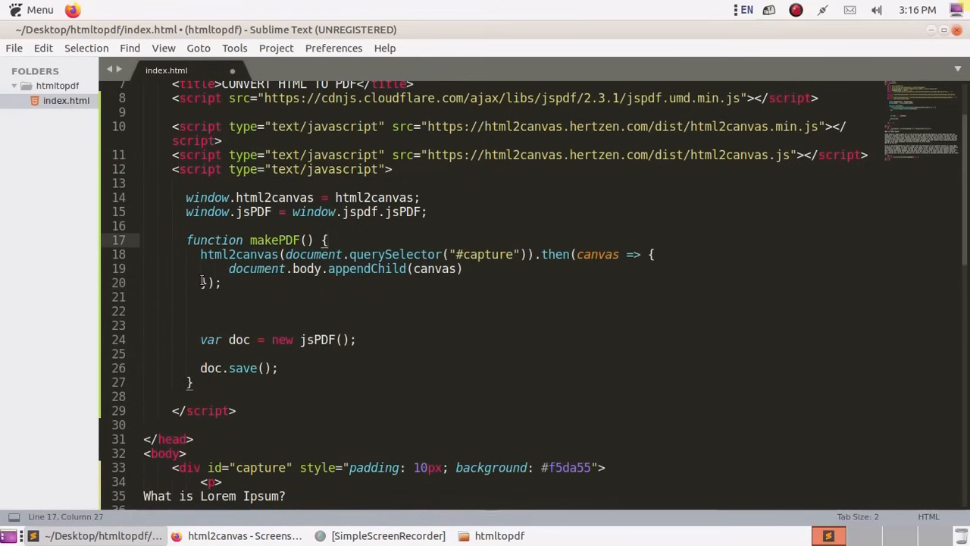
pyautogui.moveTo(489, 298)
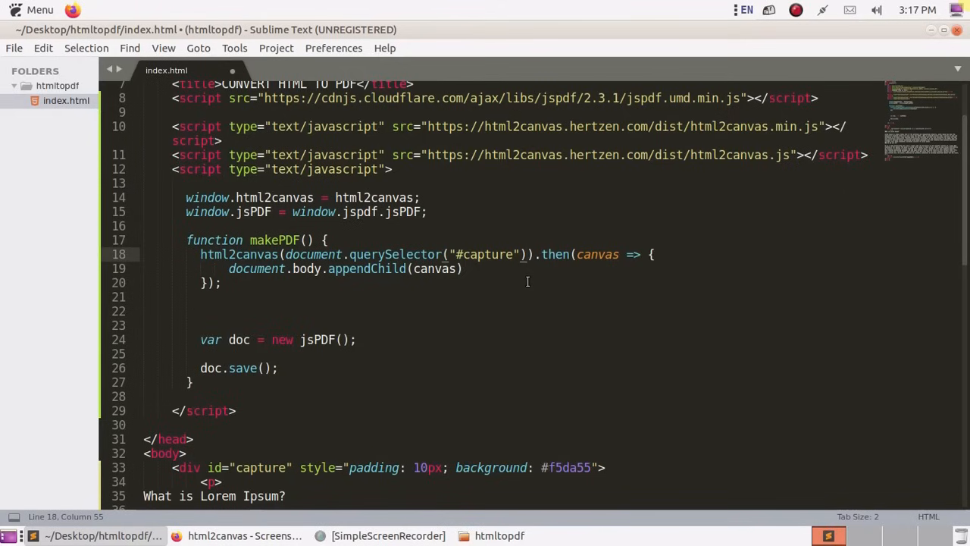
pyautogui.write(',{}')
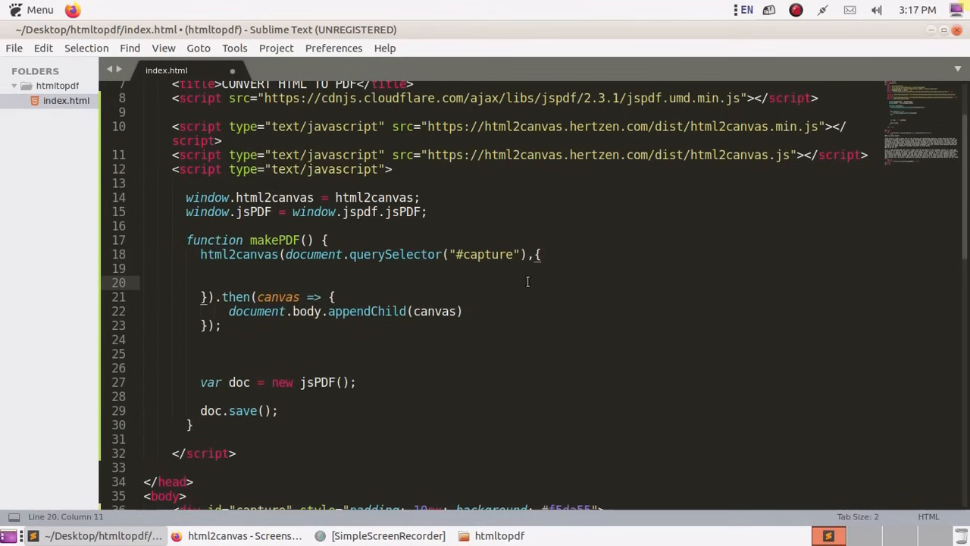
# - Set options allowTaint:true, useCORS: true and scale, save, and select the jsPDF code to relocate
pyautogui.write('allow')
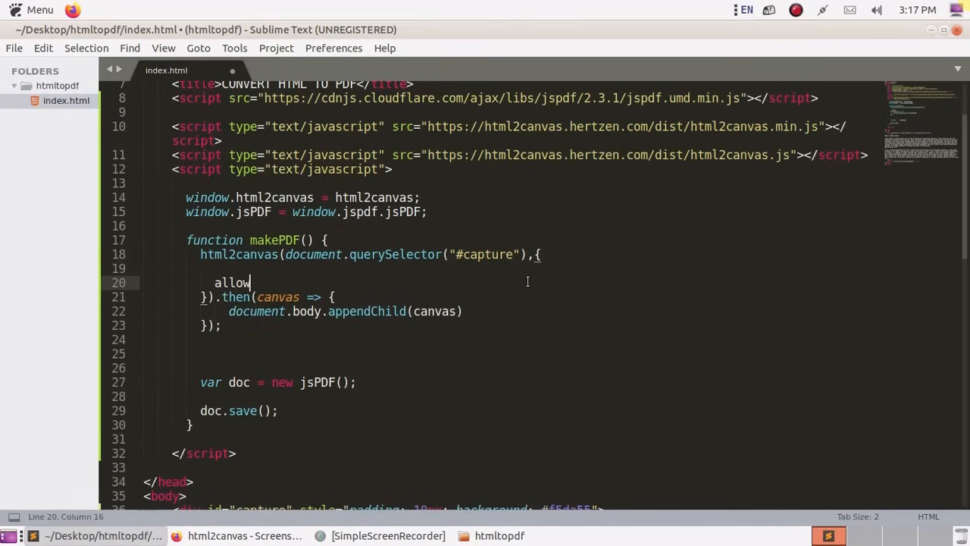
pyautogui.write('t')
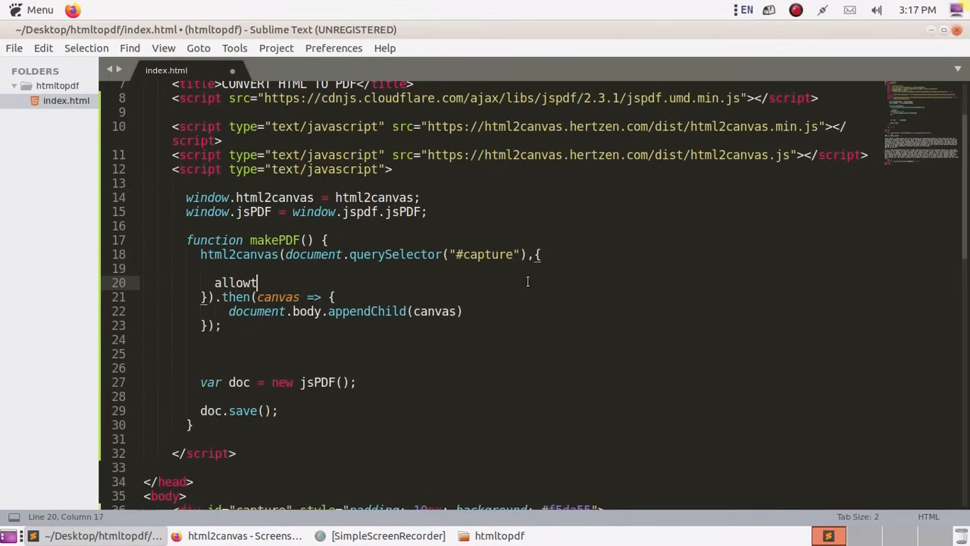
pyautogui.write('aint')
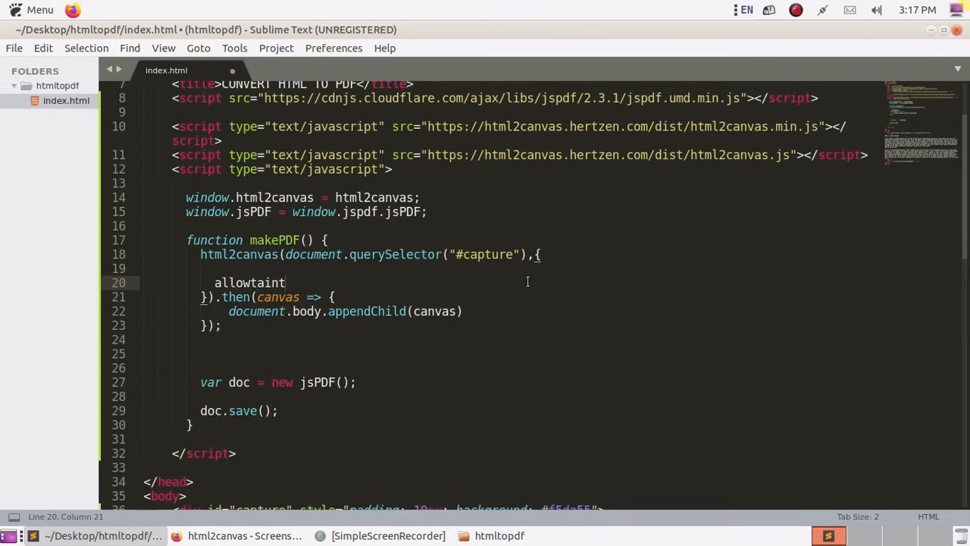
pyautogui.write(':tr')
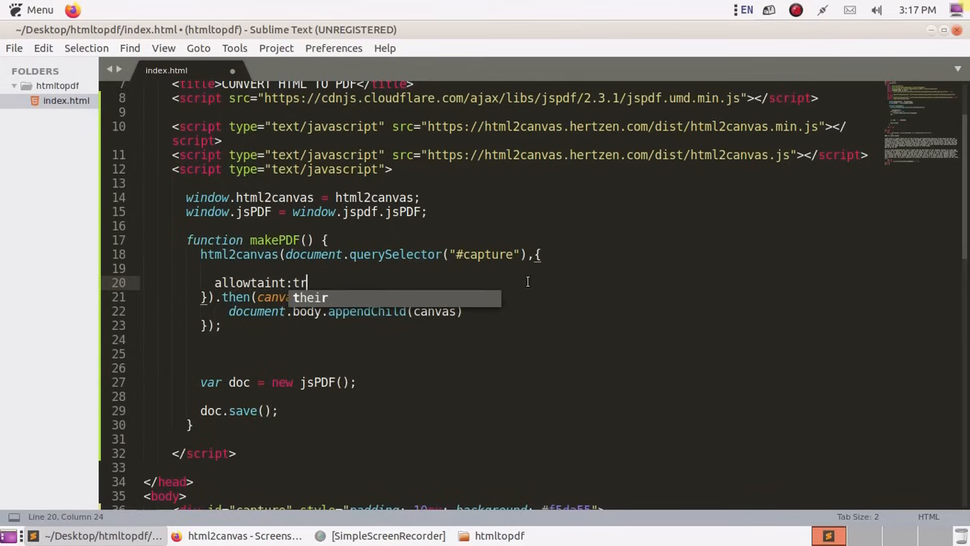
pyautogui.write('ue,')
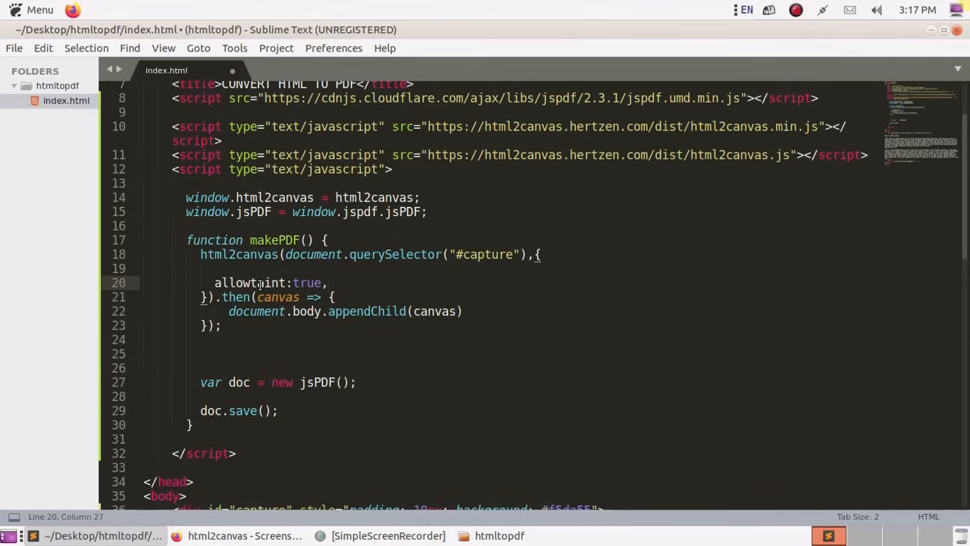
pyautogui.click(250, 283)
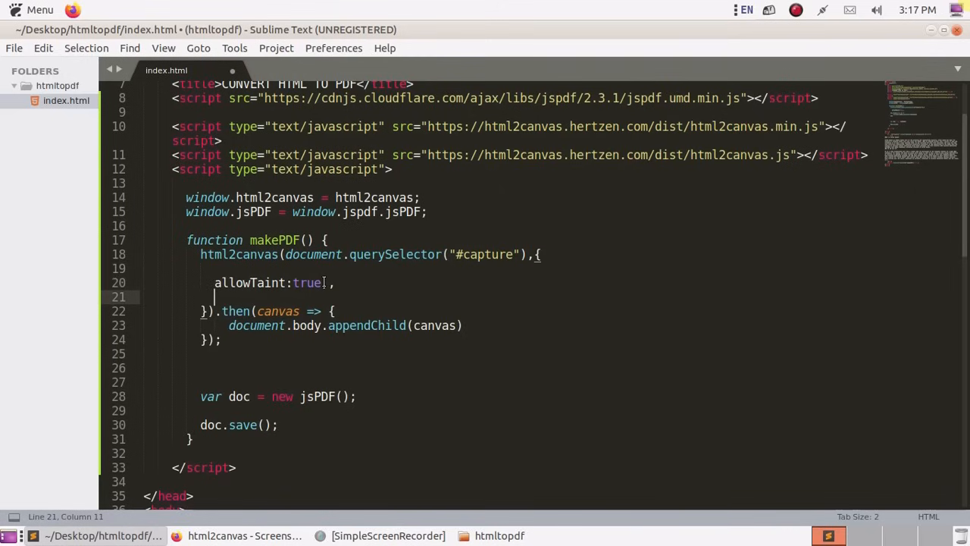
pyautogui.write('useCO')
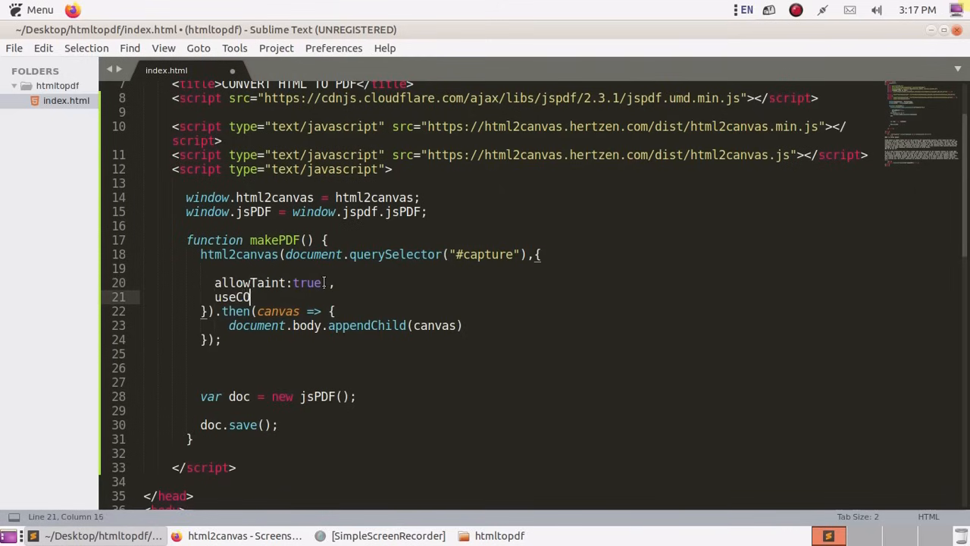
pyautogui.write('RS')
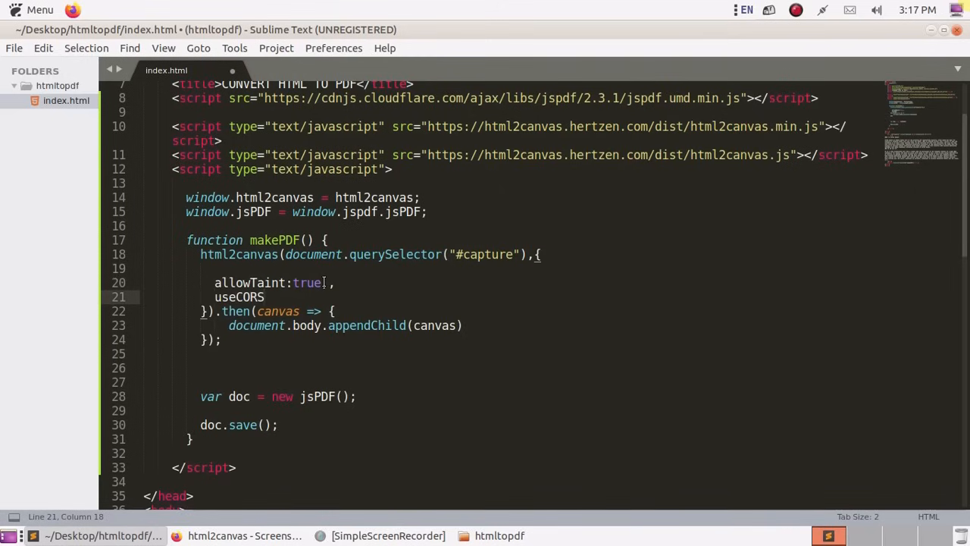
pyautogui.write(': true,')
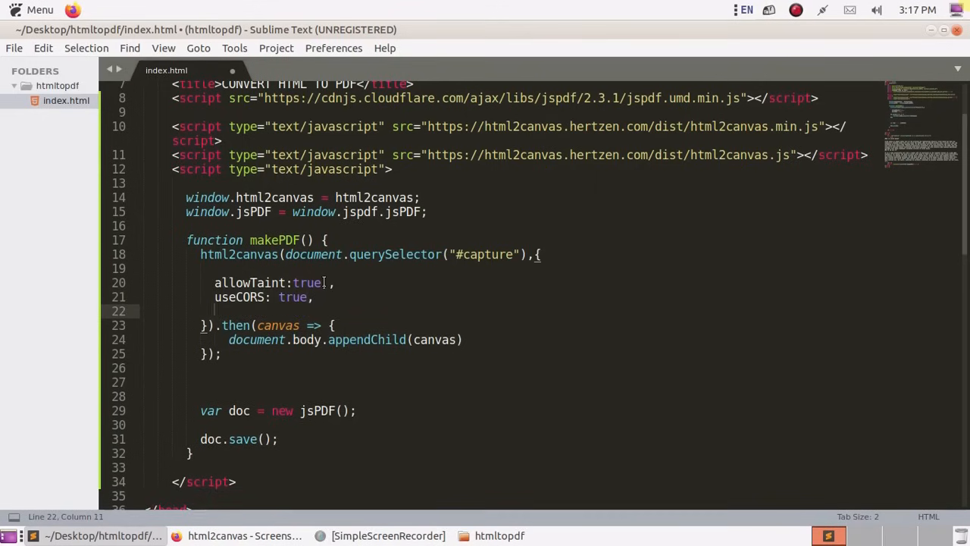
pyautogui.write('scale: 1')
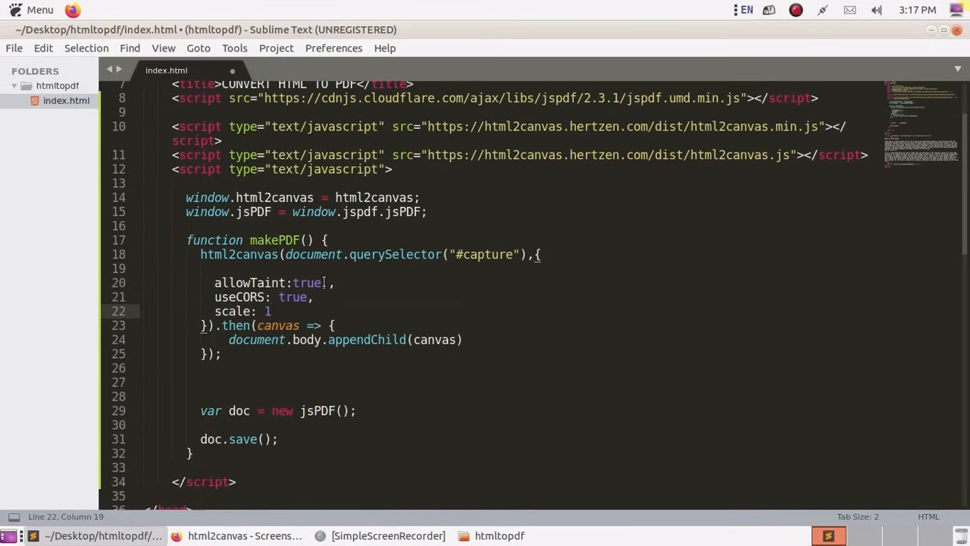
pyautogui.press('ctrl+s')
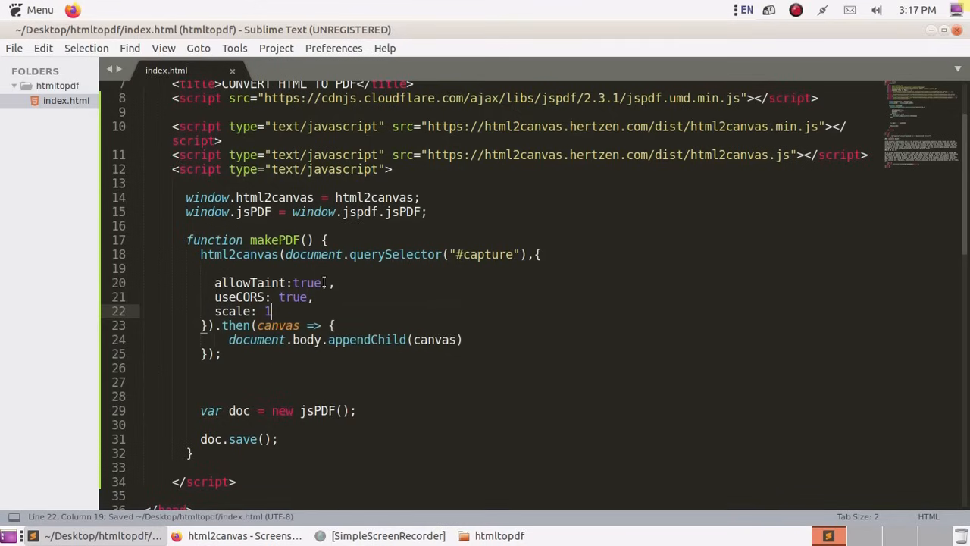
pyautogui.moveTo(201, 410); pyautogui.dragTo(279, 439)
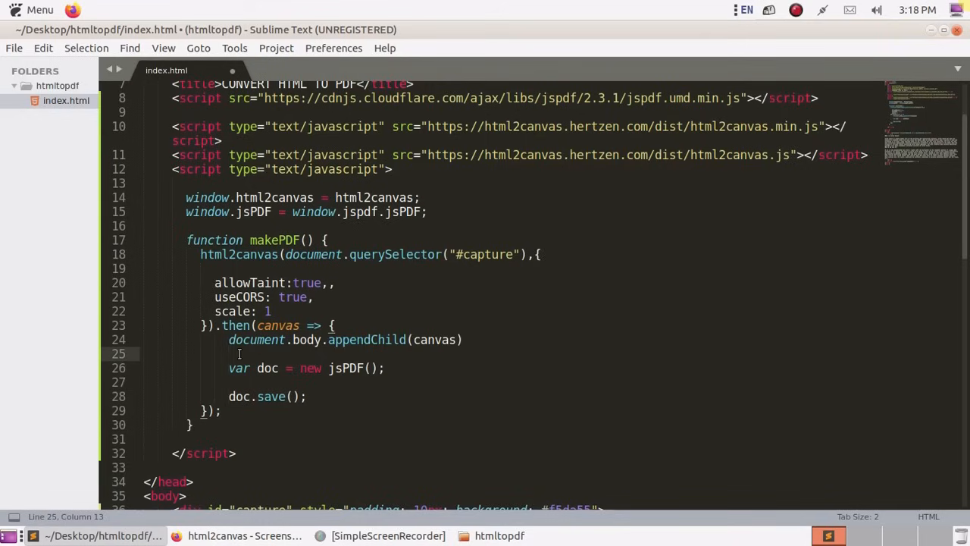
# - Add var img = canvas.toDataURL("image/png") inside the then callback
pyautogui.write('var')
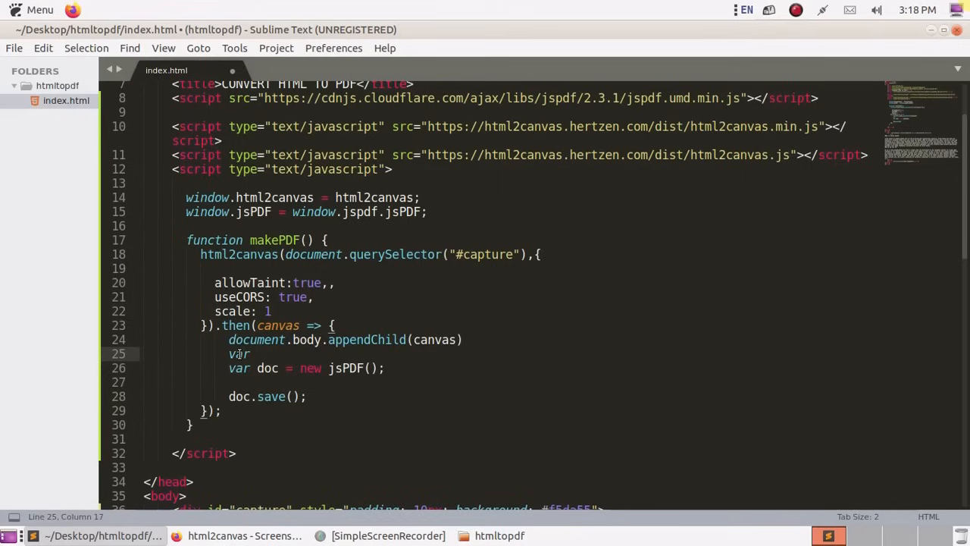
pyautogui.write('img')
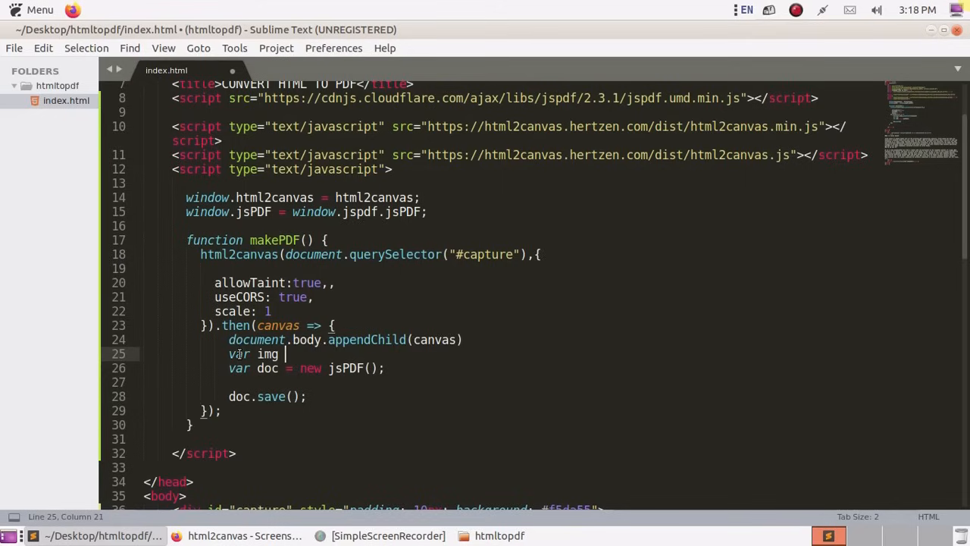
pyautogui.write('=')
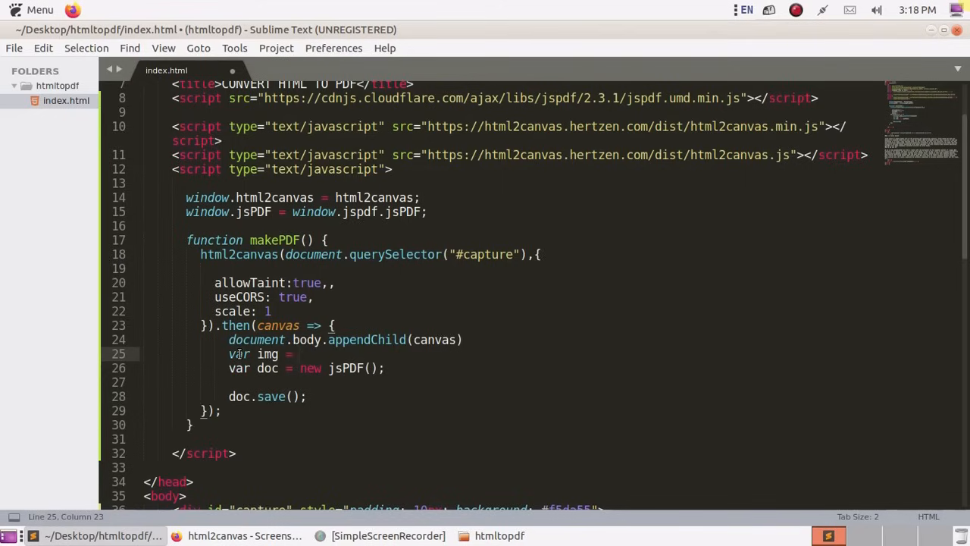
pyautogui.write('canvas')
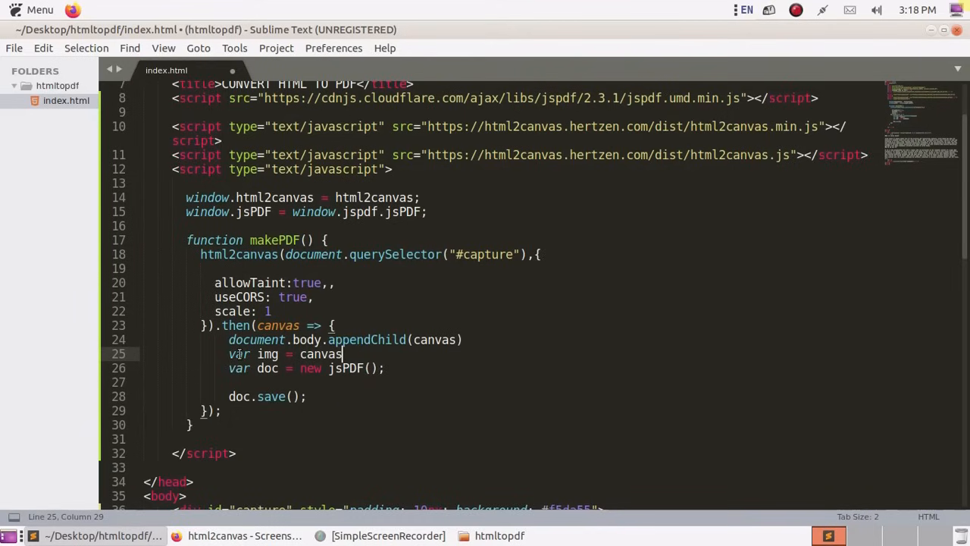
pyautogui.write('.')
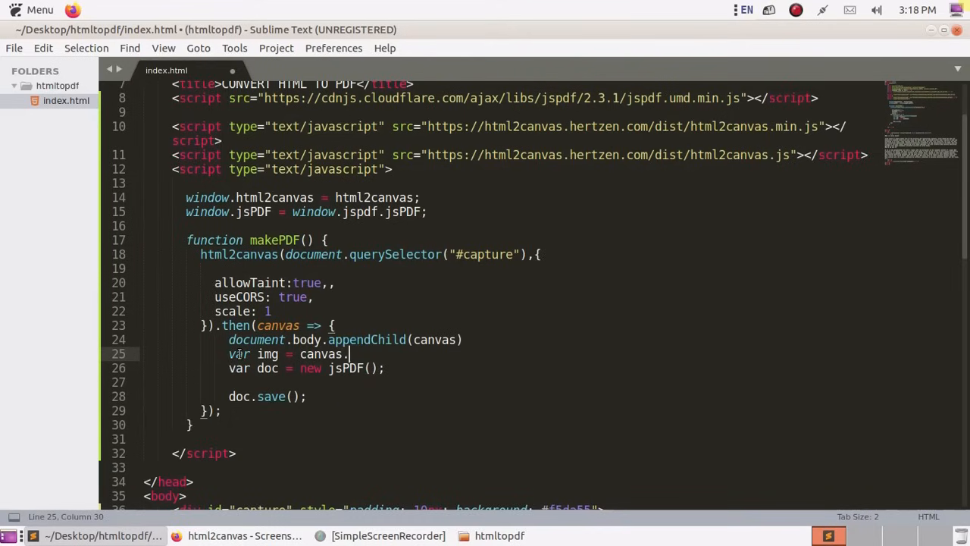
pyautogui.write('toDataU')
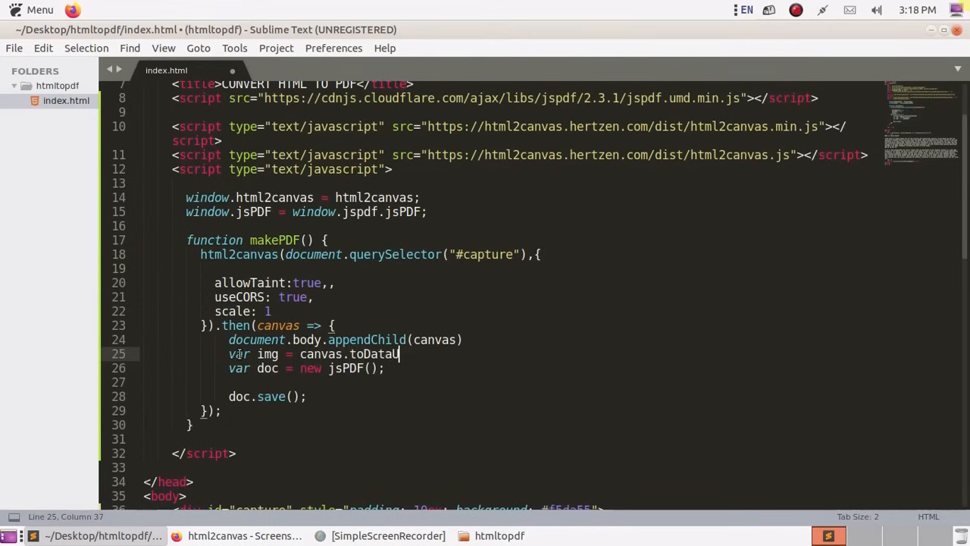
pyautogui.write('RL')
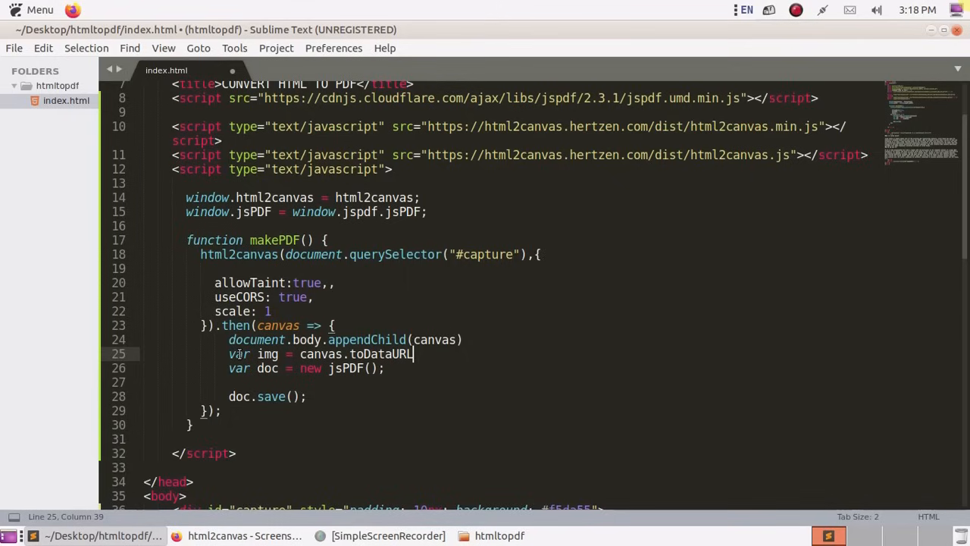
pyautogui.write('()')
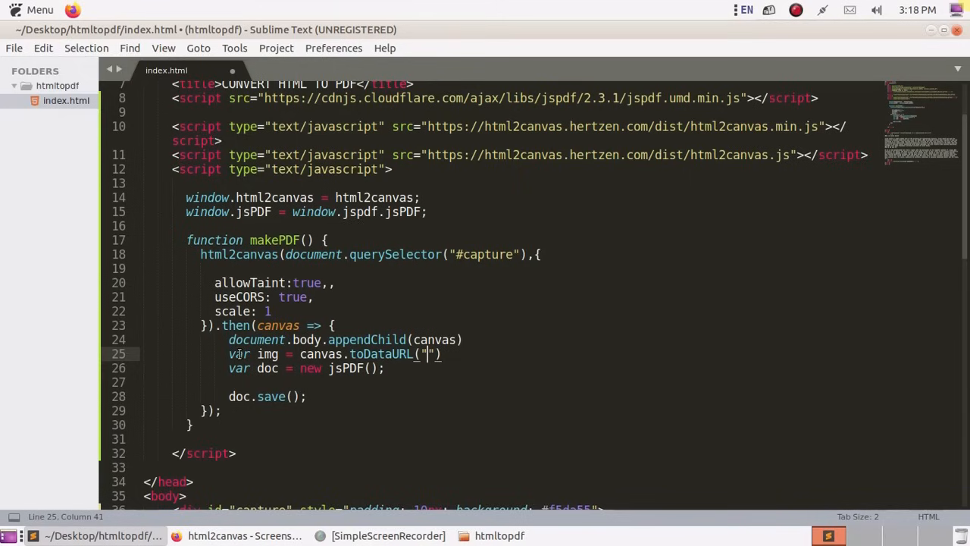
pyautogui.write('i')
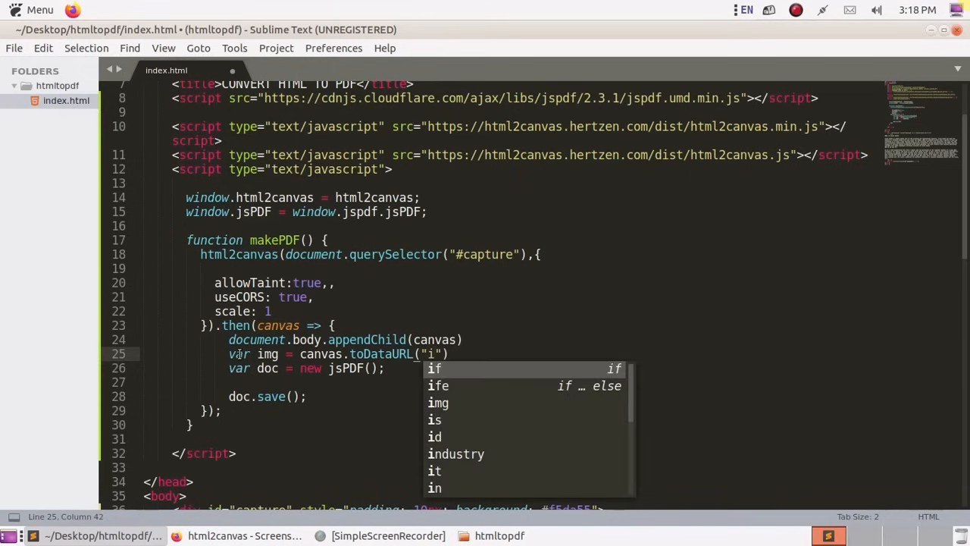
pyautogui.write('ma')
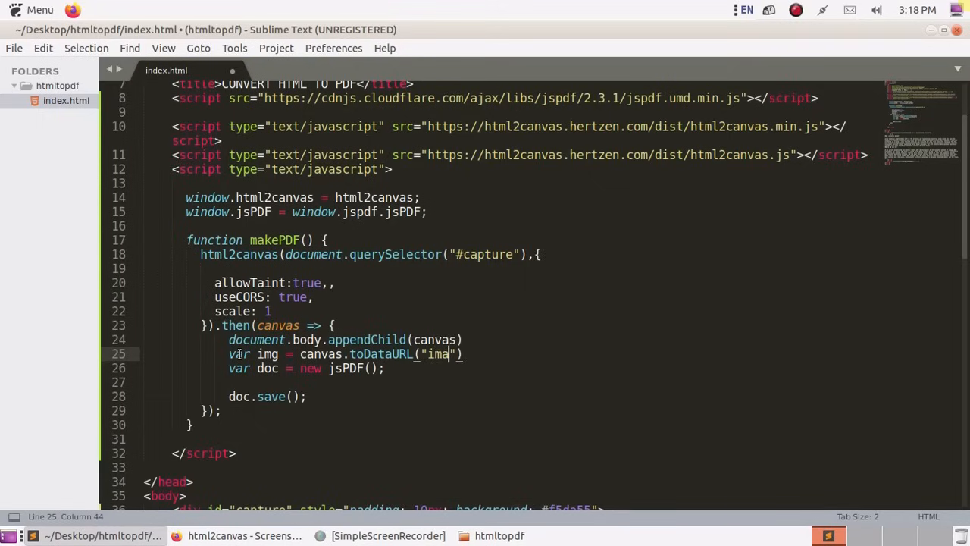
pyautogui.write('ge/')
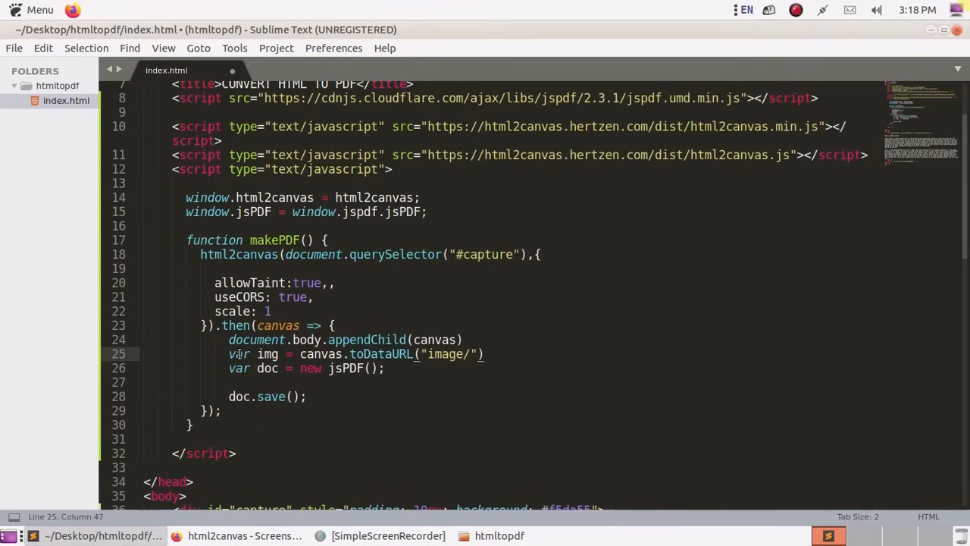
pyautogui.write('png')
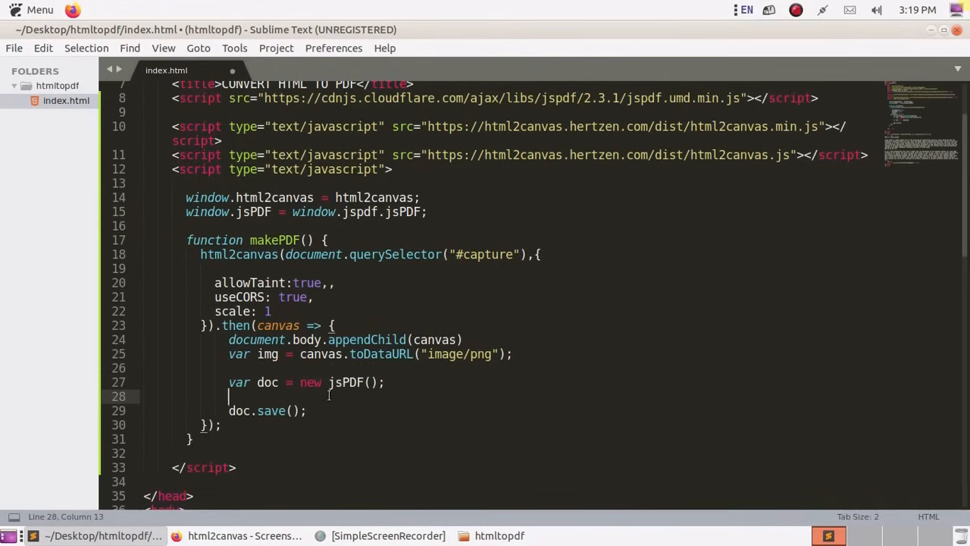
# - Add doc.setFont('Arial') and doc.getFontSize(11) before doc.save()
pyautogui.write('doc.')
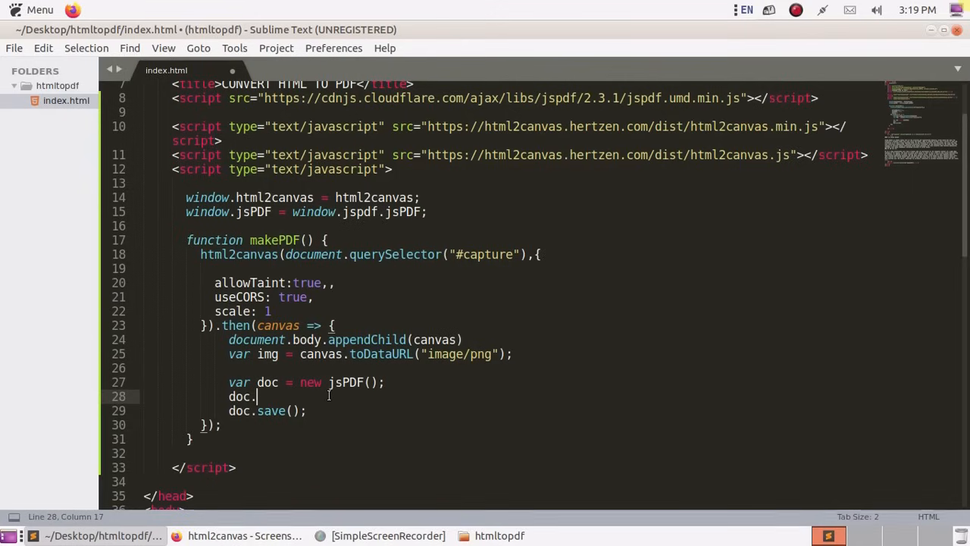
pyautogui.write('set')
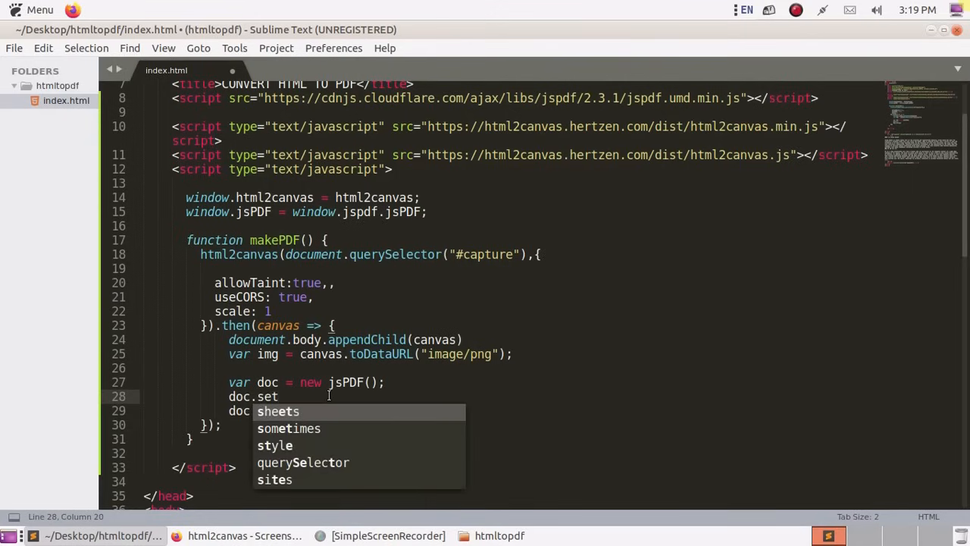
pyautogui.write('Fon')
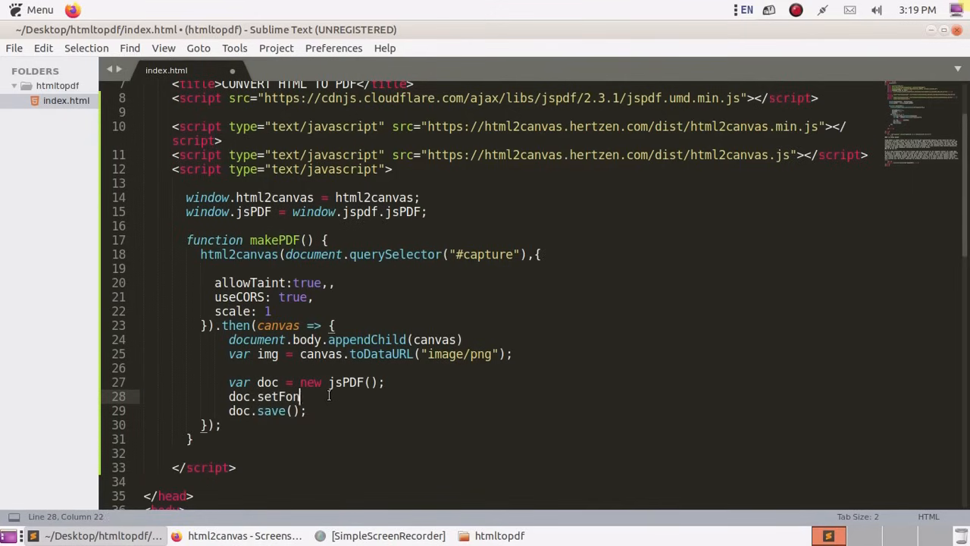
pyautogui.write('t()')
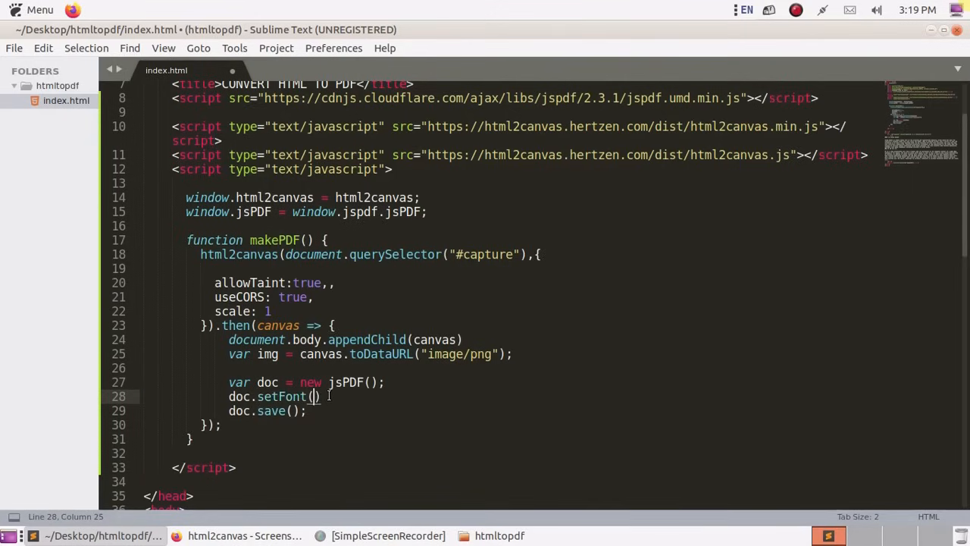
pyautogui.write("'Arial")
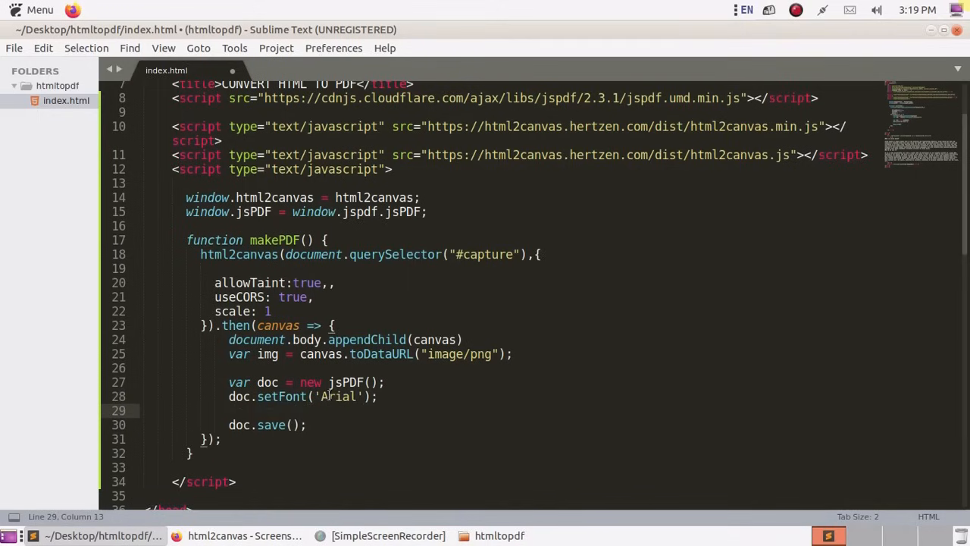
pyautogui.write('doc.g')
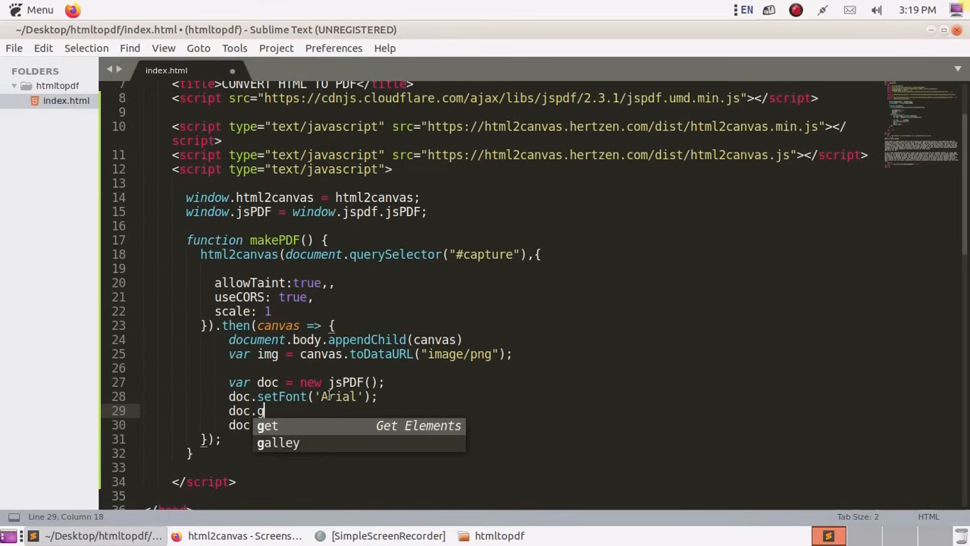
pyautogui.write('et')
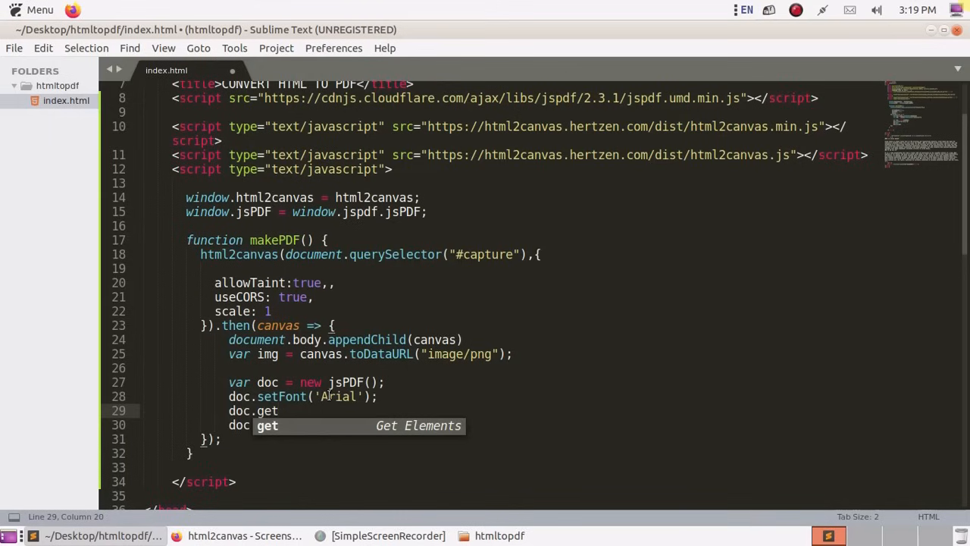
pyautogui.write('FontSi')
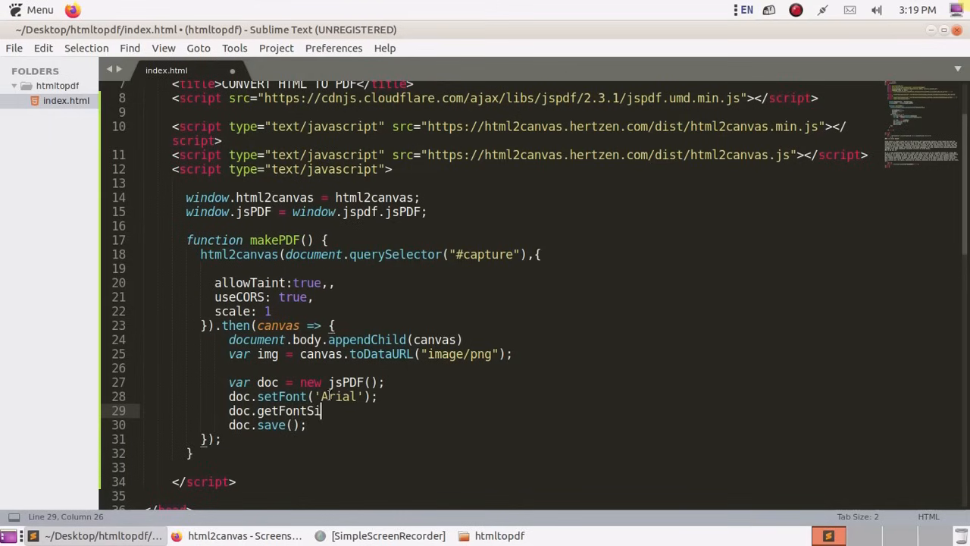
pyautogui.write('ze')
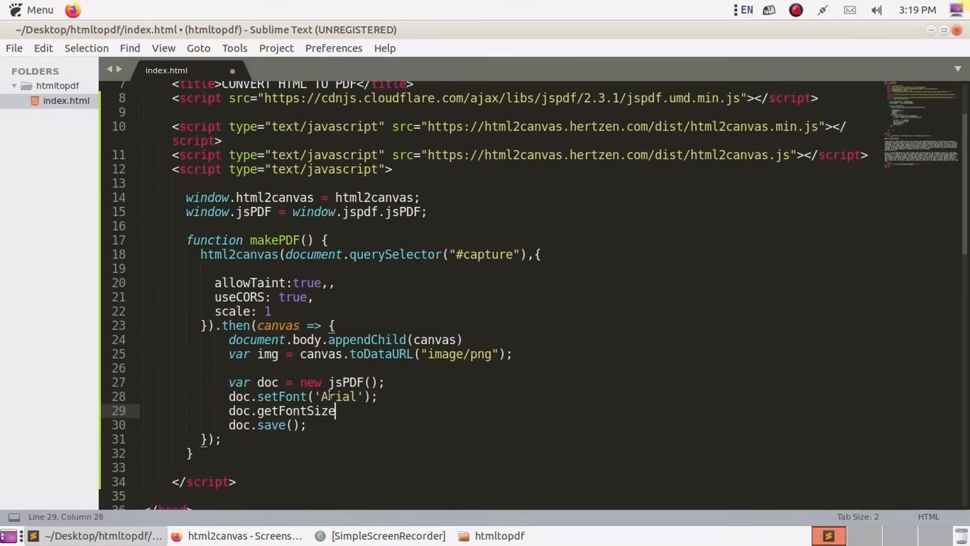
pyautogui.write('()')
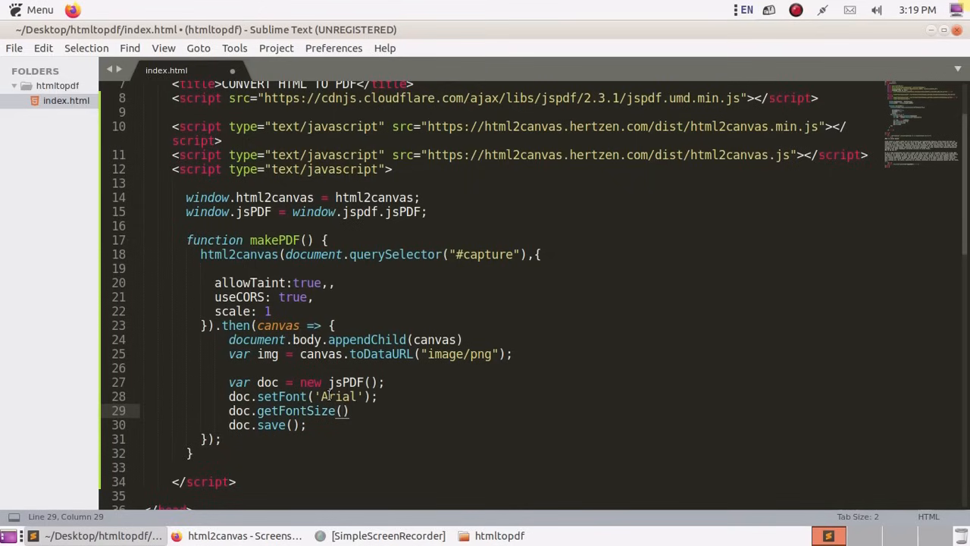
pyautogui.write('11')
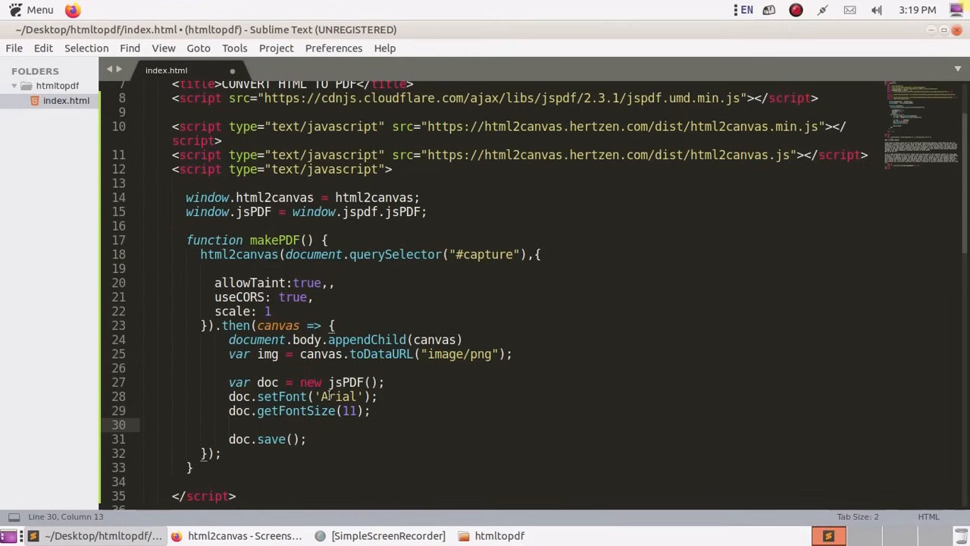
# - Add doc.addImage(img,'PNG',7,13,195,105) to place the captured image in the PDF
pyautogui.write('d')
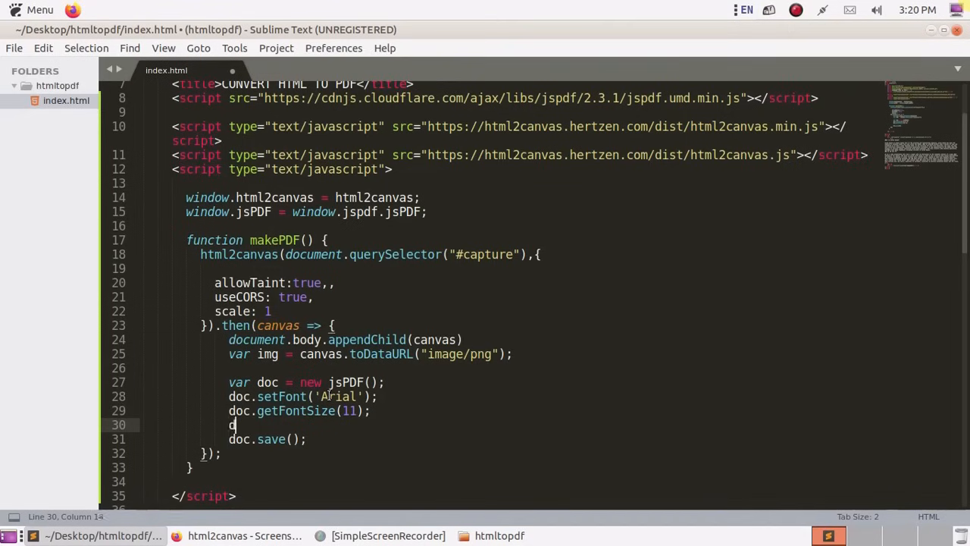
pyautogui.write('oc.addImag')
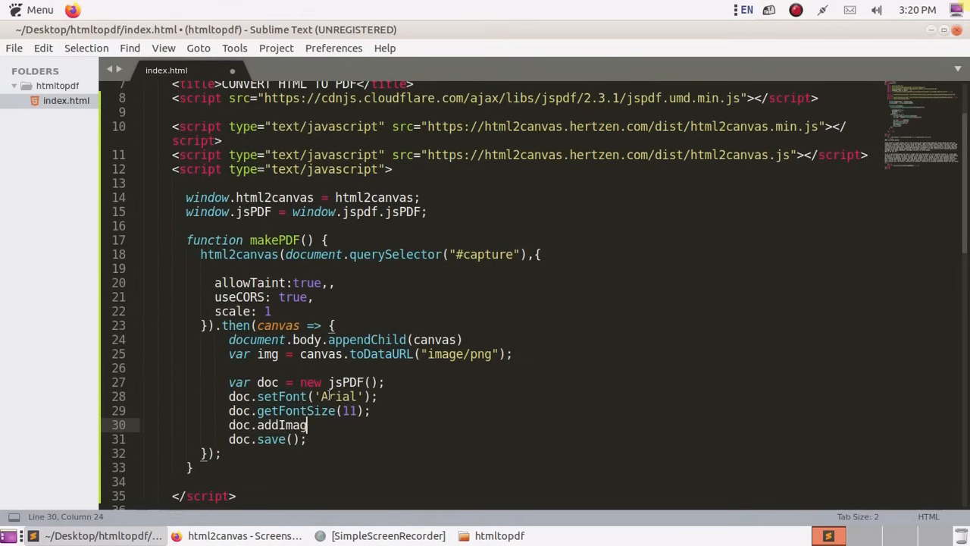
pyautogui.write('e')
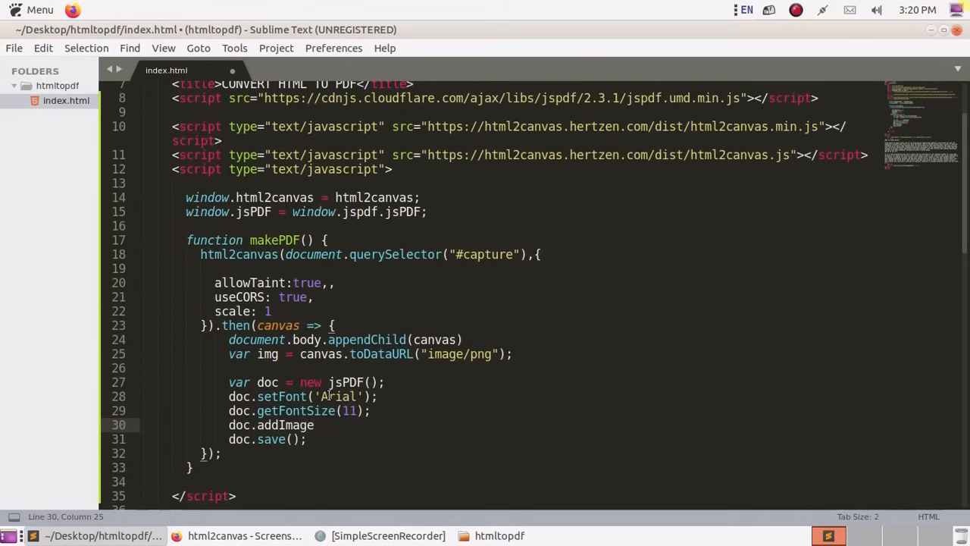
pyautogui.write('(')
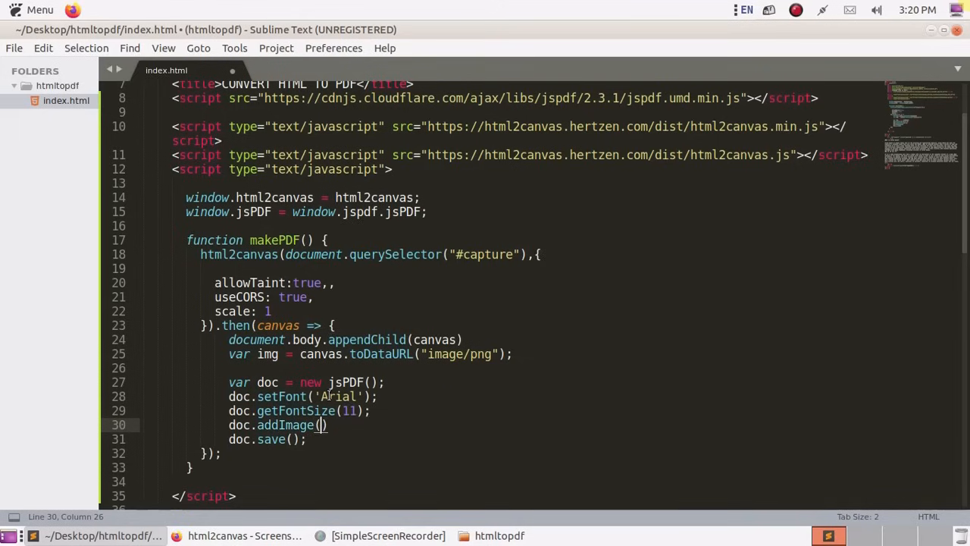
pyautogui.write('img,')
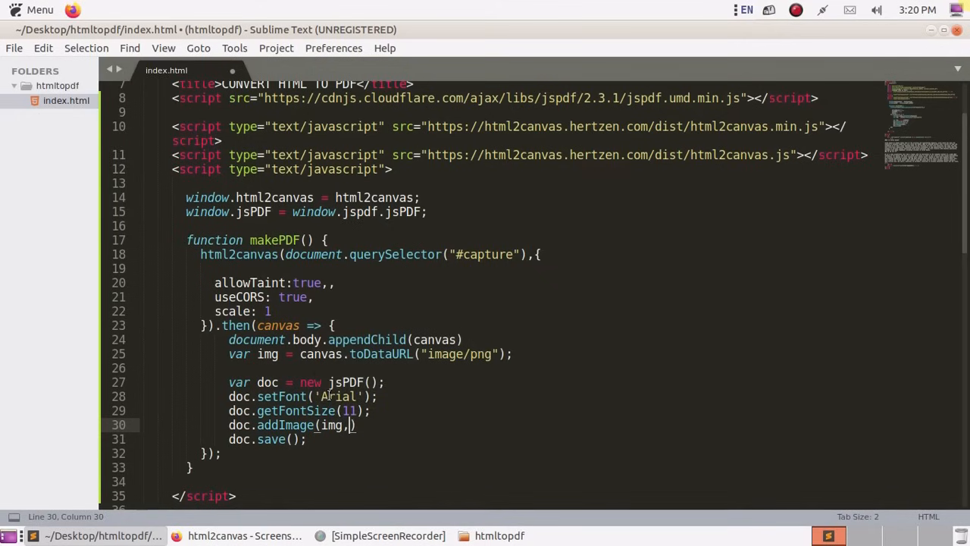
pyautogui.write('p')
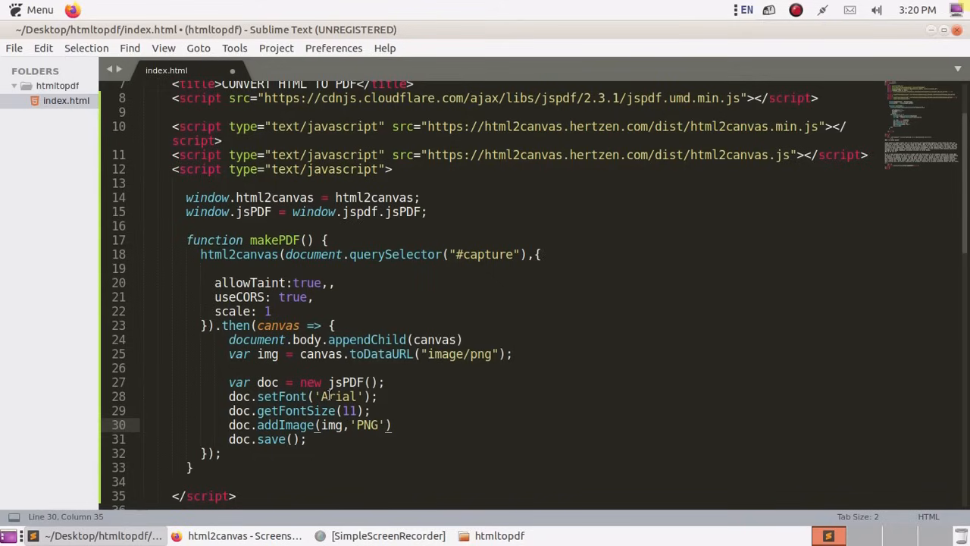
pyautogui.write(',')
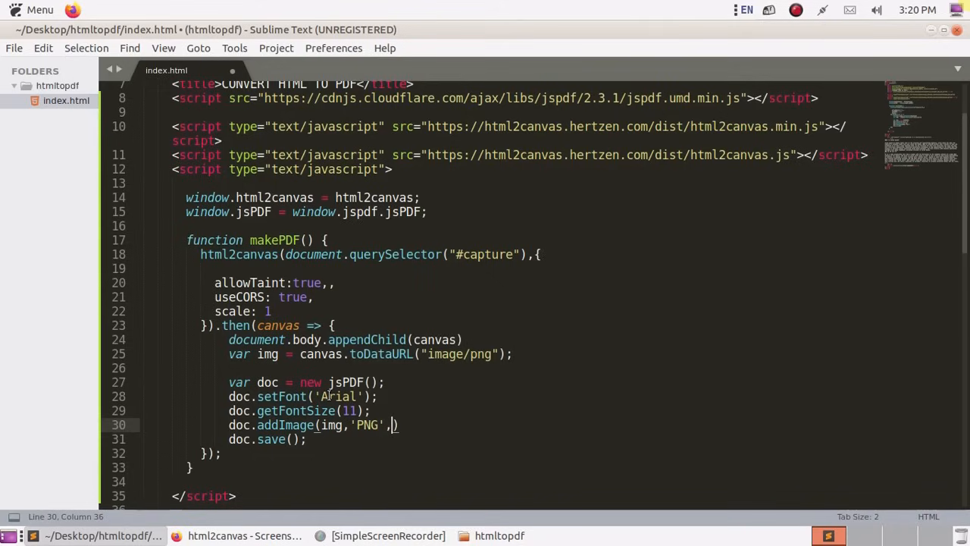
pyautogui.write('7,')
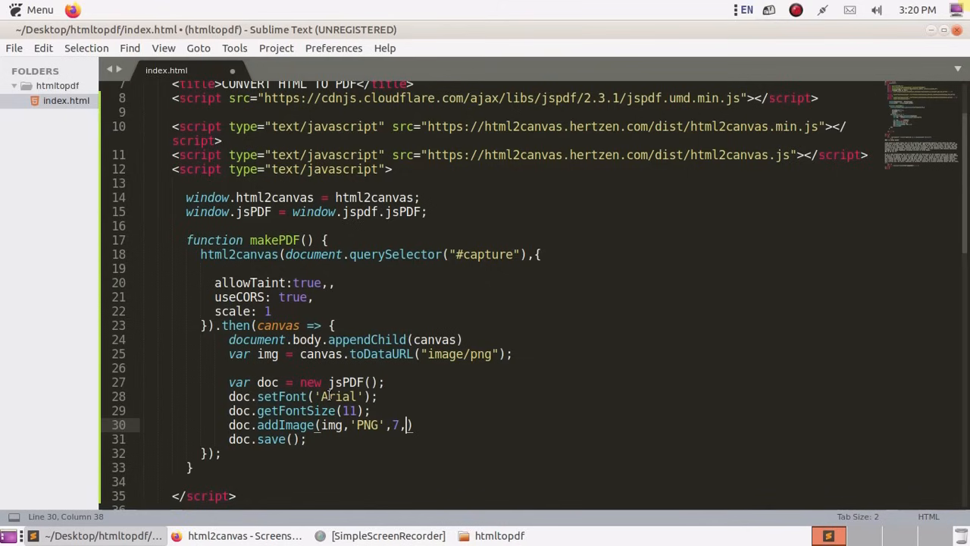
pyautogui.write('13,')
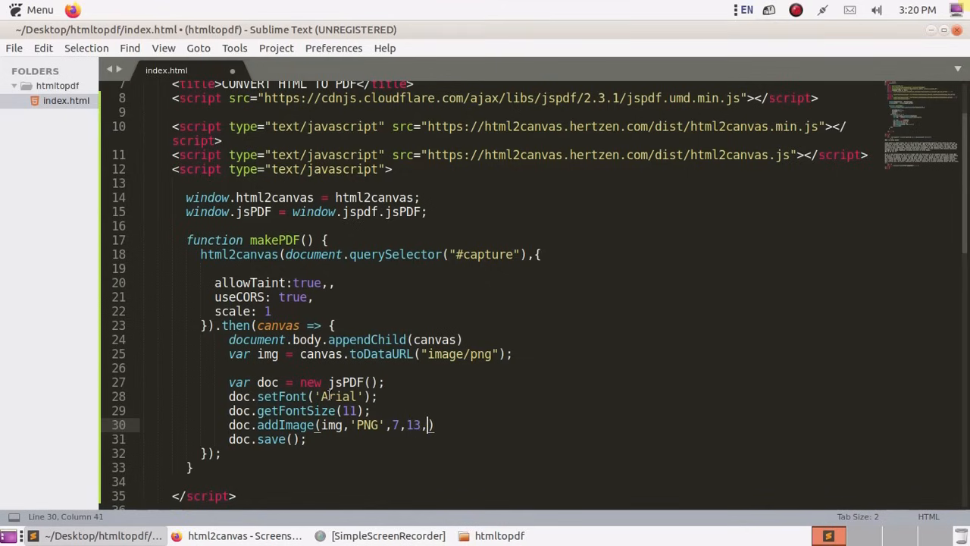
pyautogui.write('19')
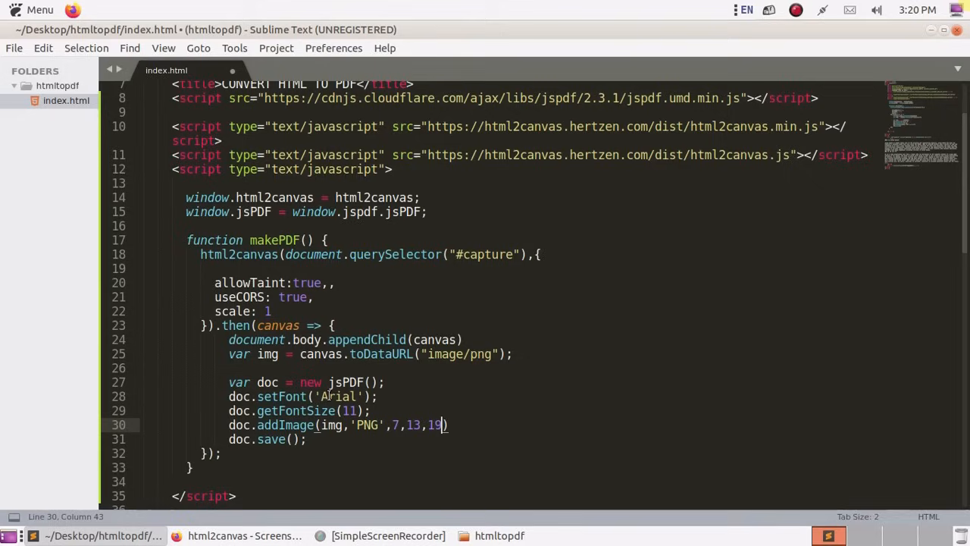
pyautogui.write('5,')
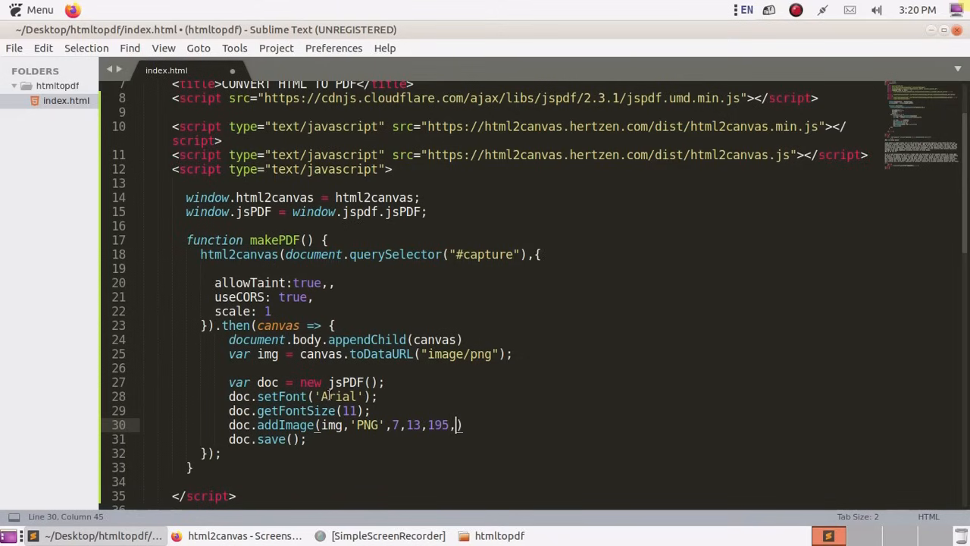
pyautogui.write('1')
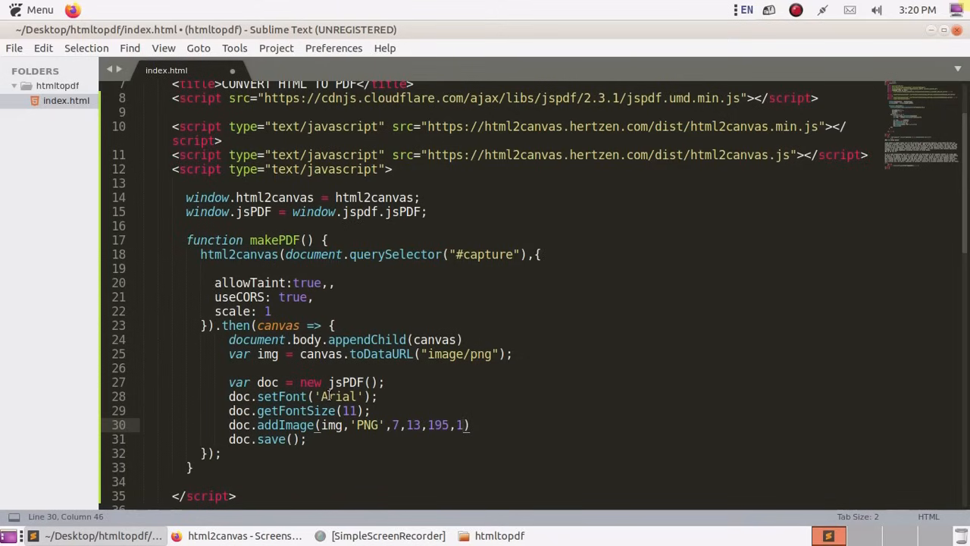
pyautogui.write('05')
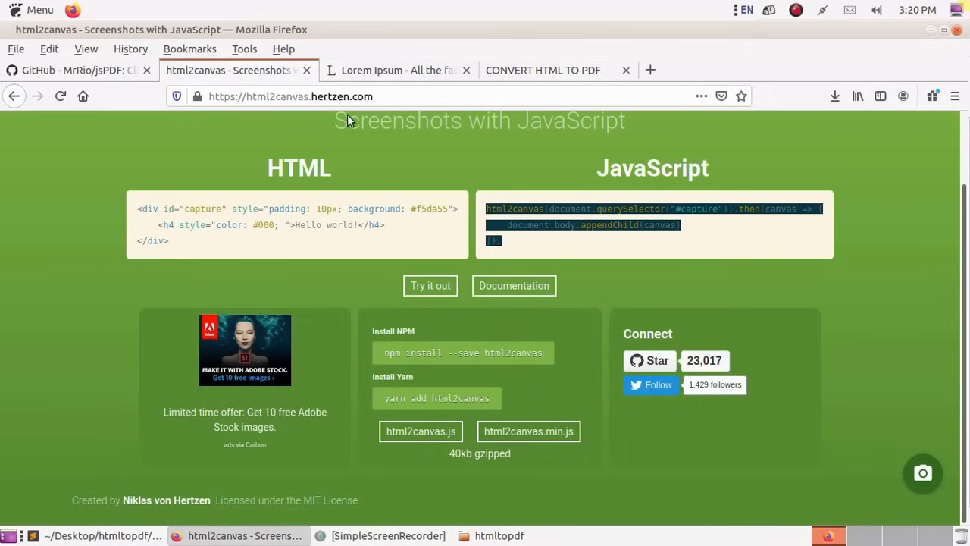
pyautogui.moveTo(522, 69)
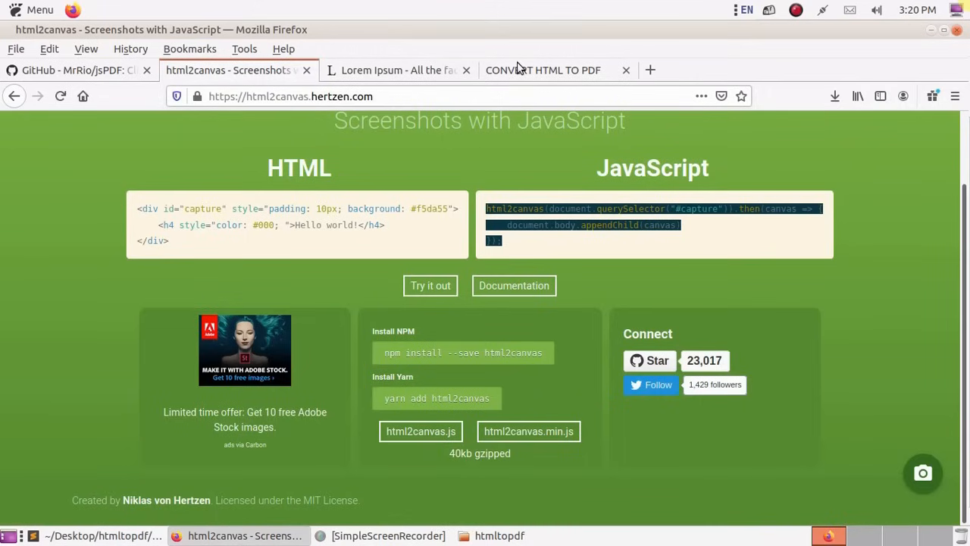
# - Switch to the local index.html tab and open its developer console via Inspect Element
pyautogui.click(543, 70)
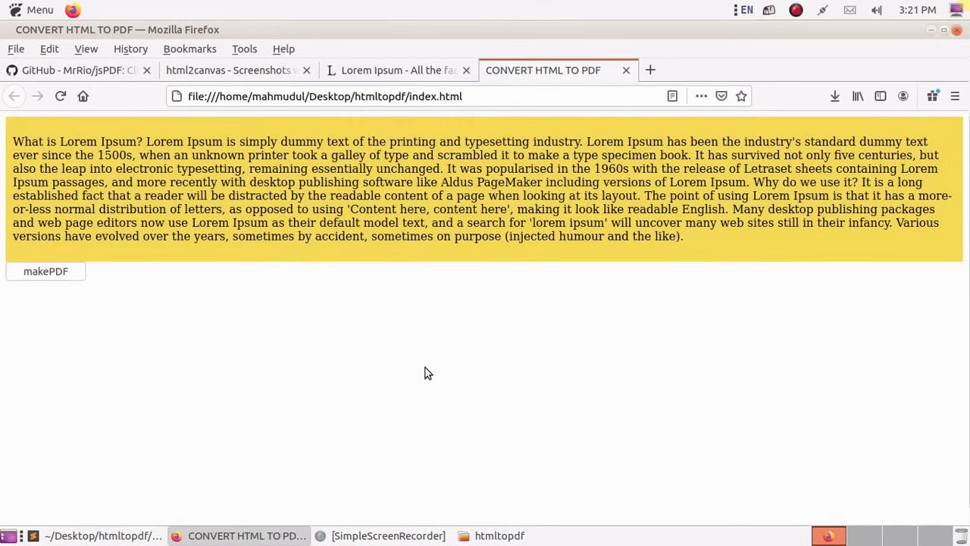
pyautogui.rightClick(428, 373)
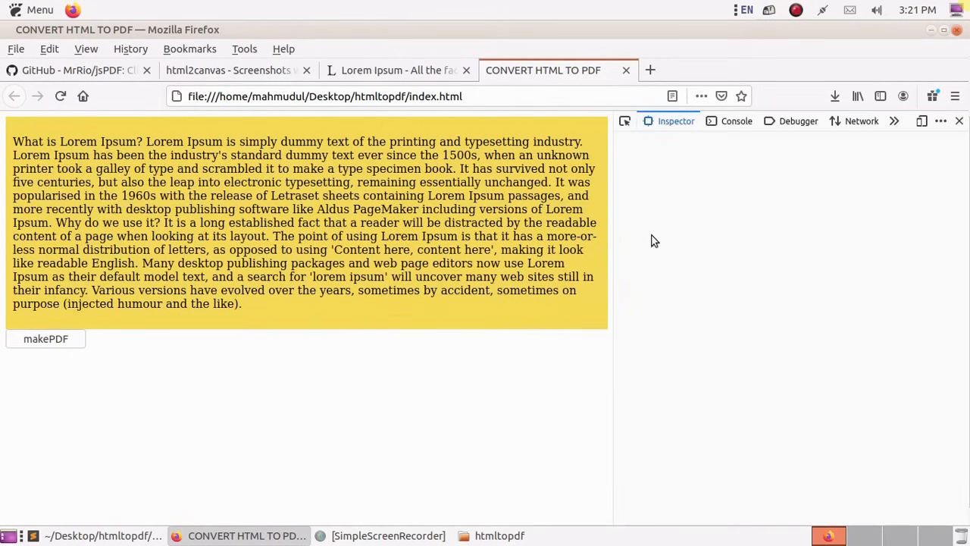
pyautogui.click(737, 121)
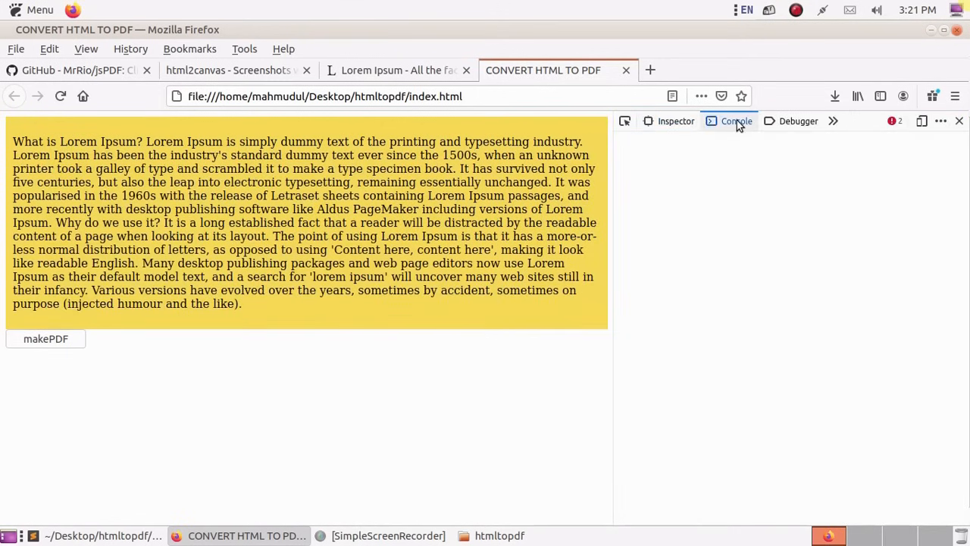
pyautogui.click(737, 121)
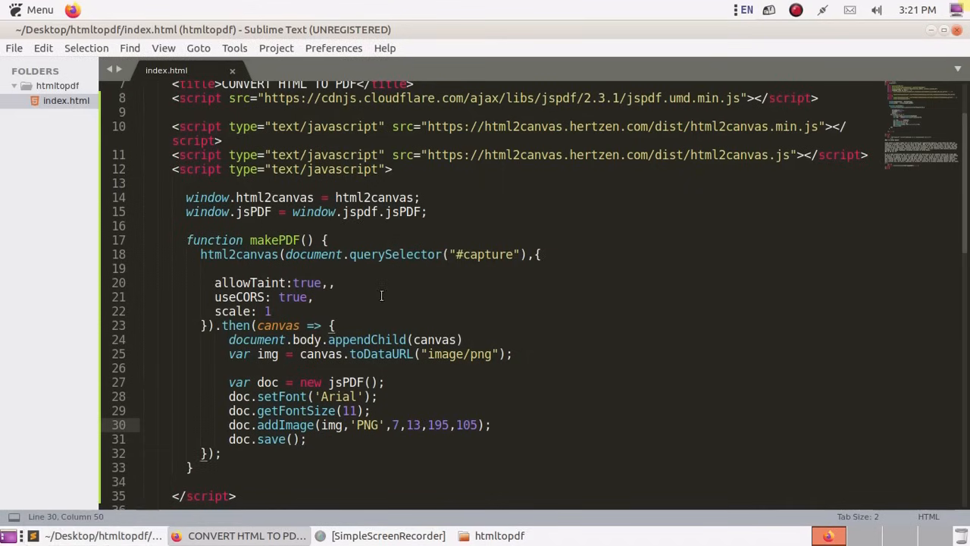
# - Delete the duplicate comma after allowTaint:true in the html2canvas options and save
pyautogui.click(326, 240)
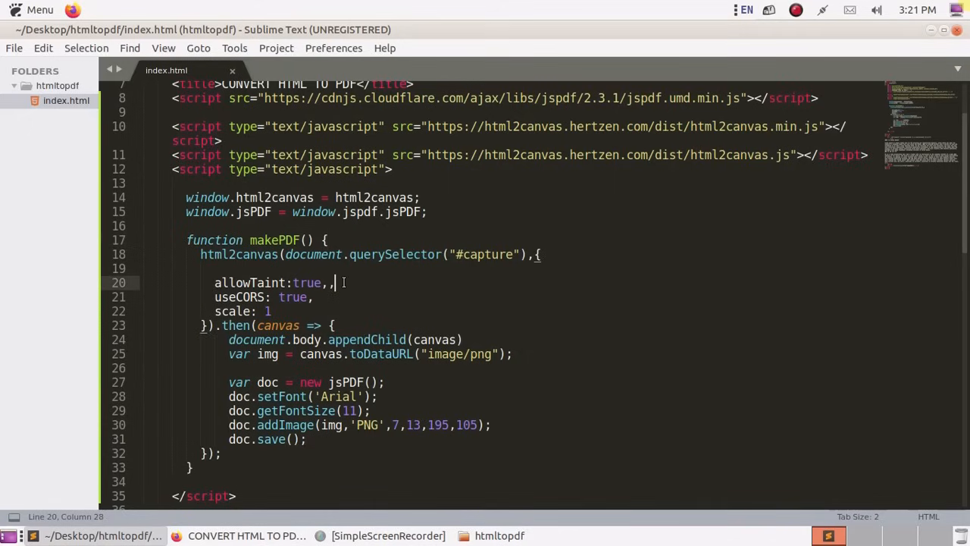
pyautogui.press('BackSpace')
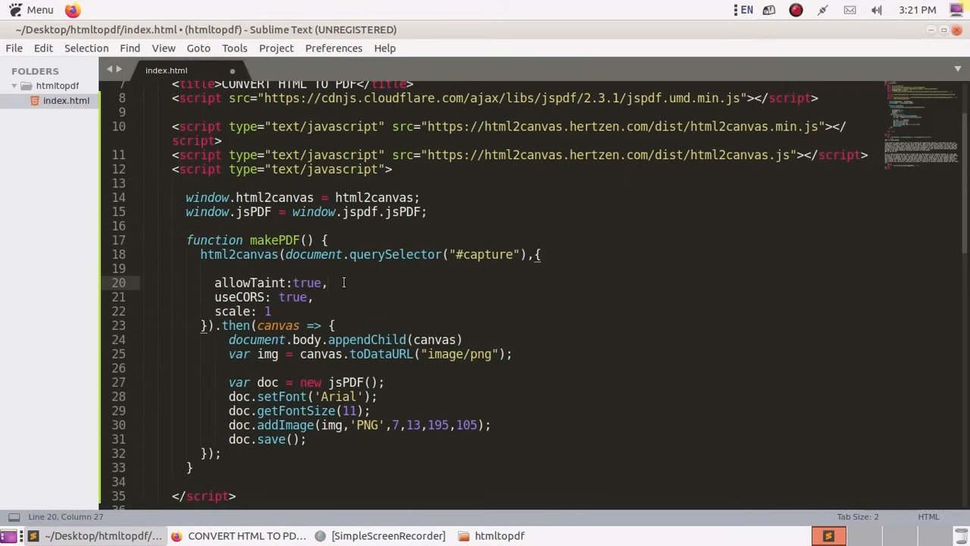
pyautogui.press('ctrl+s')
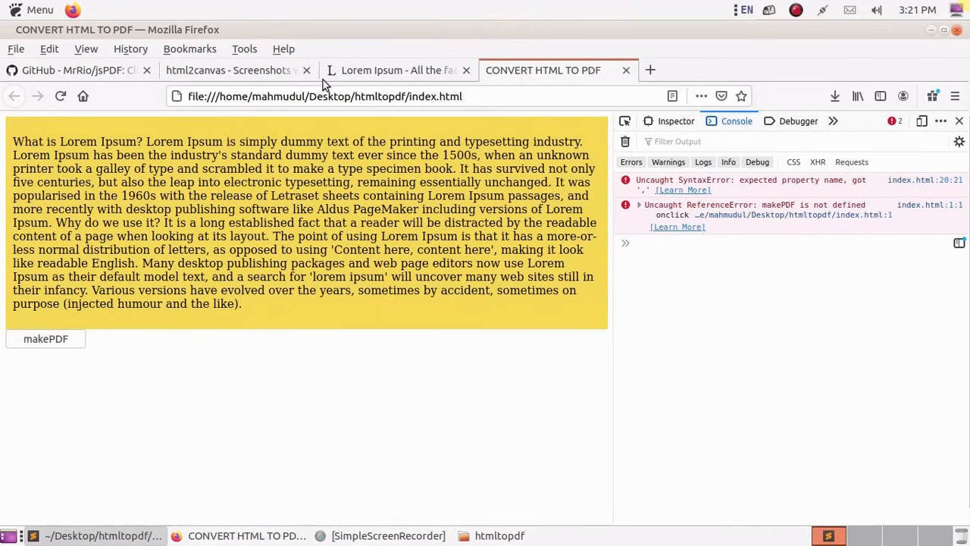
# - Reload index.html so the corrected script is loaded
pyautogui.click(326, 95)
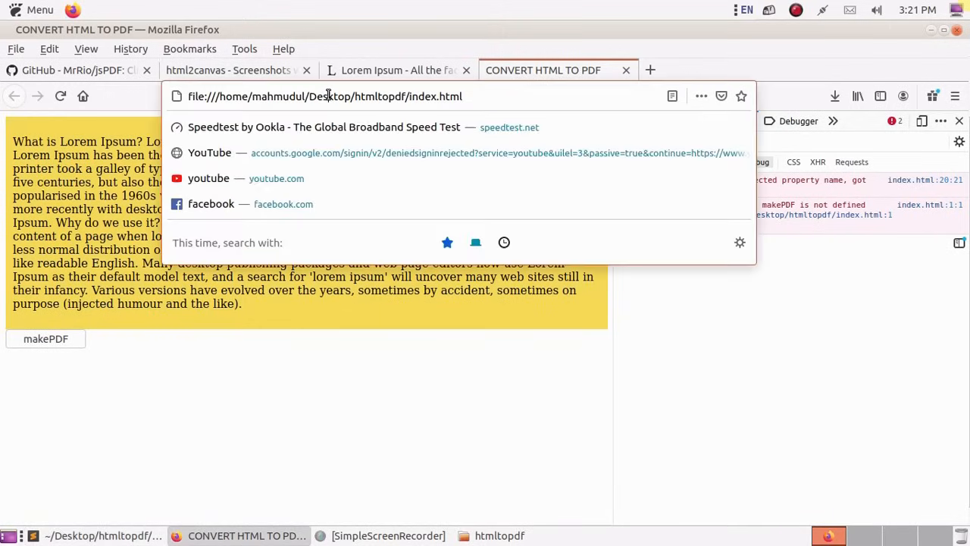
pyautogui.doubleClick(331, 98)
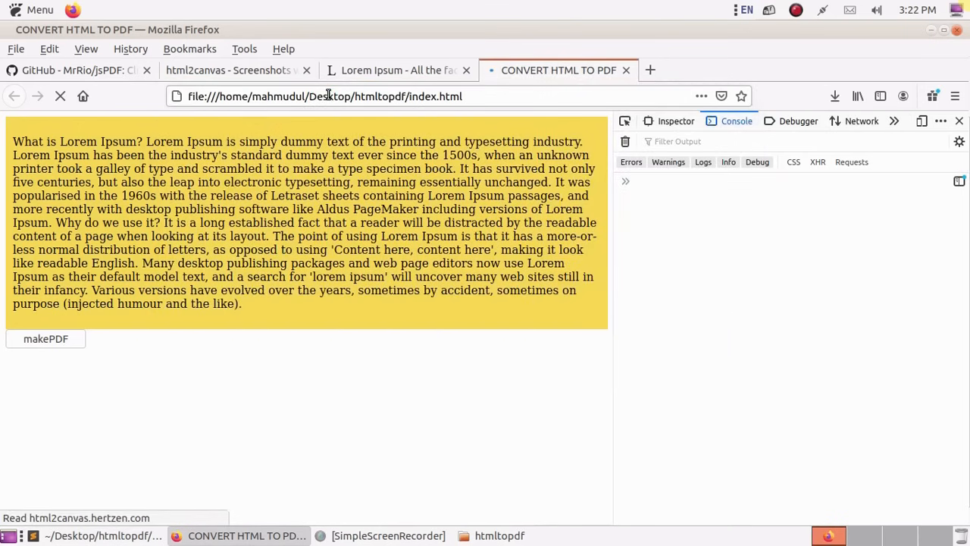
pyautogui.click(45, 338)
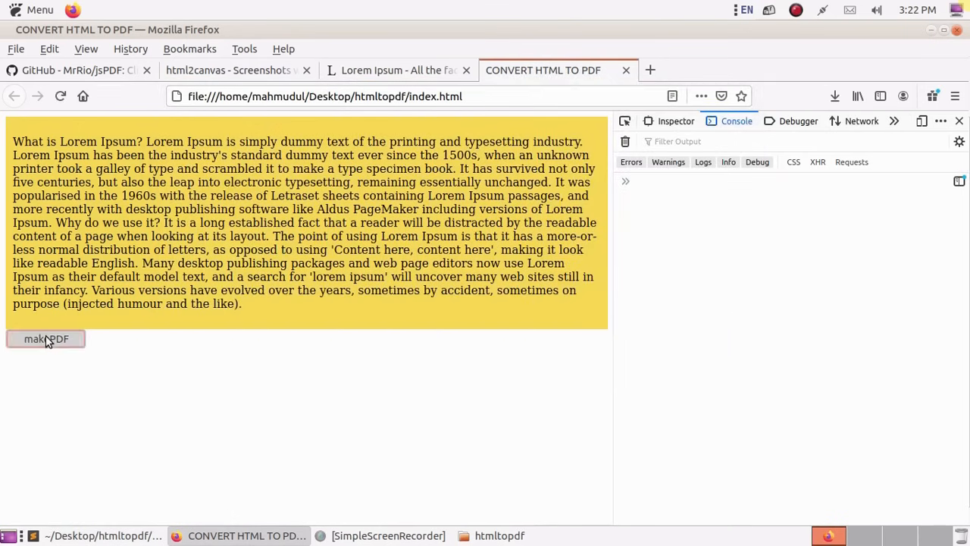
# - Run makePDF to render the yellow block as a canvas and handle the generated.pdf dialog
pyautogui.click(45, 340)
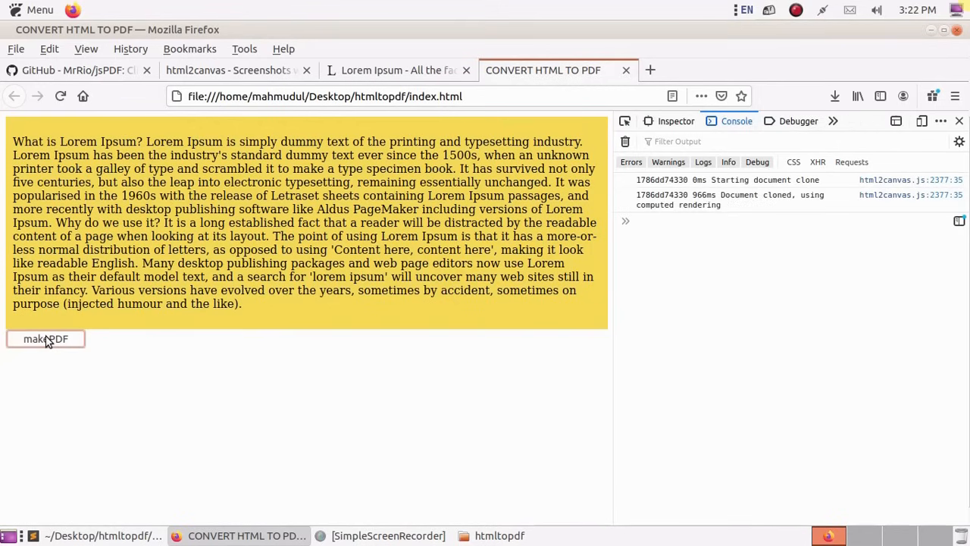
pyautogui.click(45, 339)
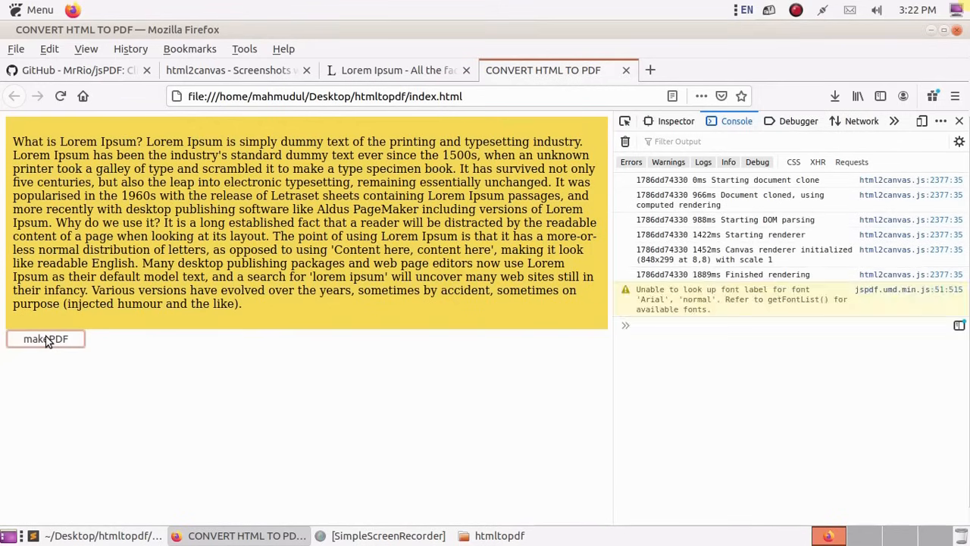
pyautogui.click(46, 339)
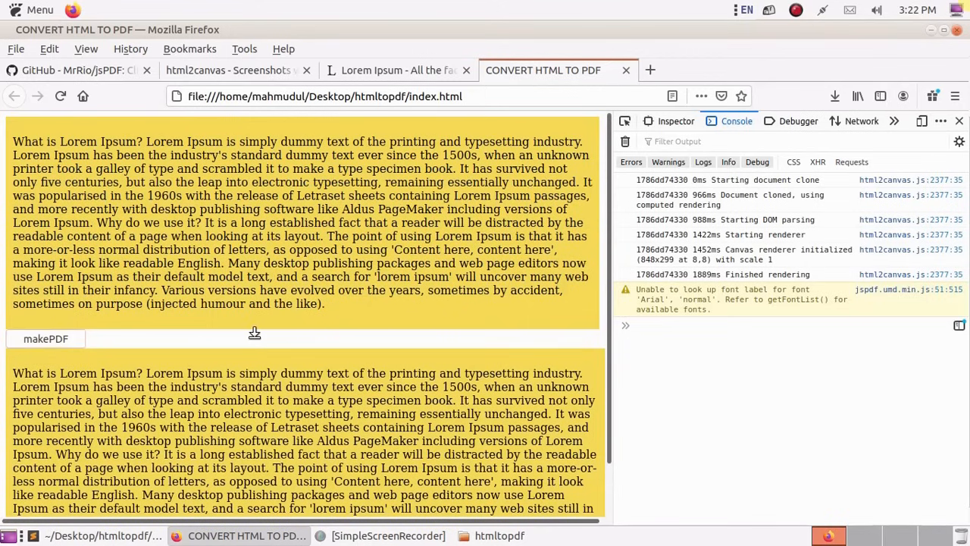
pyautogui.click(45, 339)
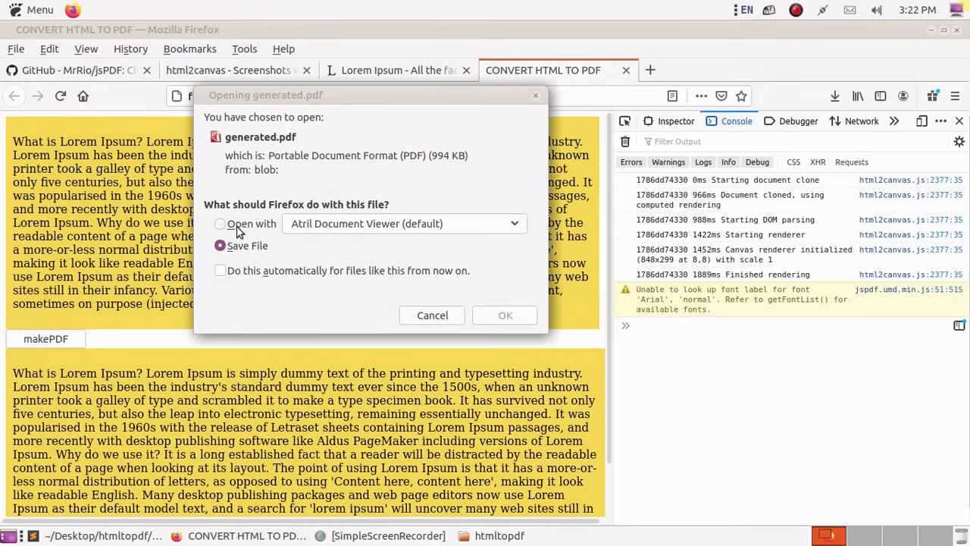
pyautogui.click(433, 314)
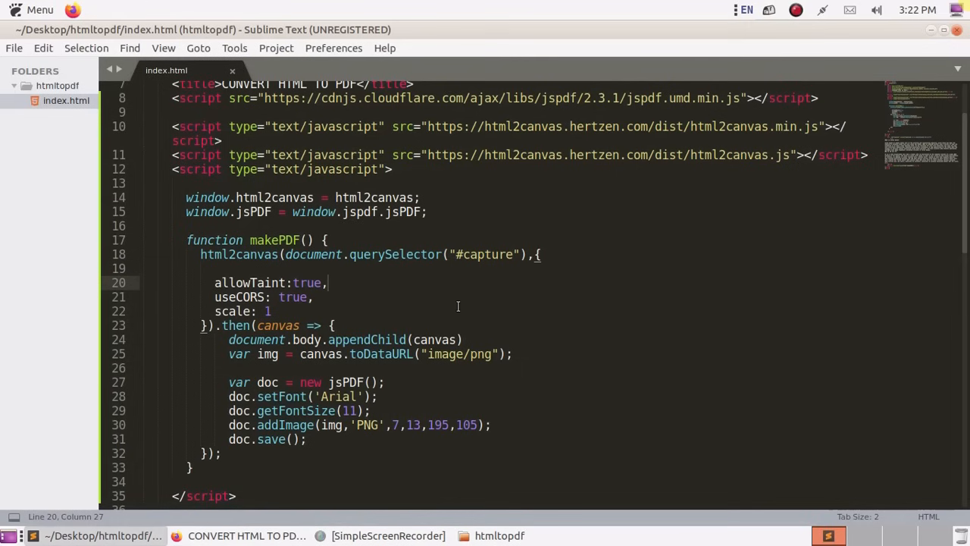
# - Pass "htmltopdf" as the filename to doc.save() and save the script
pyautogui.scroll(-3)
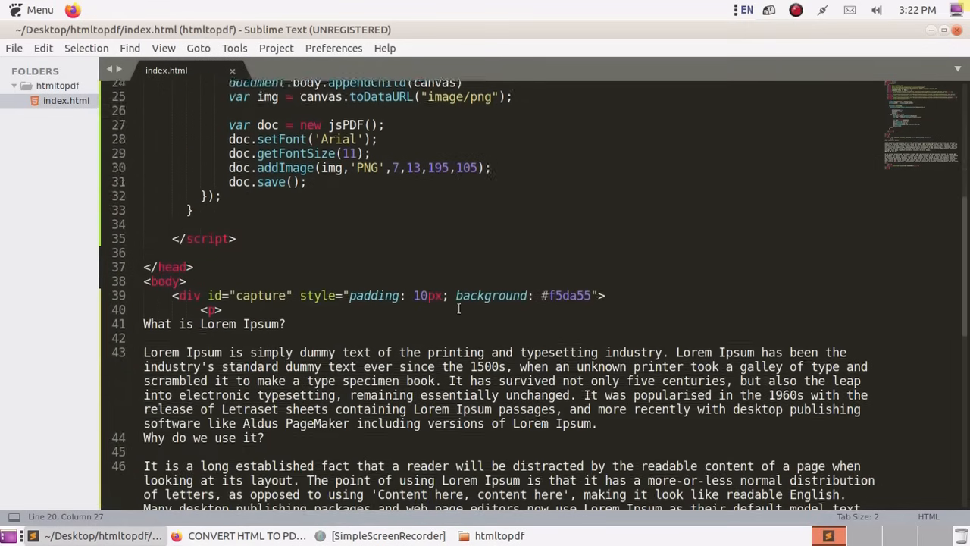
pyautogui.scroll(-3)
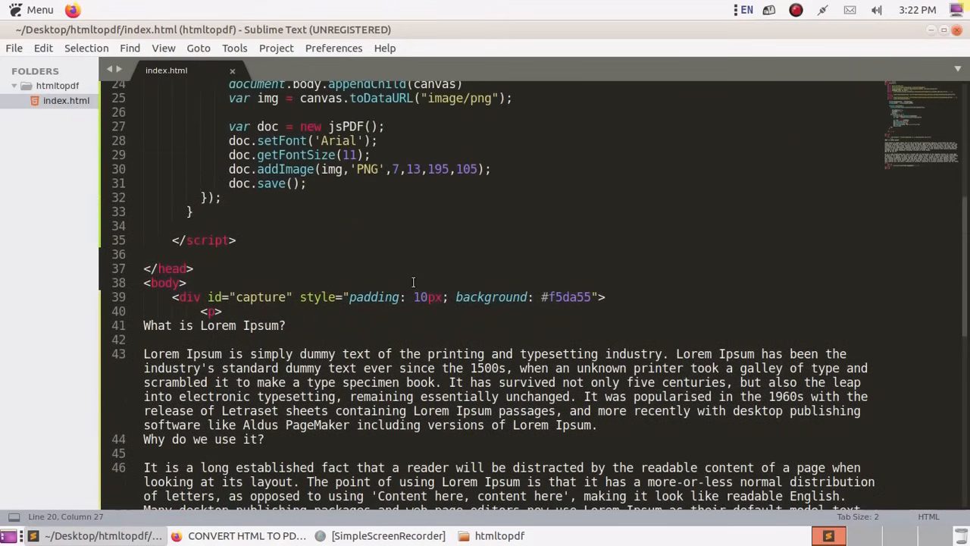
pyautogui.click(291, 182)
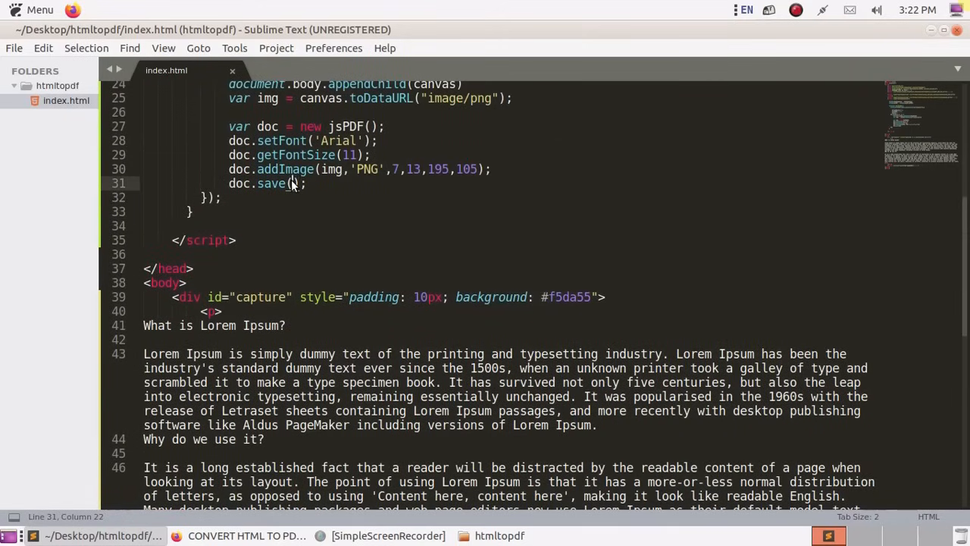
pyautogui.write('""')
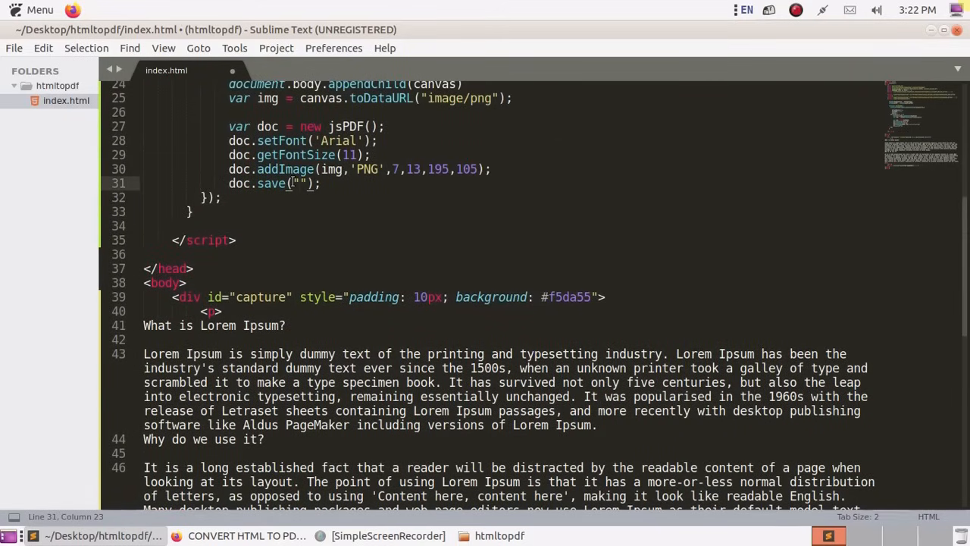
pyautogui.write('html')
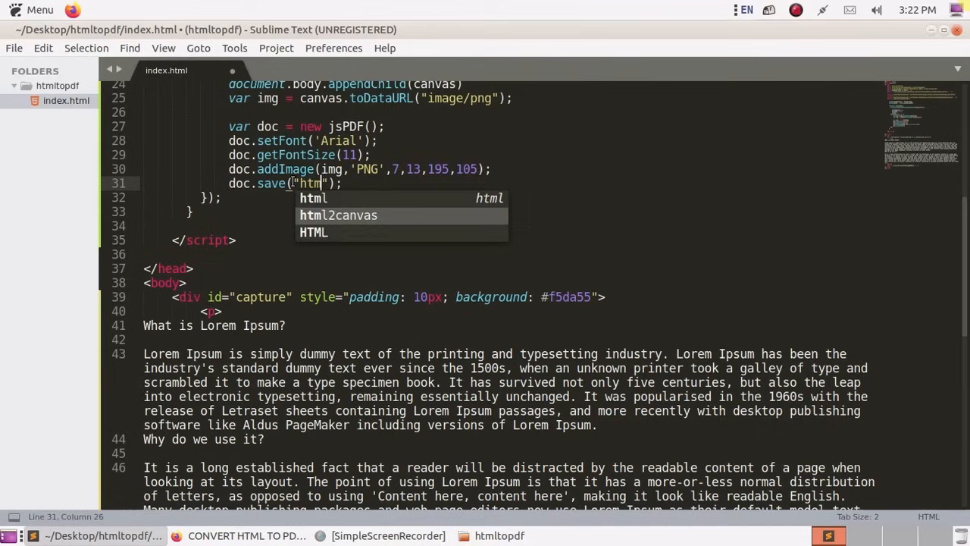
pyautogui.write('topdf')
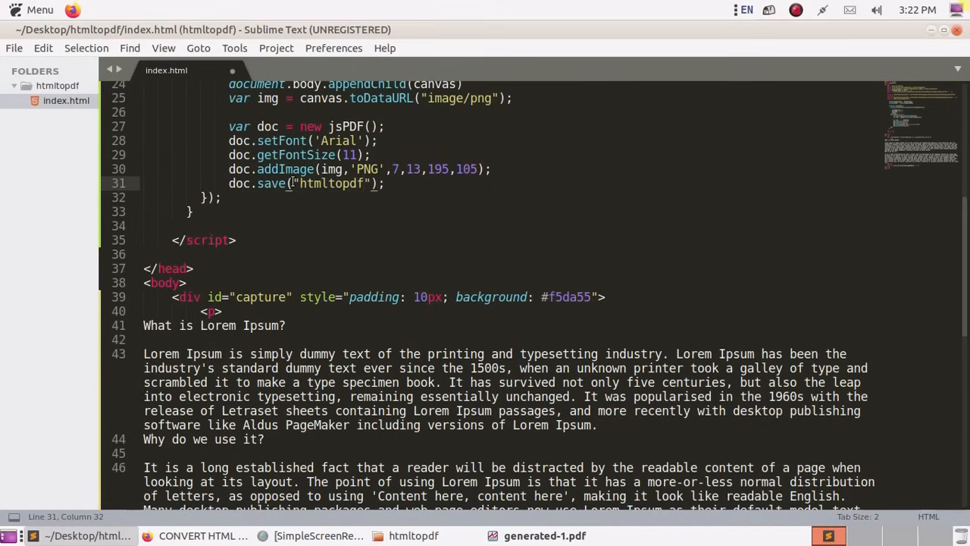
pyautogui.press('ctrl+s')
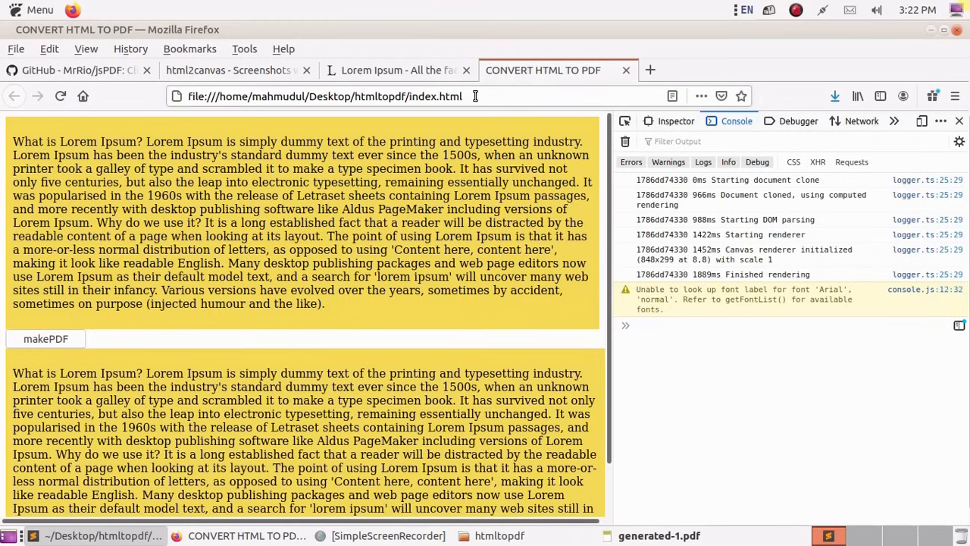
pyautogui.moveTo(27, 376)
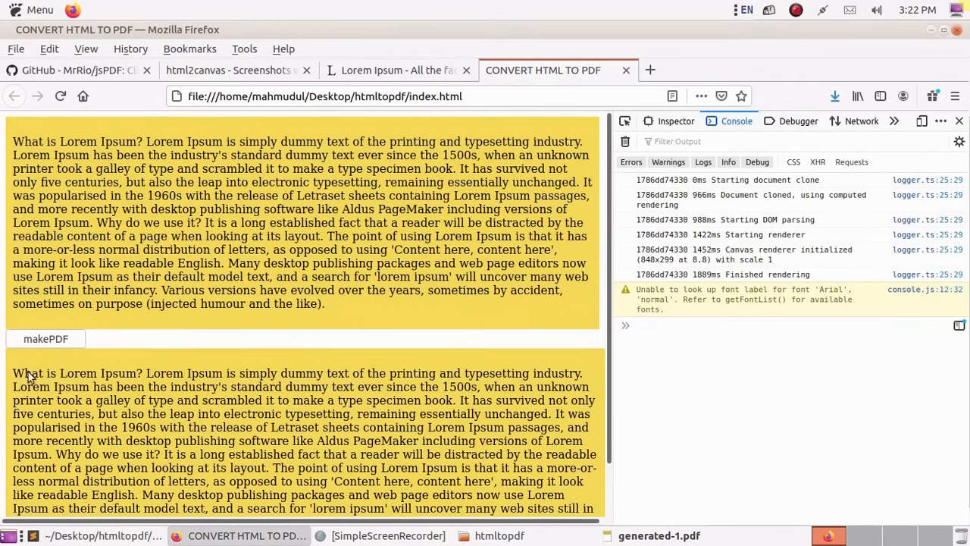
pyautogui.moveTo(282, 476)
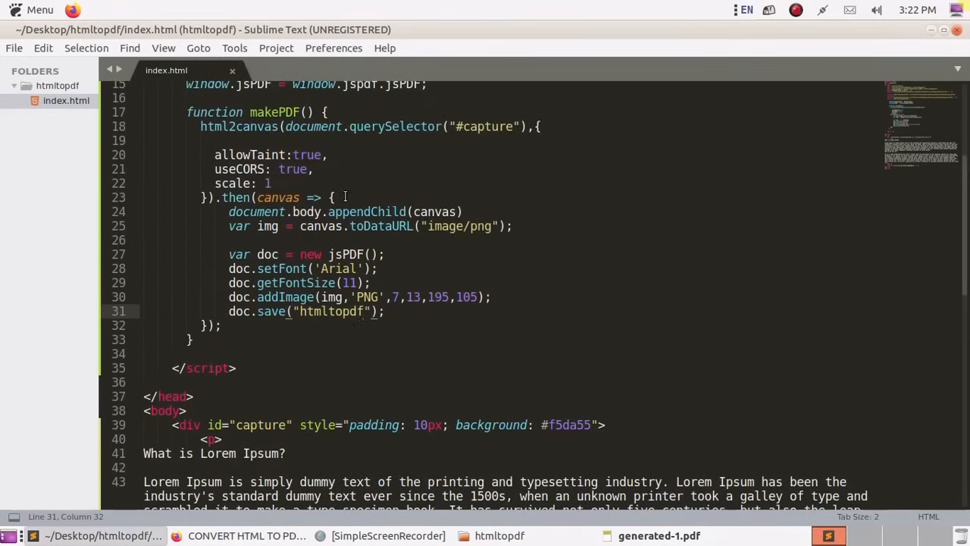
pyautogui.moveTo(229, 212); pyautogui.dragTo(461, 212)
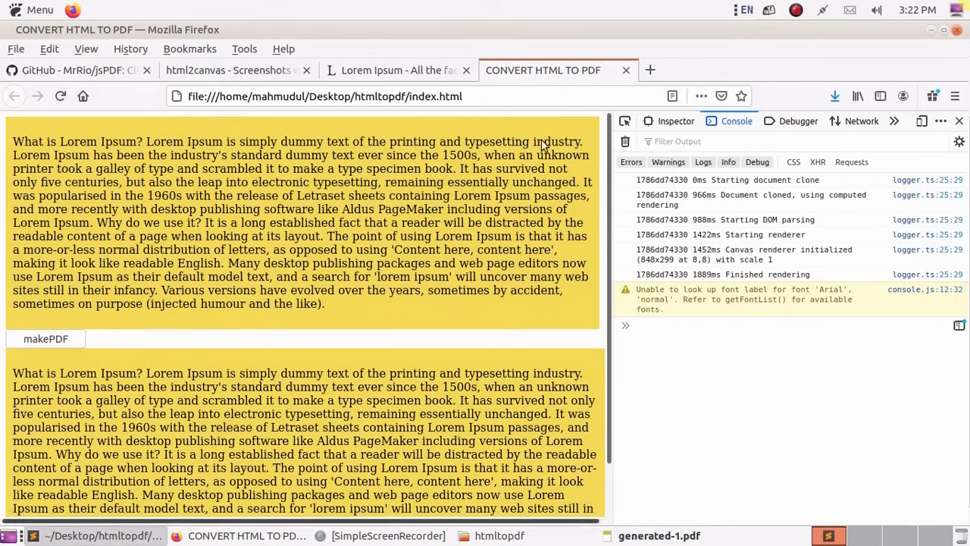
pyautogui.click(324, 97)
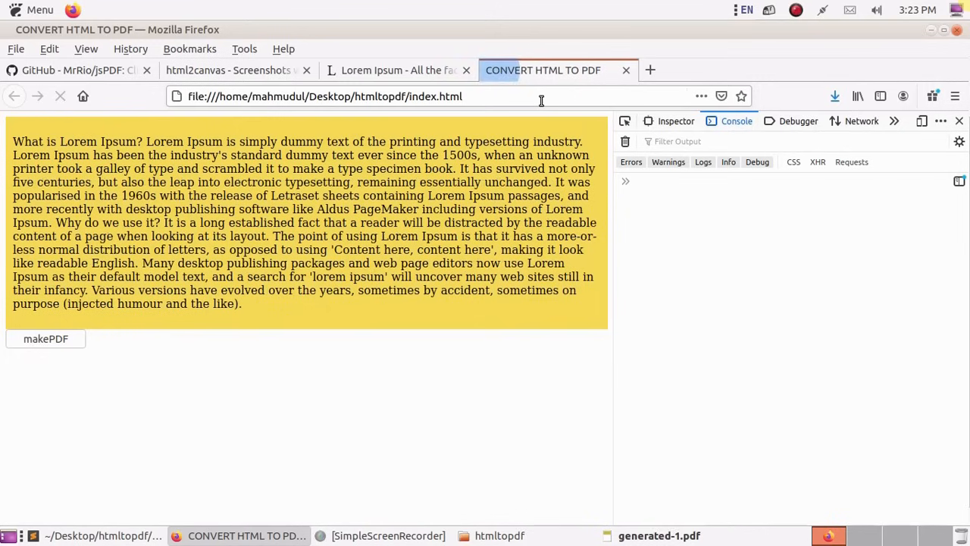
# - Run makePDF on the reloaded page to generate htmltopdf.pdf (994 KB)
pyautogui.click(46, 340)
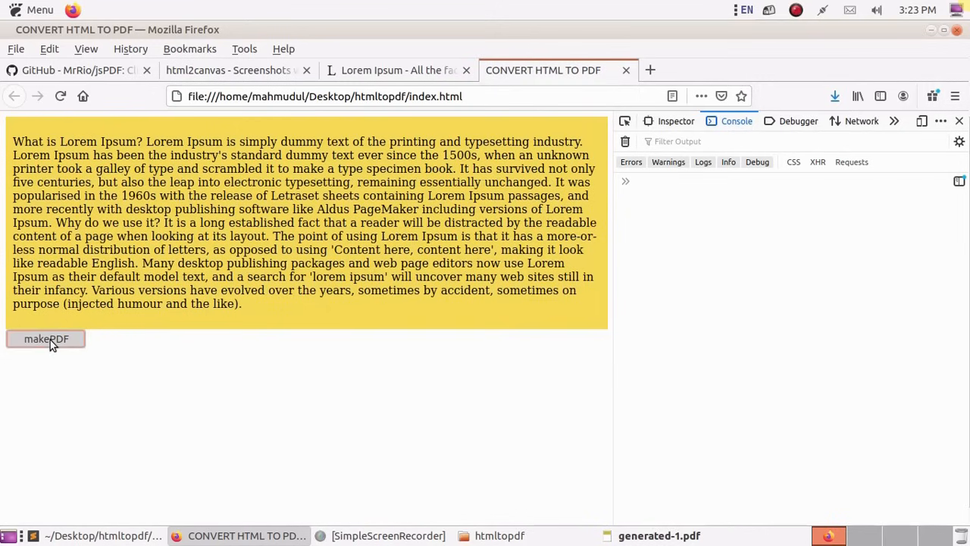
pyautogui.click(46, 340)
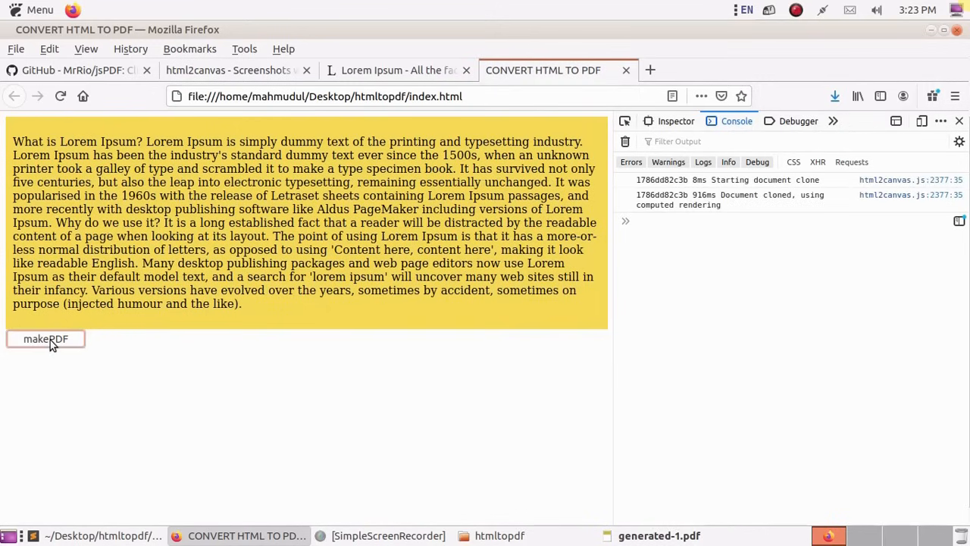
pyautogui.click(46, 340)
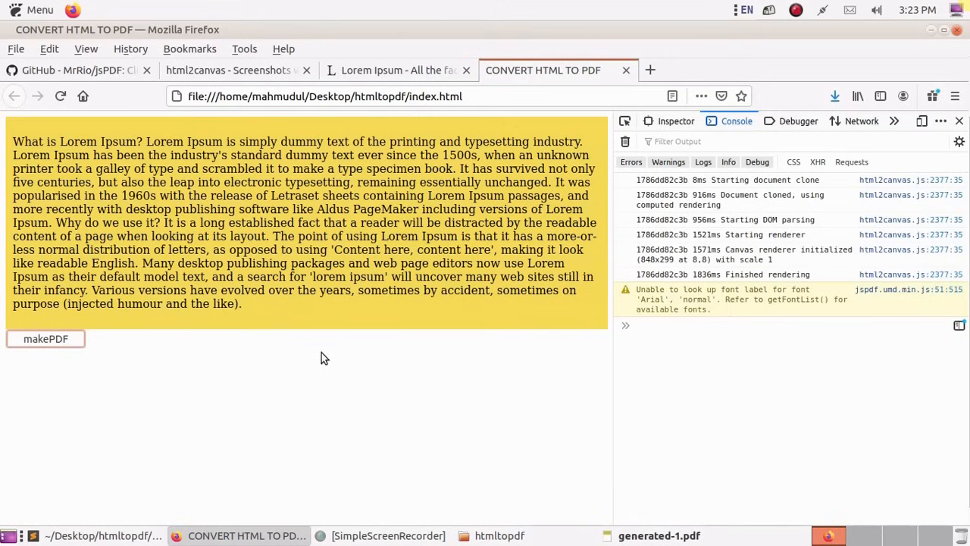
pyautogui.click(45, 340)
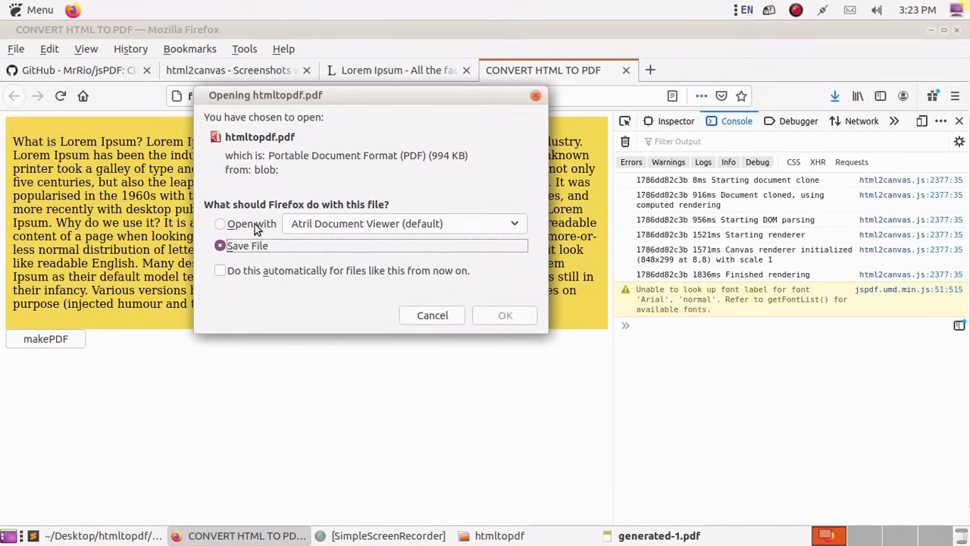
# - Choose Open with Atril Document Viewer for htmltopdf.pdf and confirm
pyautogui.click(220, 223)
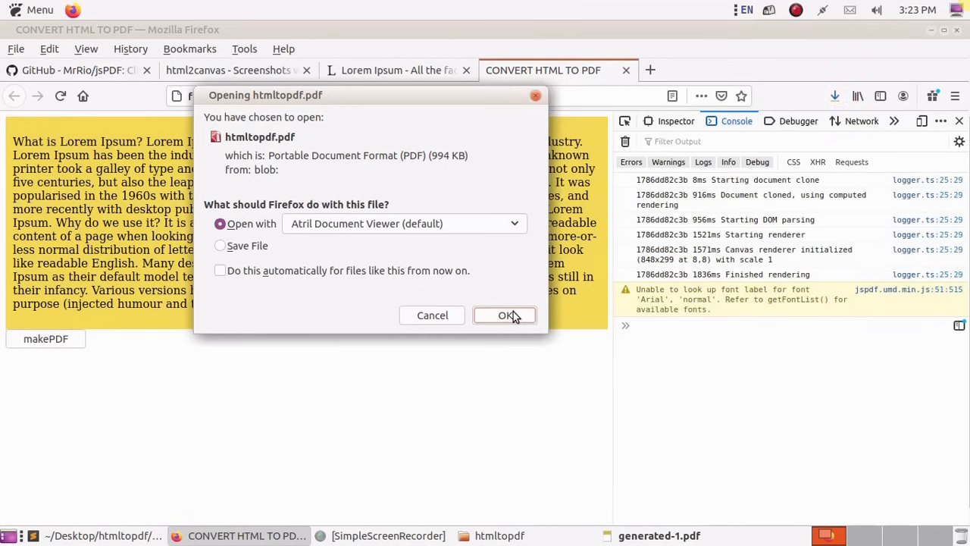
pyautogui.click(505, 315)
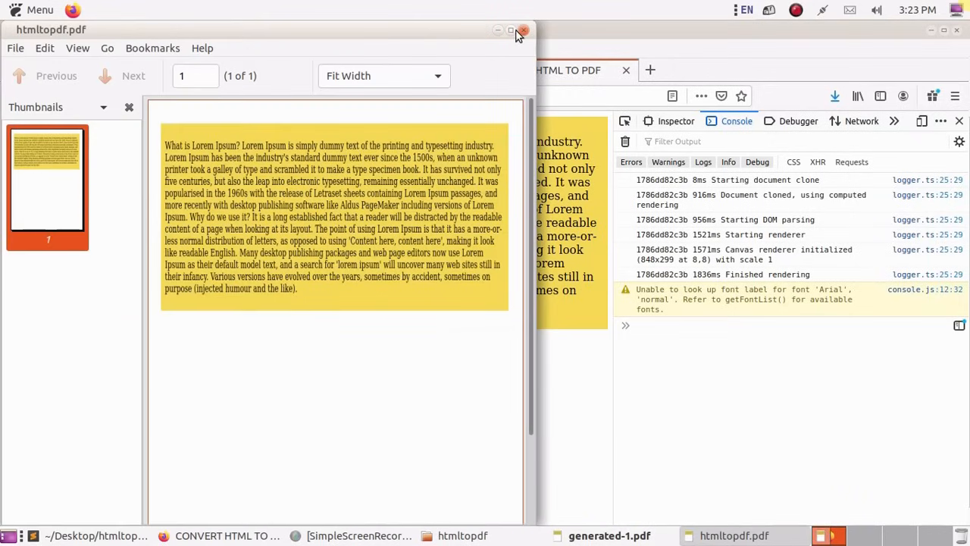
# - Maximize the Atril window so htmltopdf.pdf's captured yellow Lorem Ipsum page fills the screen
pyautogui.click(511, 30)
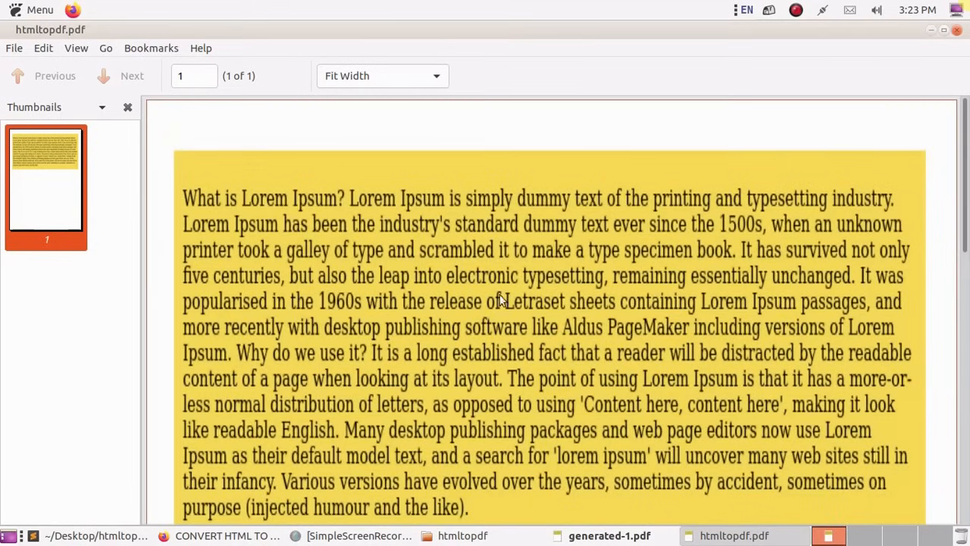